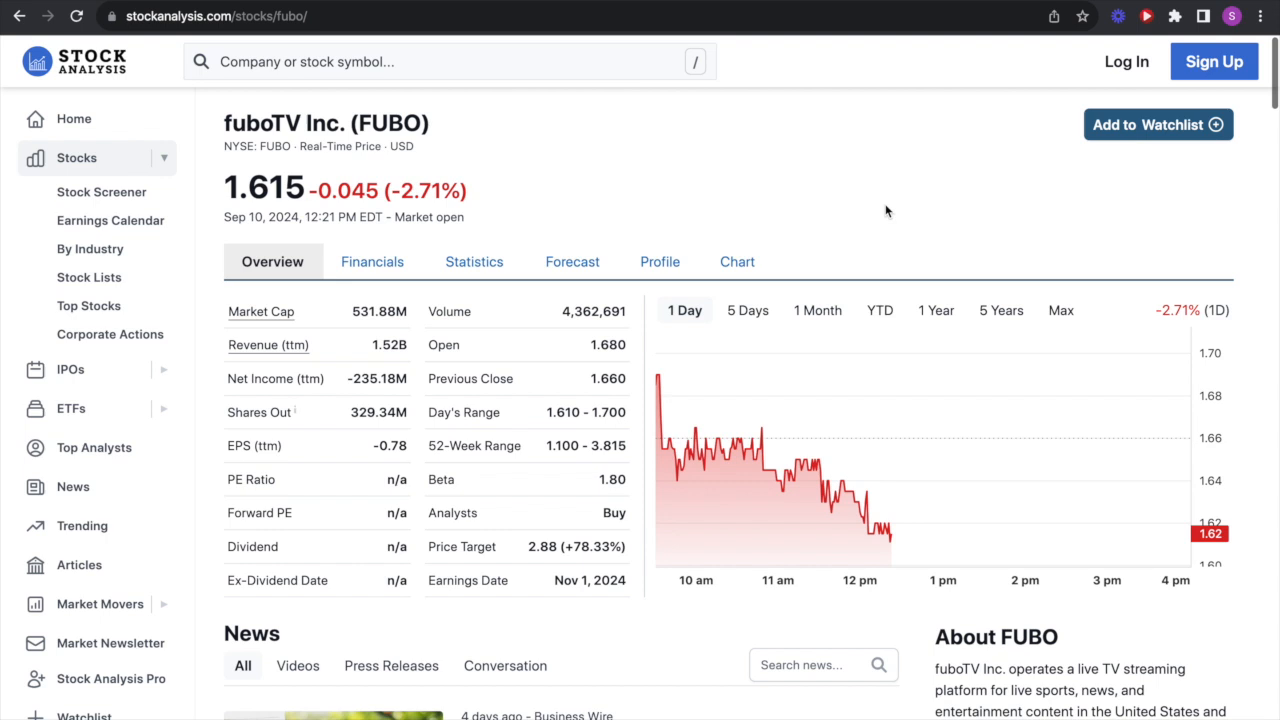
- Switch fuboTV's price chart to the 5 Years range and review the overview below it
click(1000, 310)
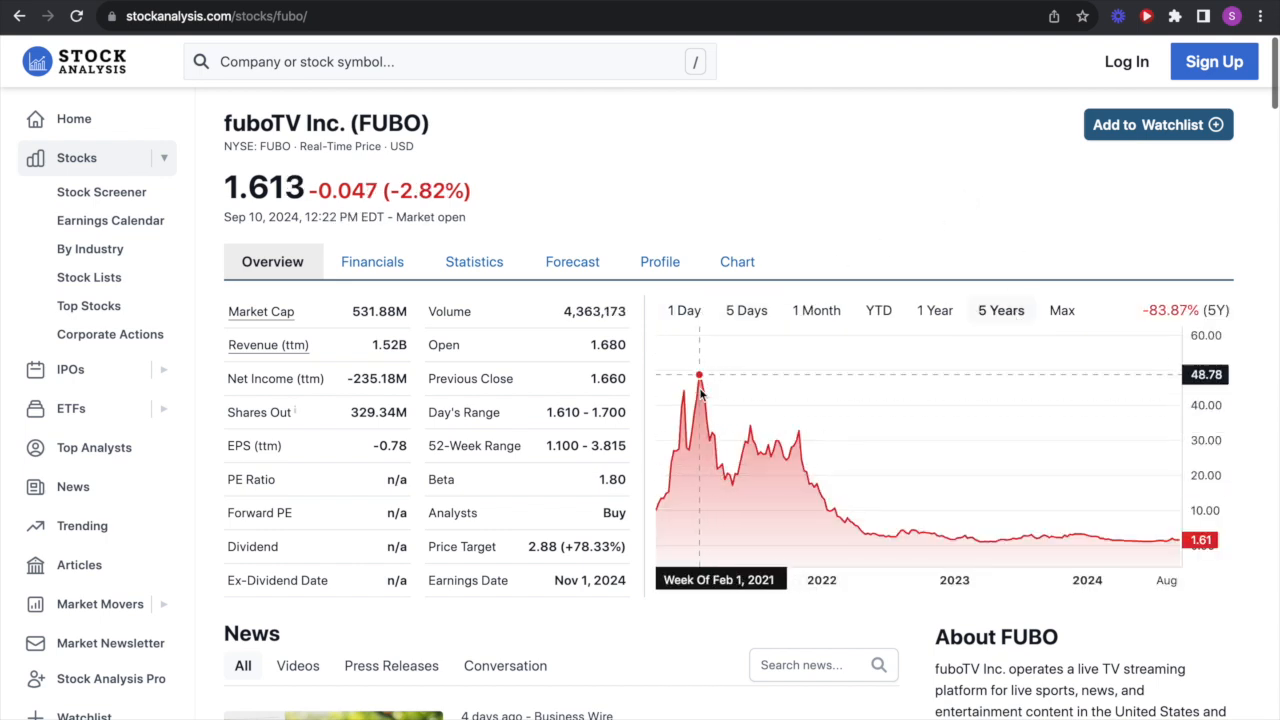
mouse_move(1190, 528)
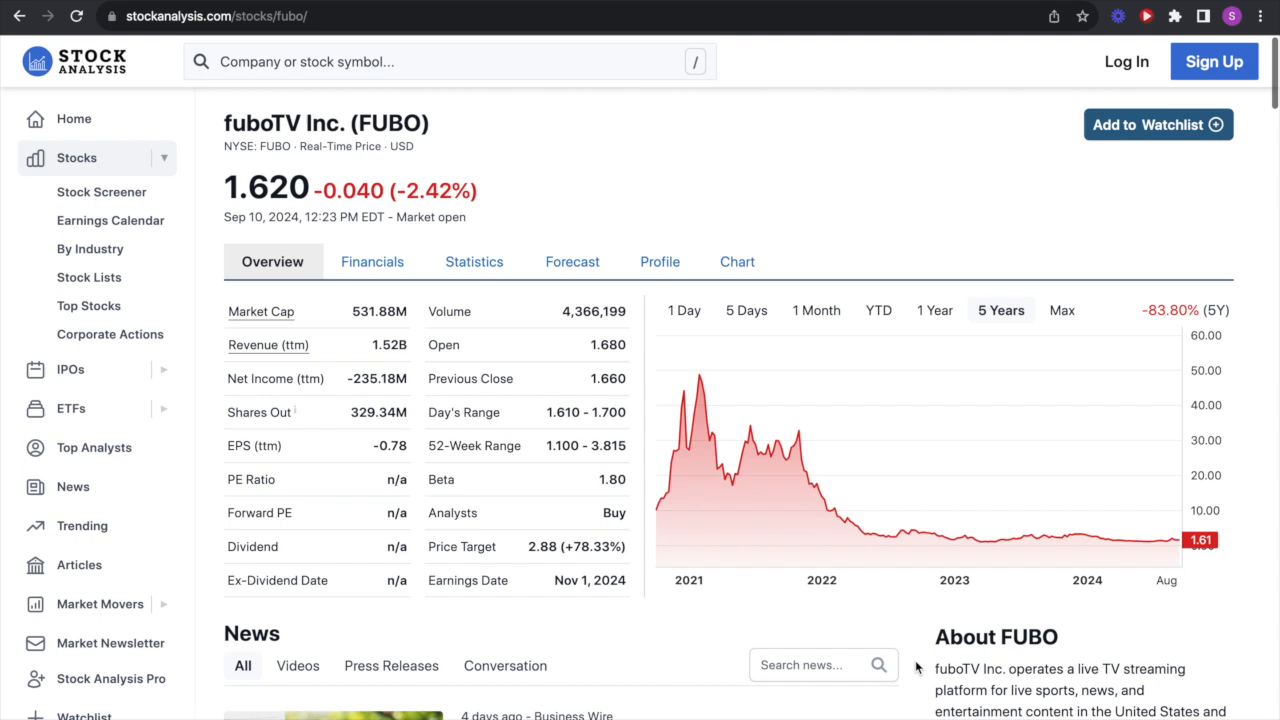
scroll(down, 3)
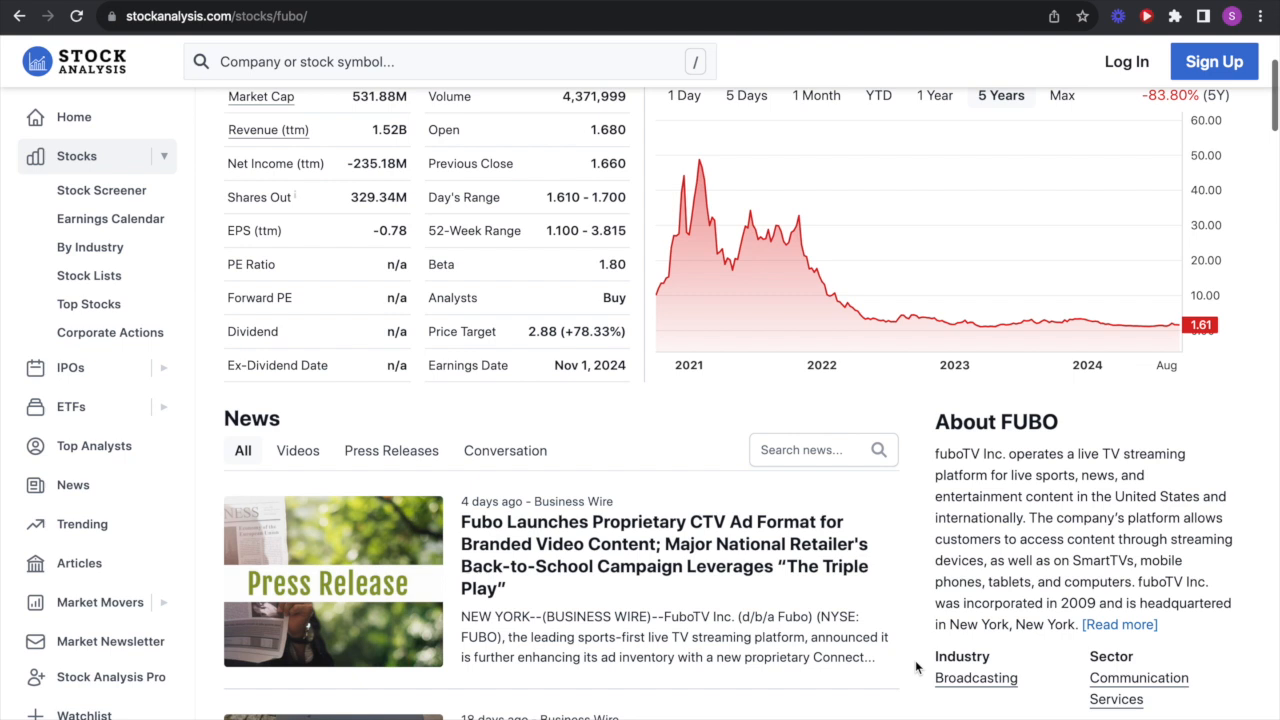
scroll(down, 3)
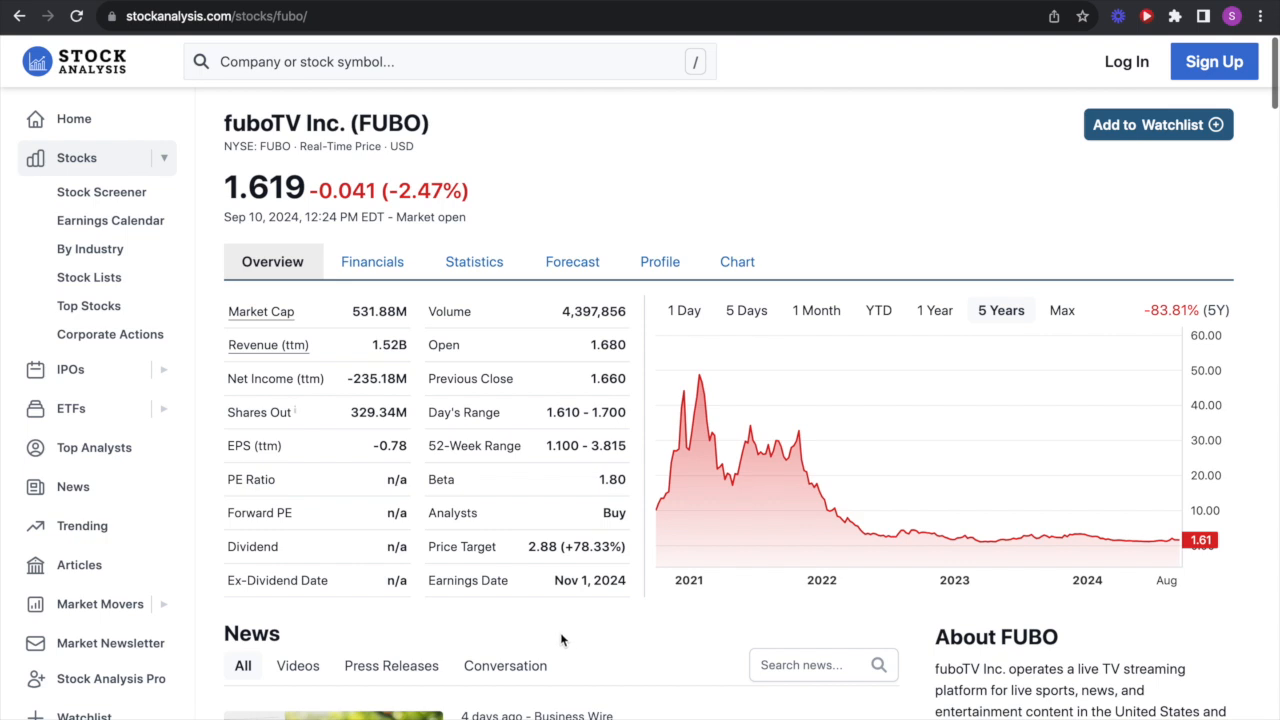
mouse_move(593, 619)
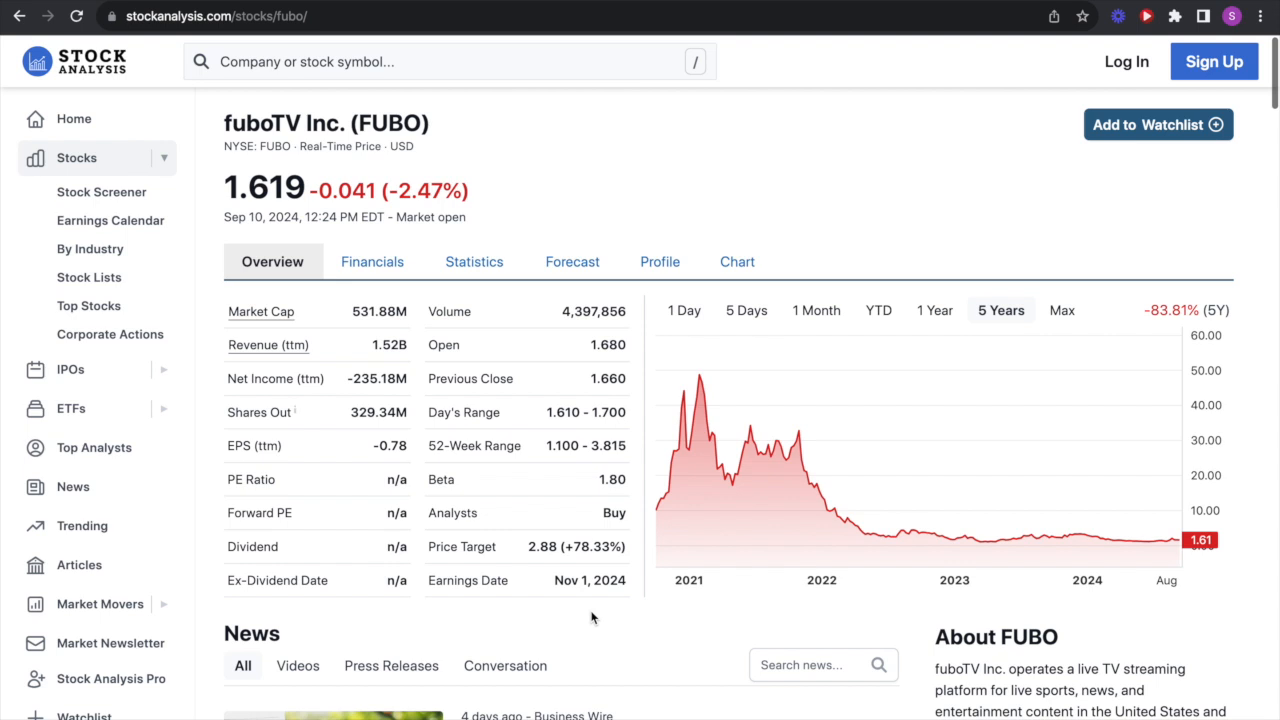
- Show fuboTV's Financials income statement and review it down through net income, EPS, margins and EBITDA
click(372, 261)
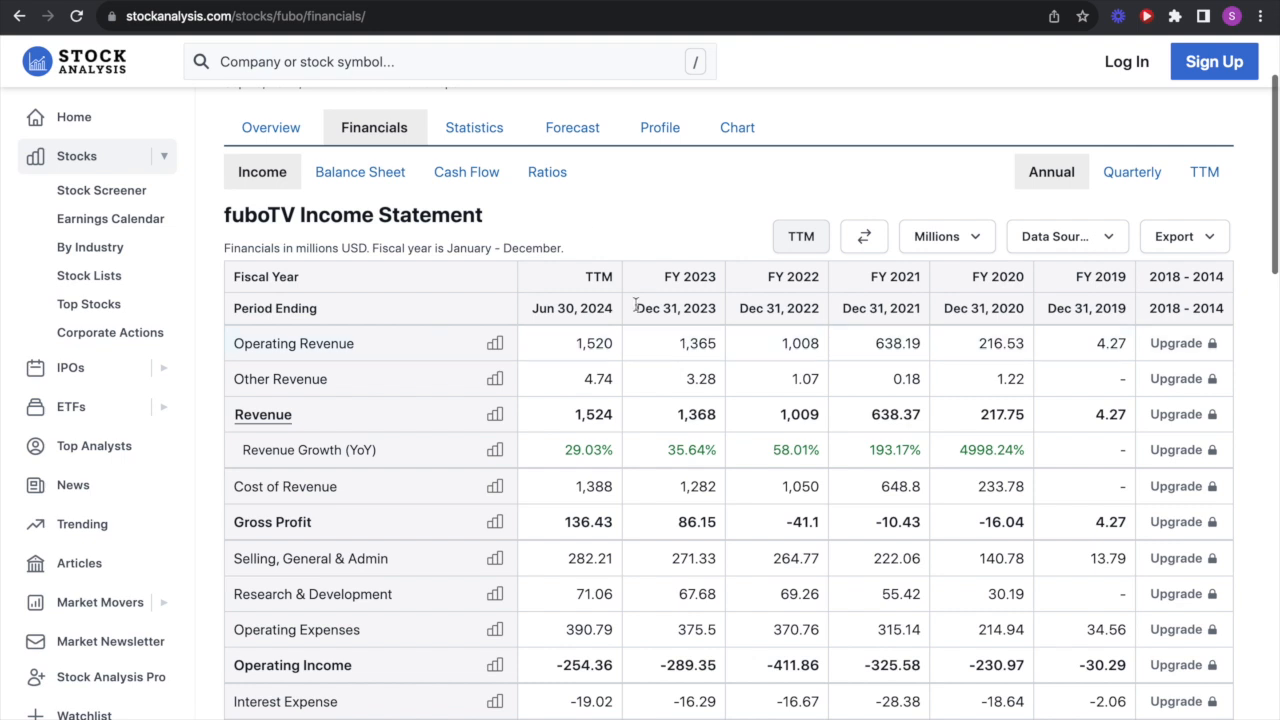
mouse_move(560, 355)
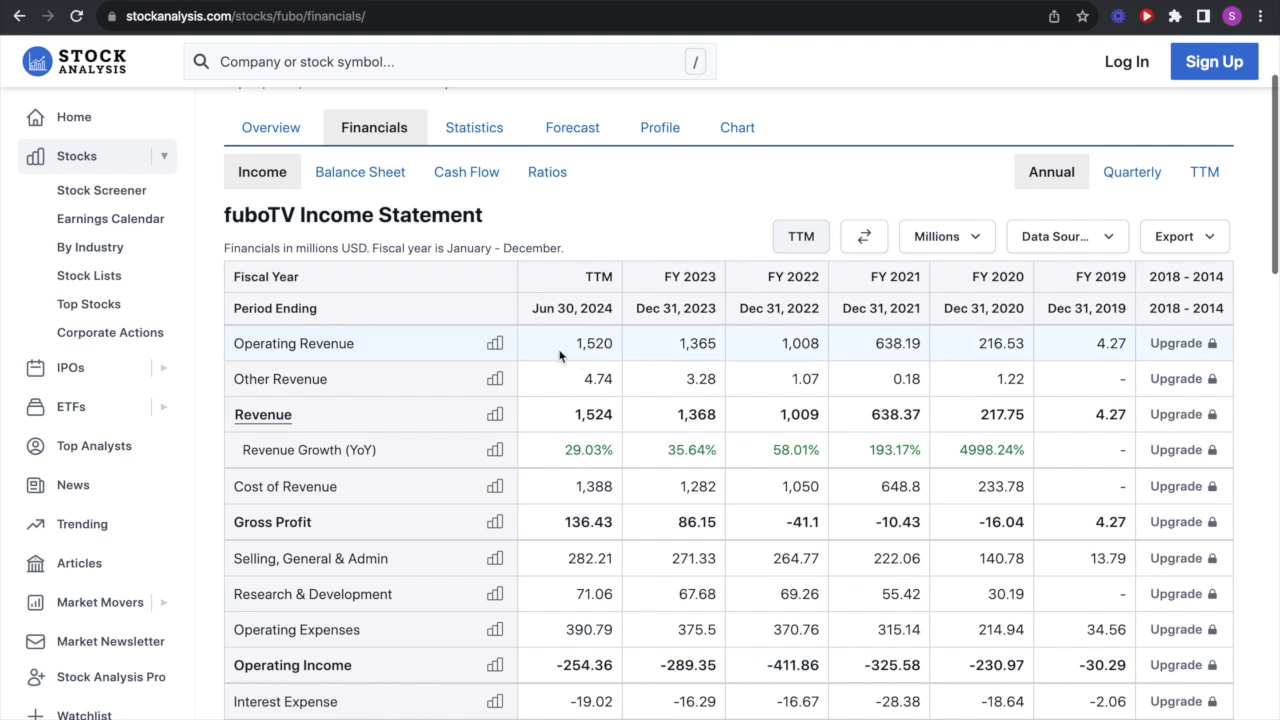
scroll(down, 3)
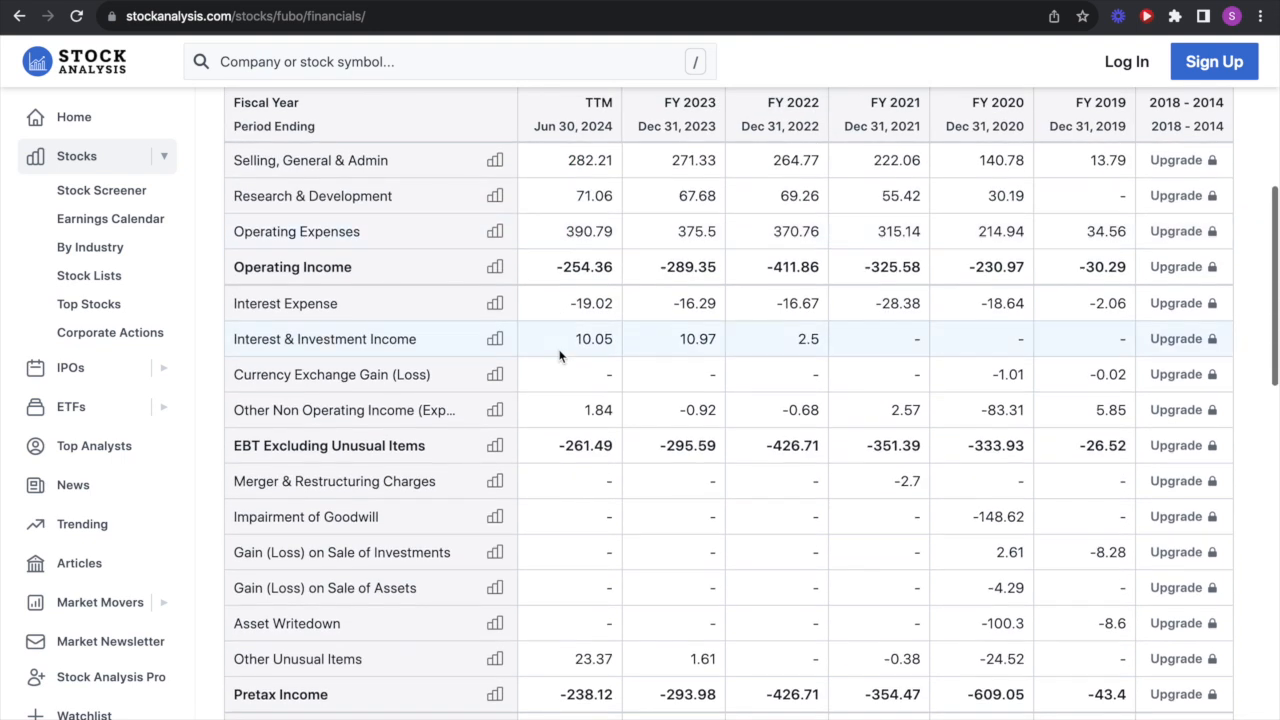
scroll(down, 3)
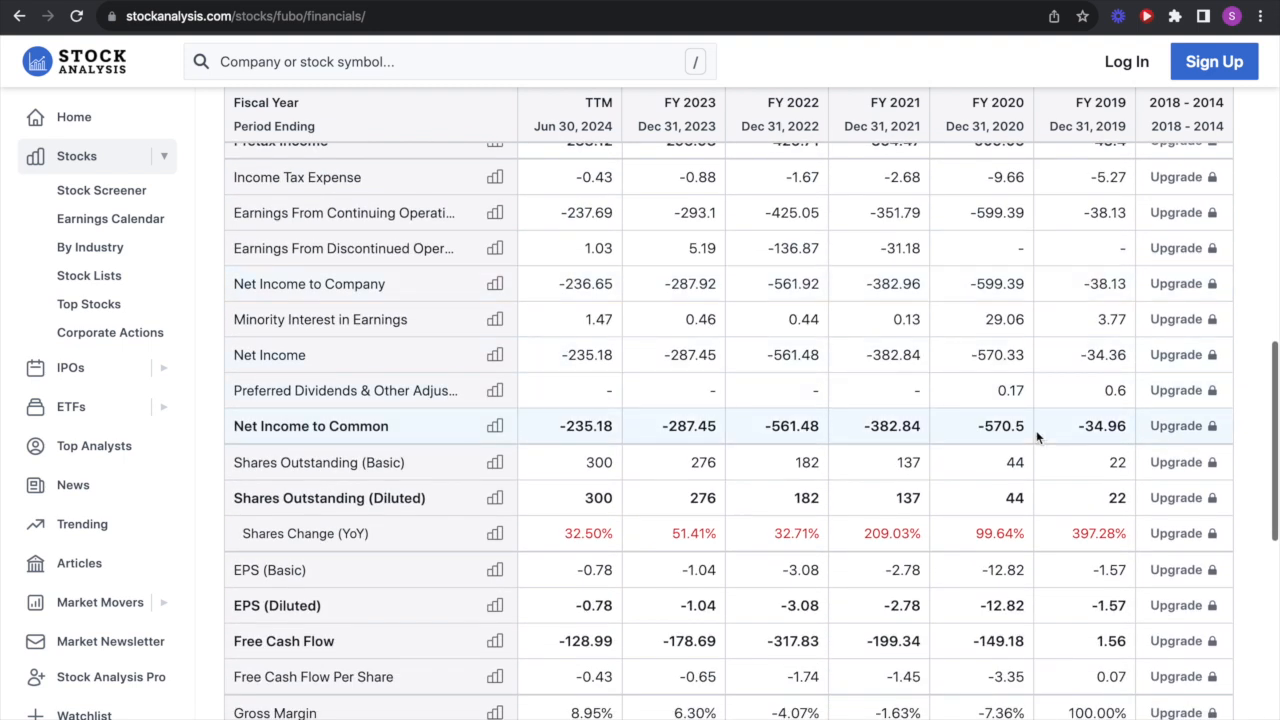
scroll(down, 3)
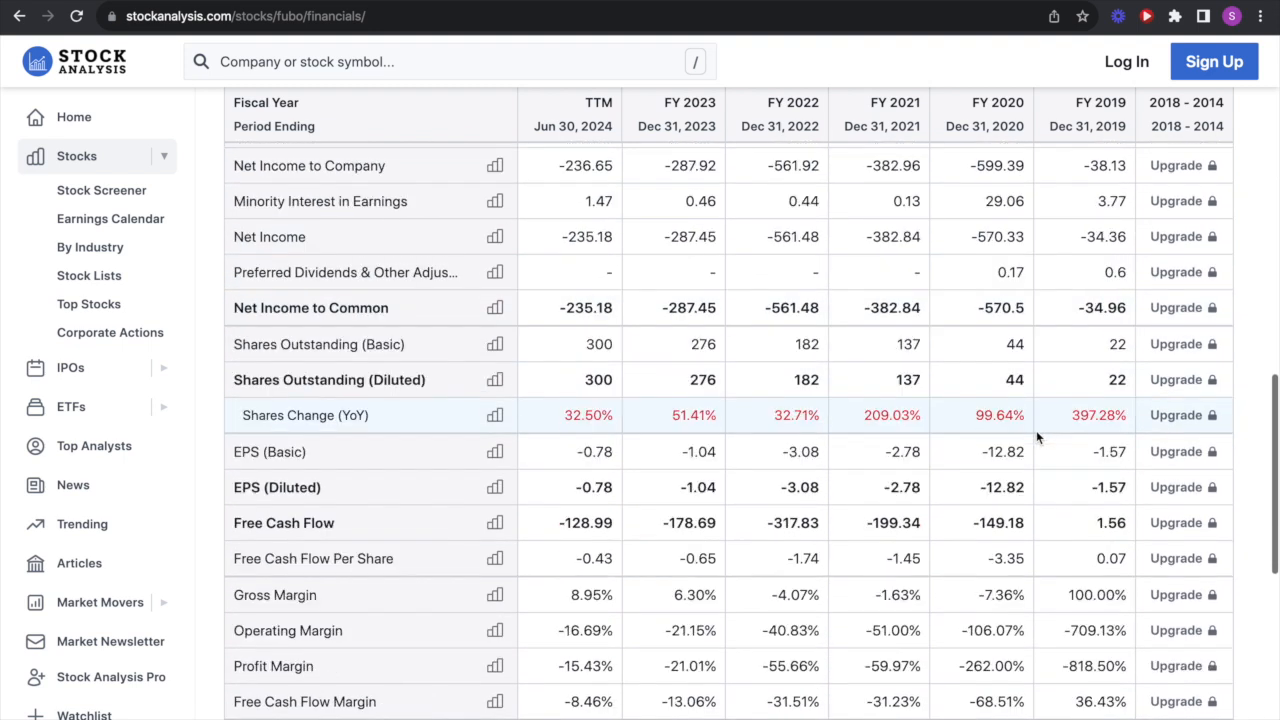
mouse_move(640, 387)
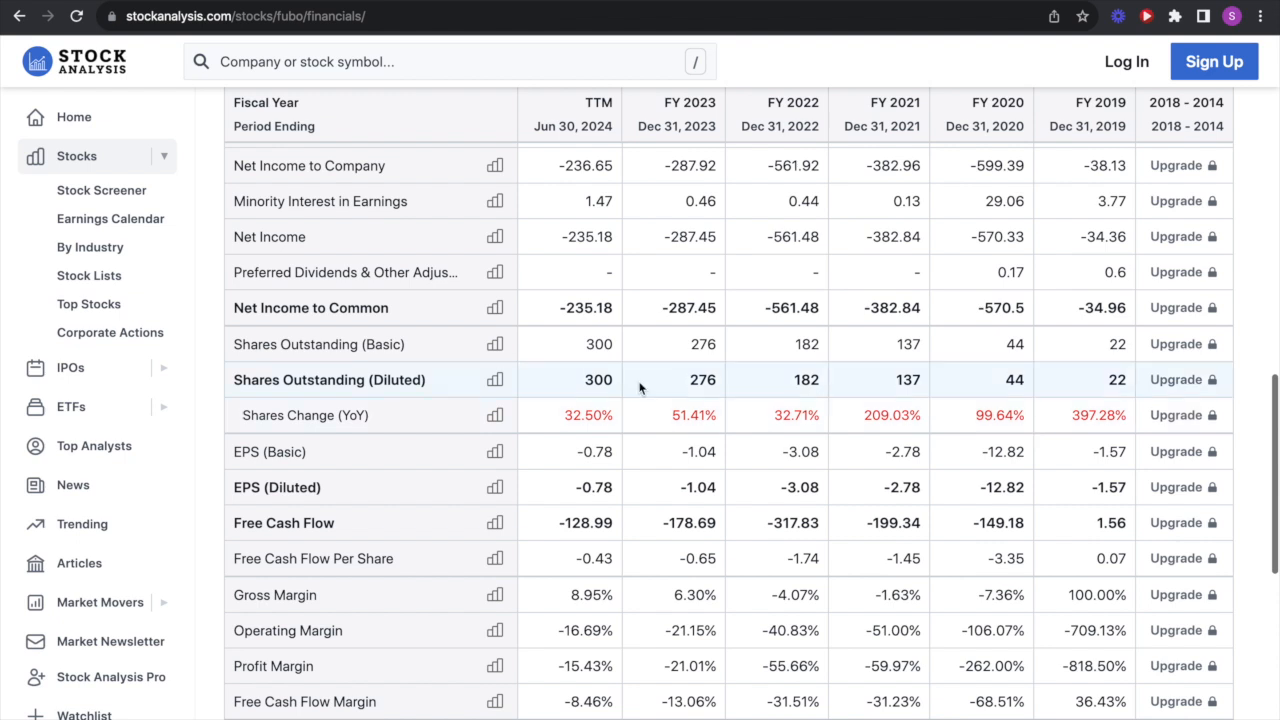
scroll(down, 3)
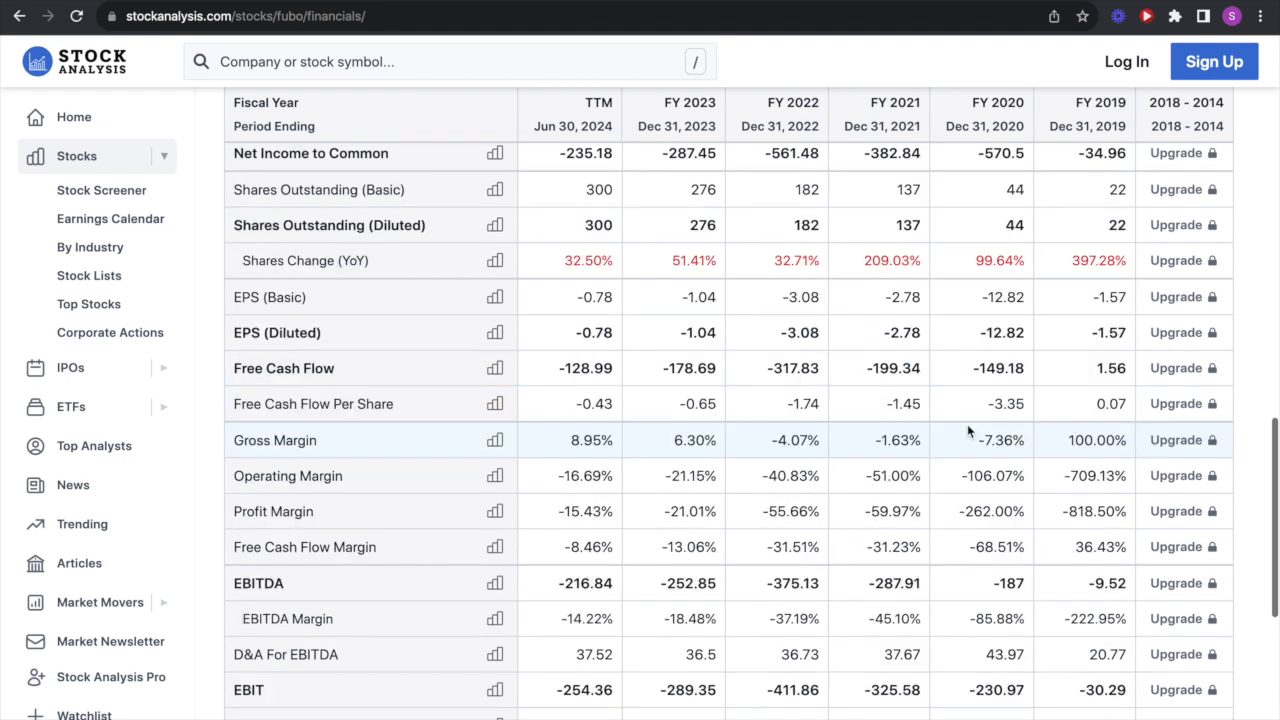
mouse_move(970, 449)
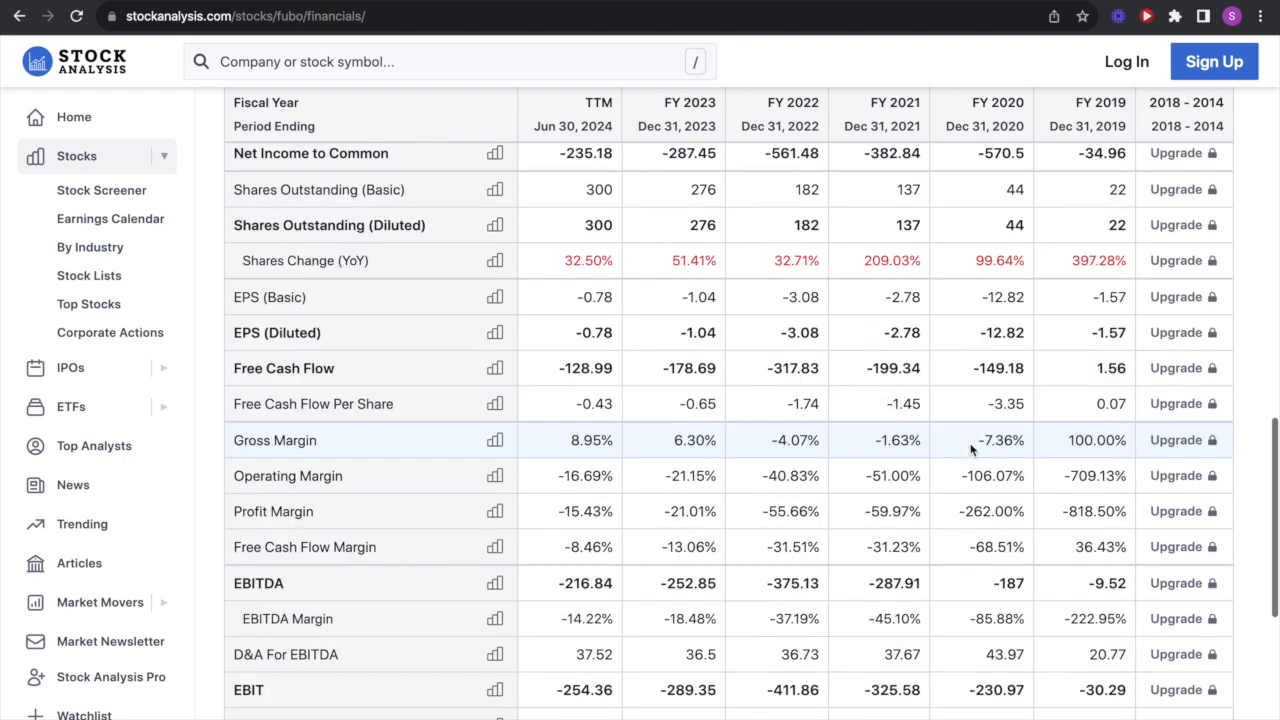
mouse_move(932, 445)
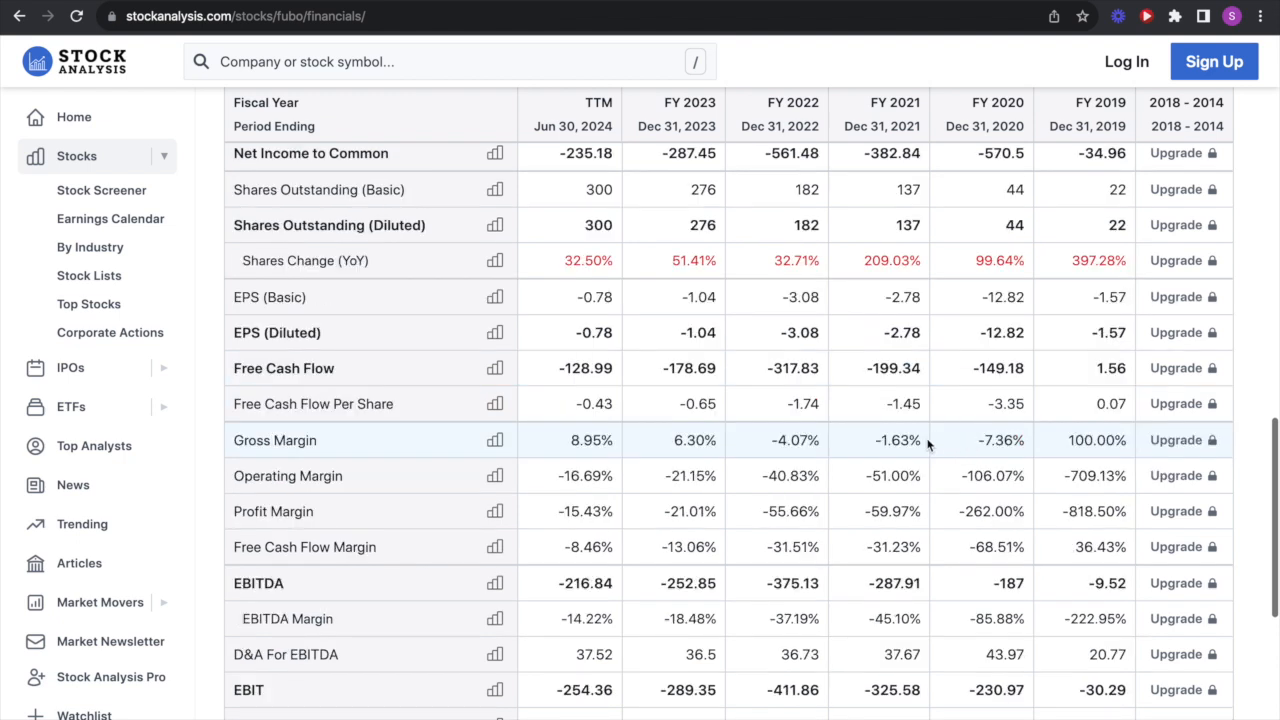
mouse_move(636, 442)
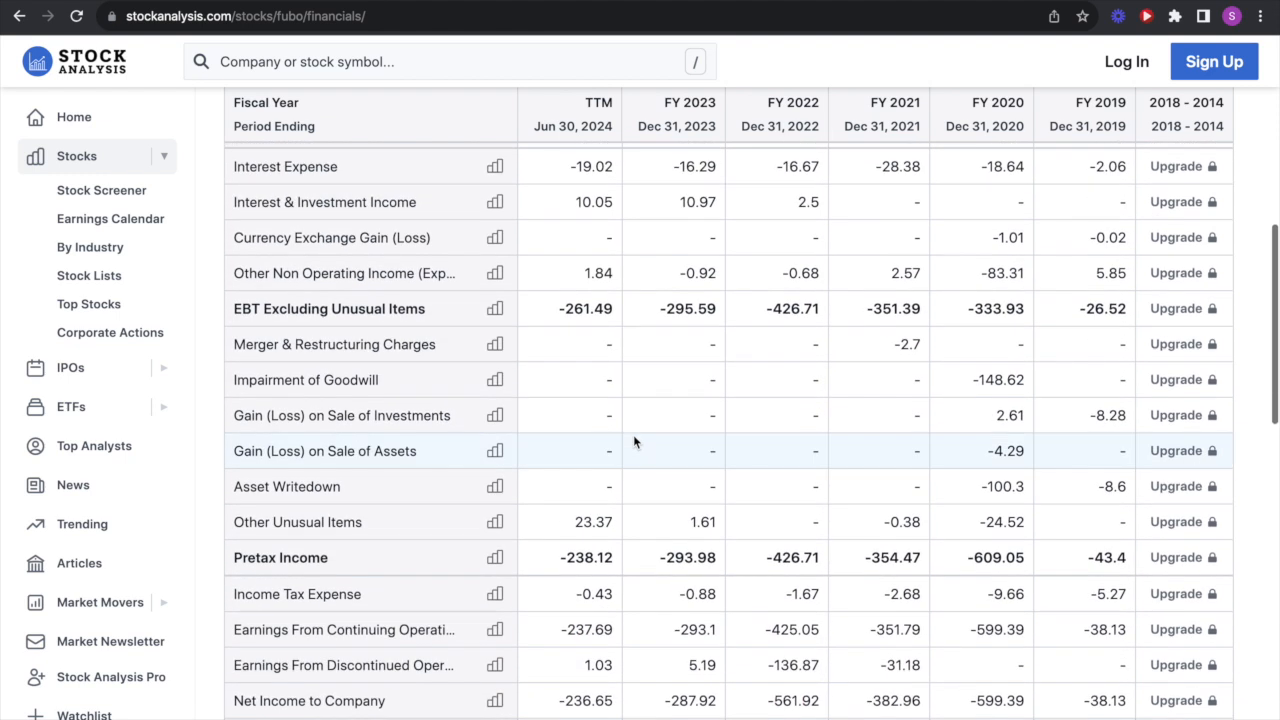
scroll(down, 3)
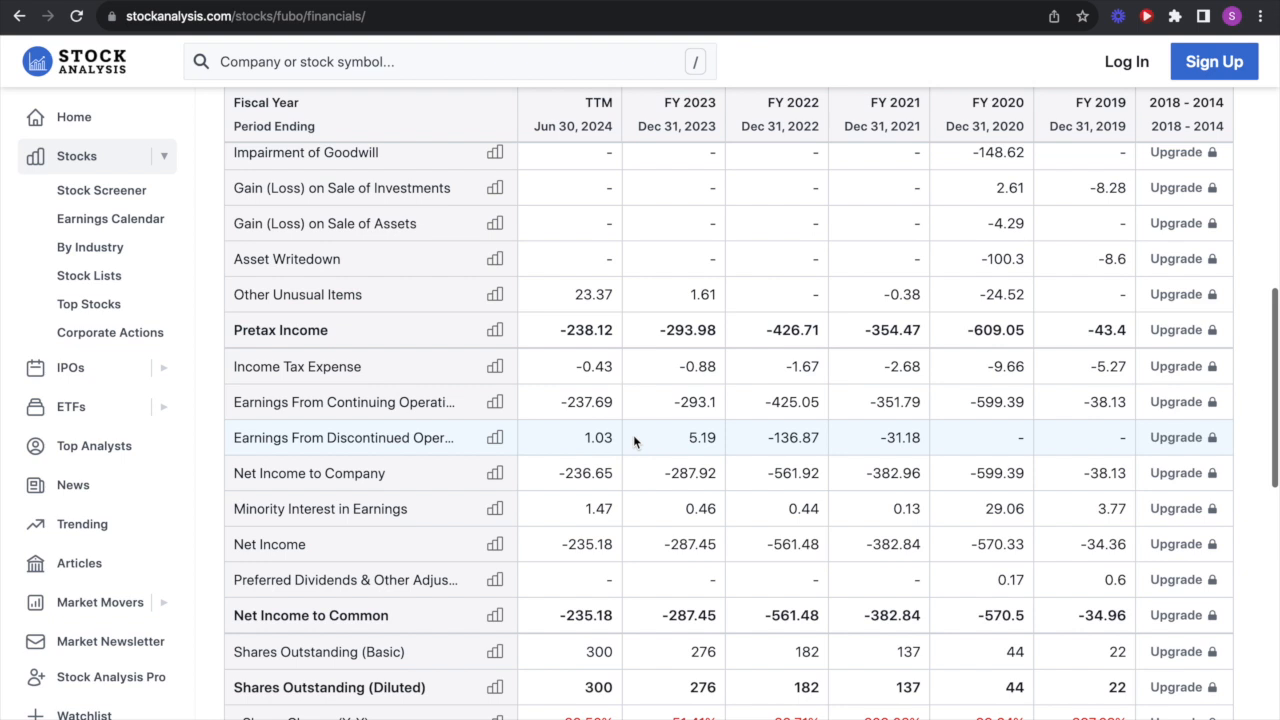
scroll(up, 3)
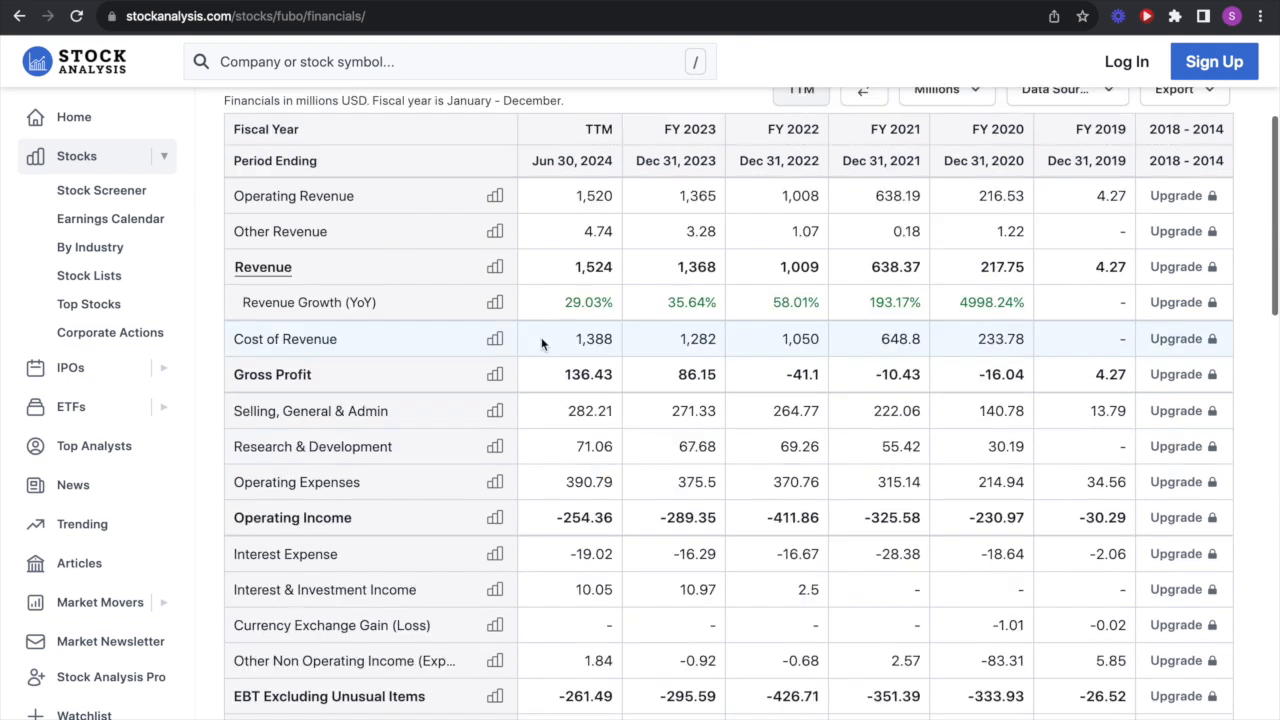
scroll(down, 3)
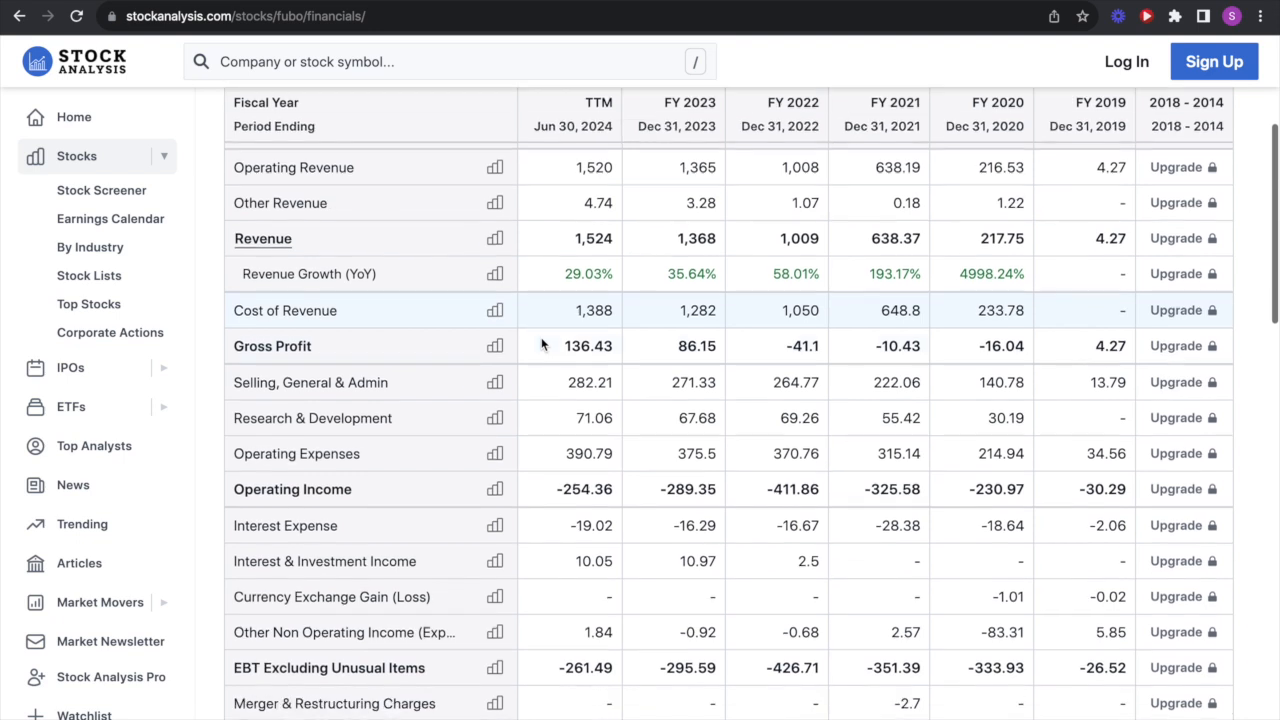
scroll(down, 3)
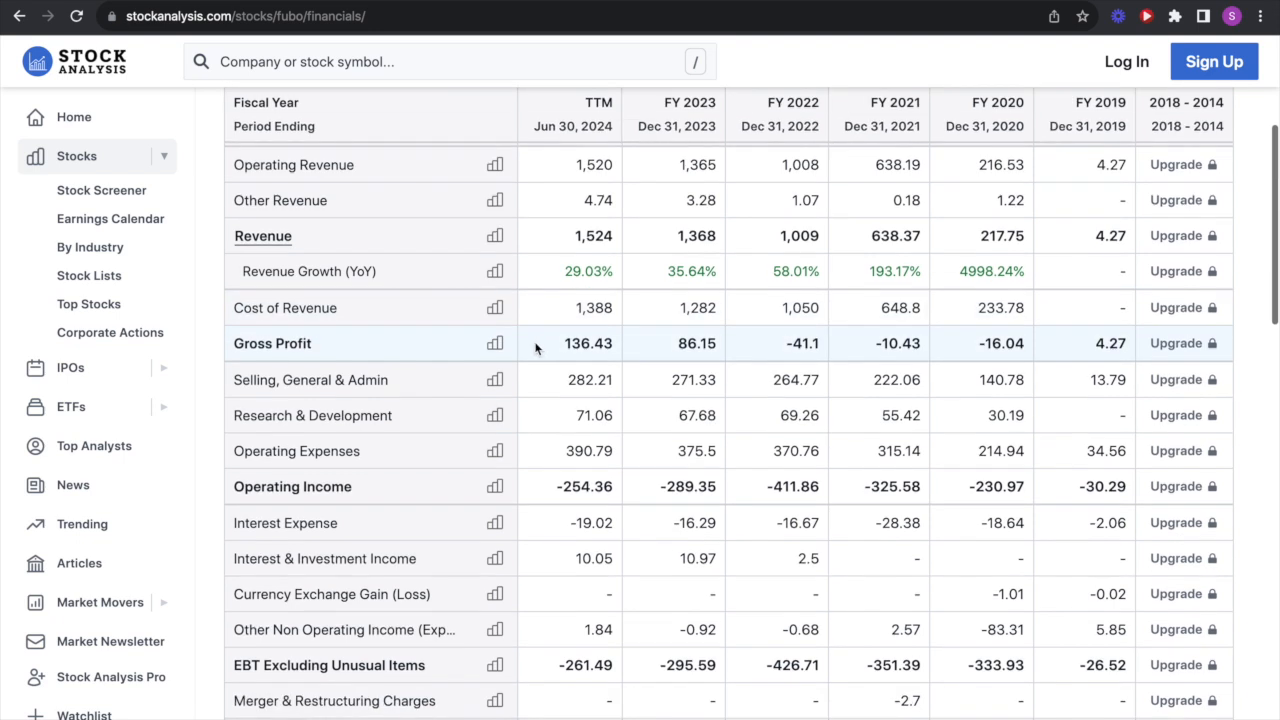
scroll(down, 3)
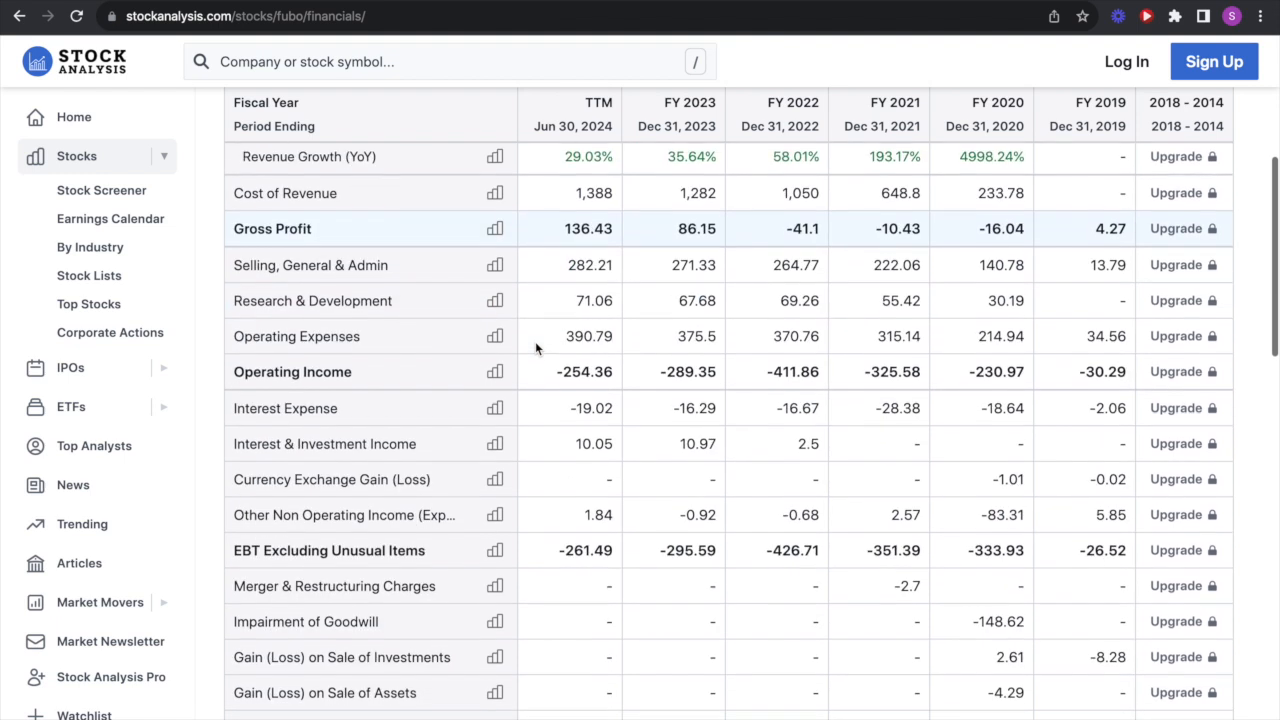
scroll(down, 3)
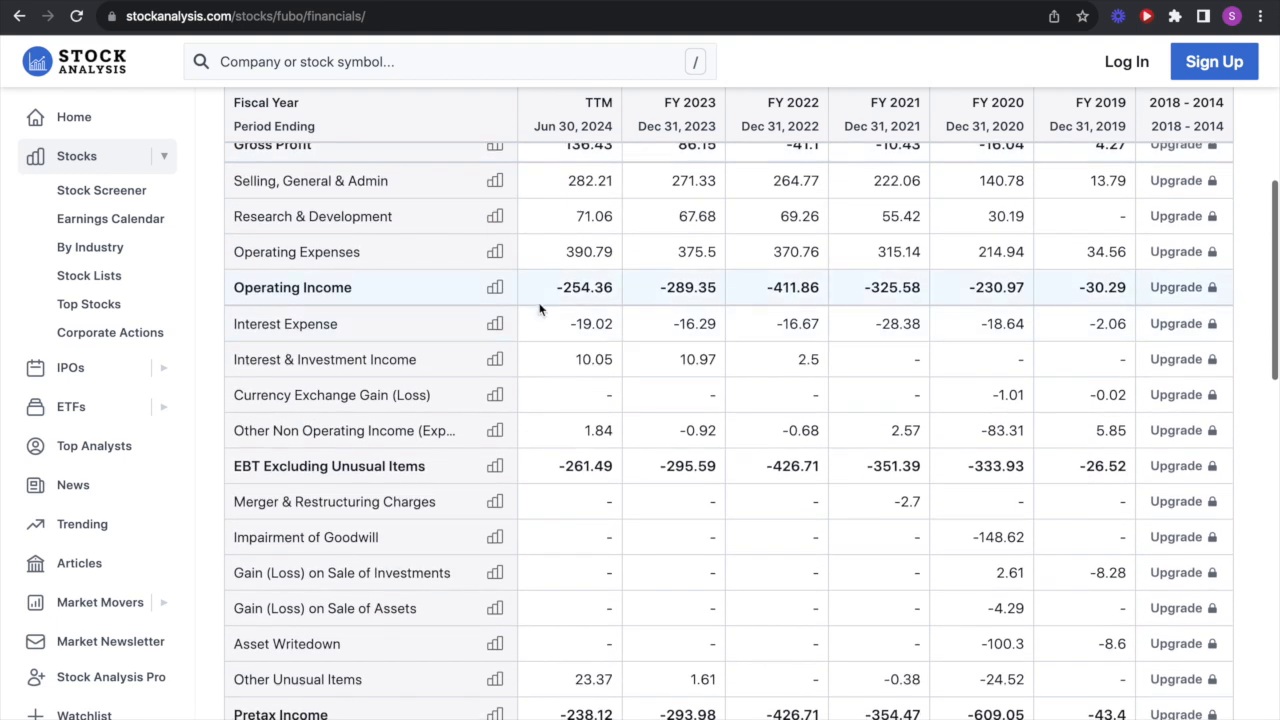
mouse_move(543, 305)
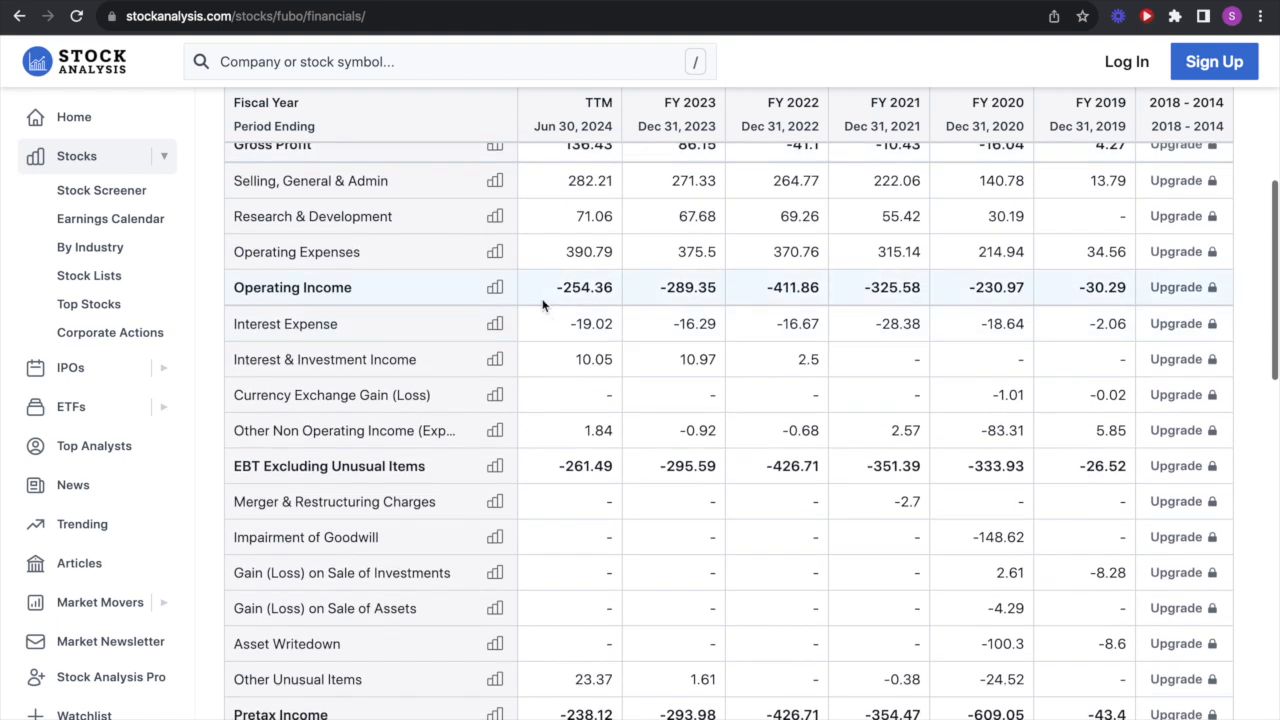
scroll(down, 3)
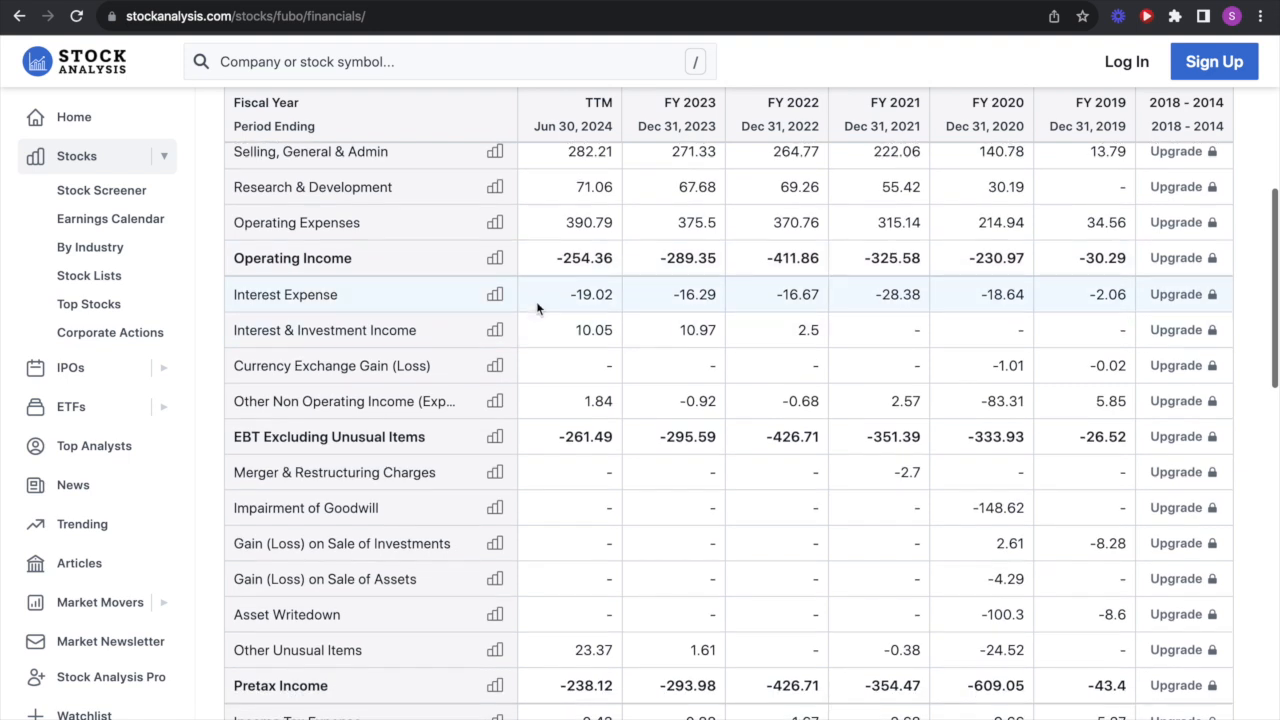
scroll(down, 3)
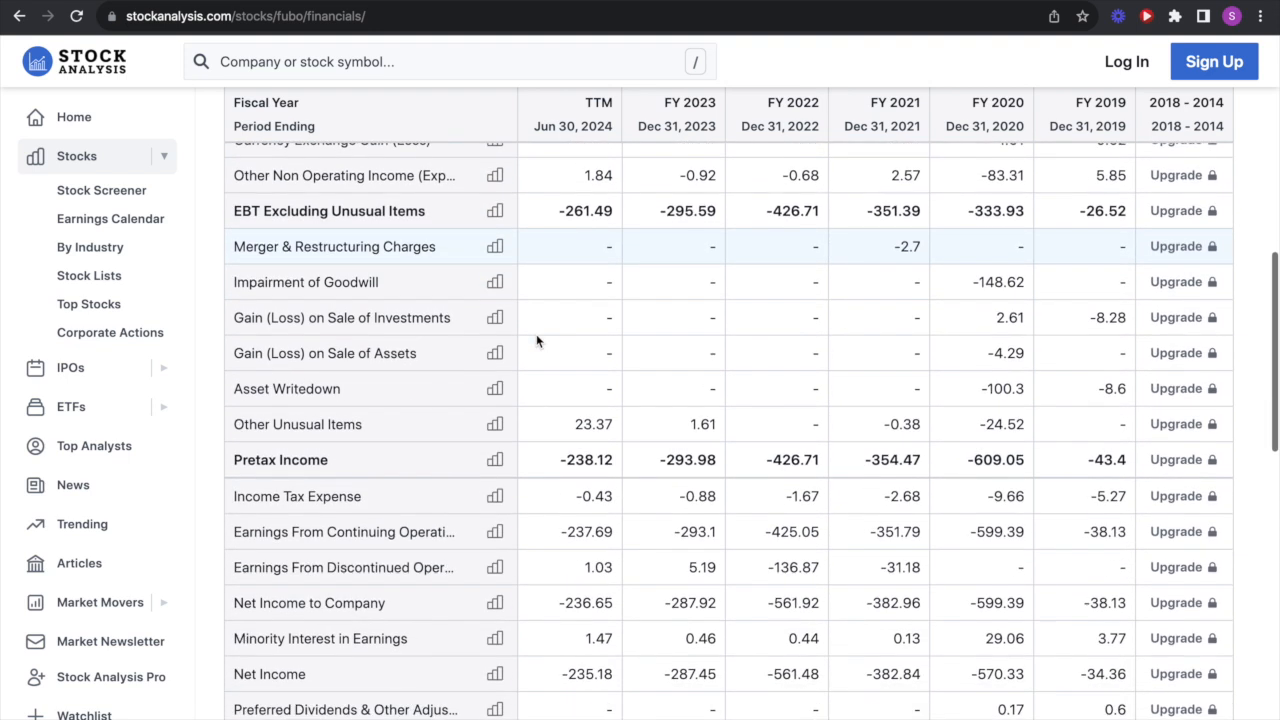
scroll(down, 3)
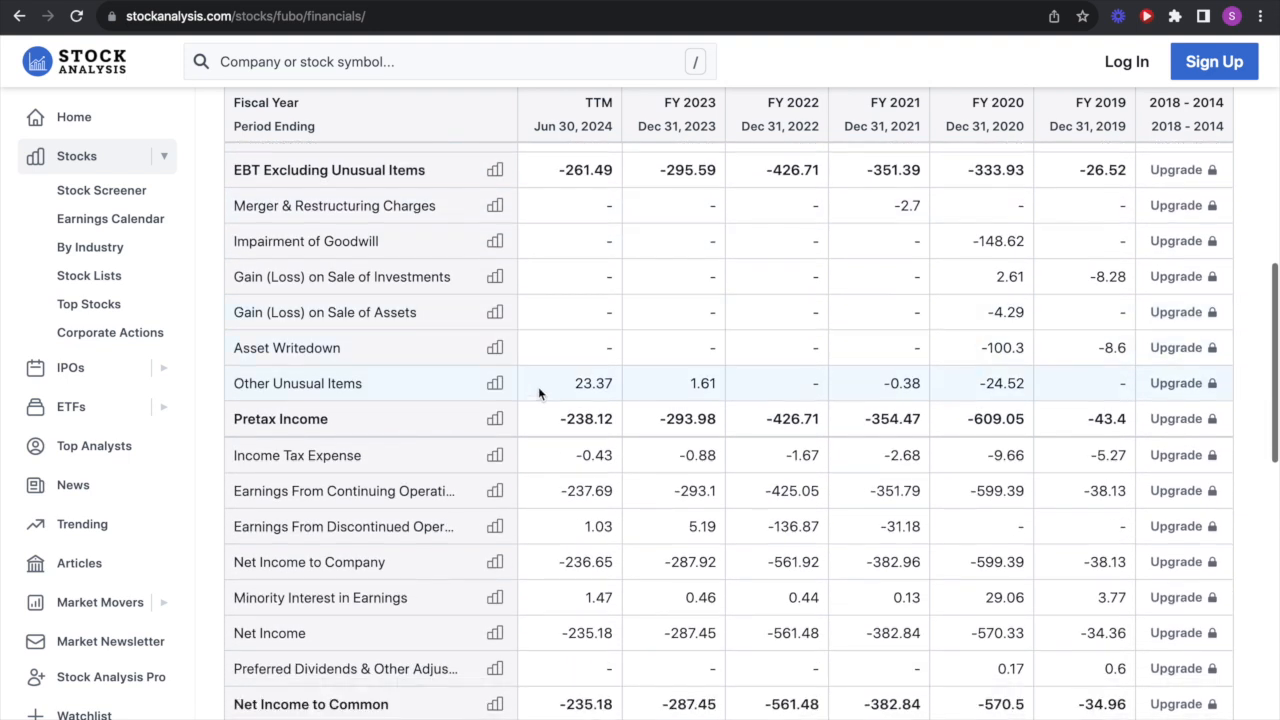
scroll(down, 3)
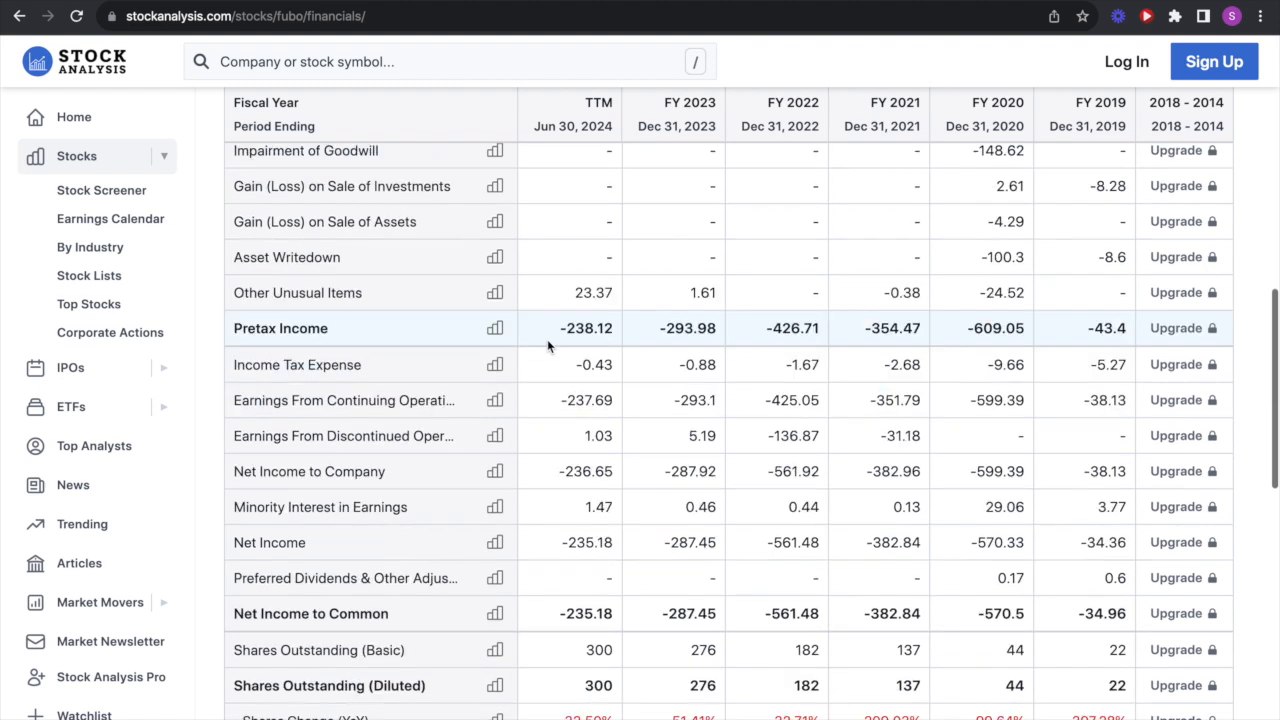
scroll(down, 3)
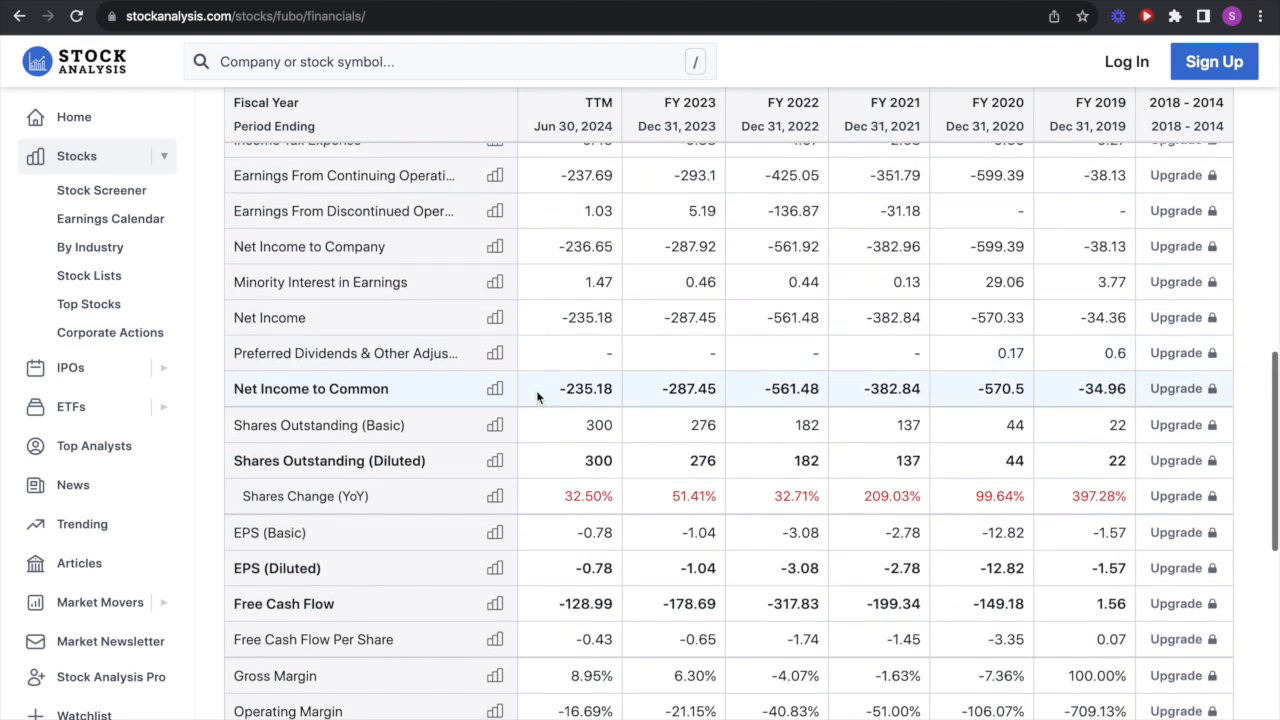
scroll(down, 3)
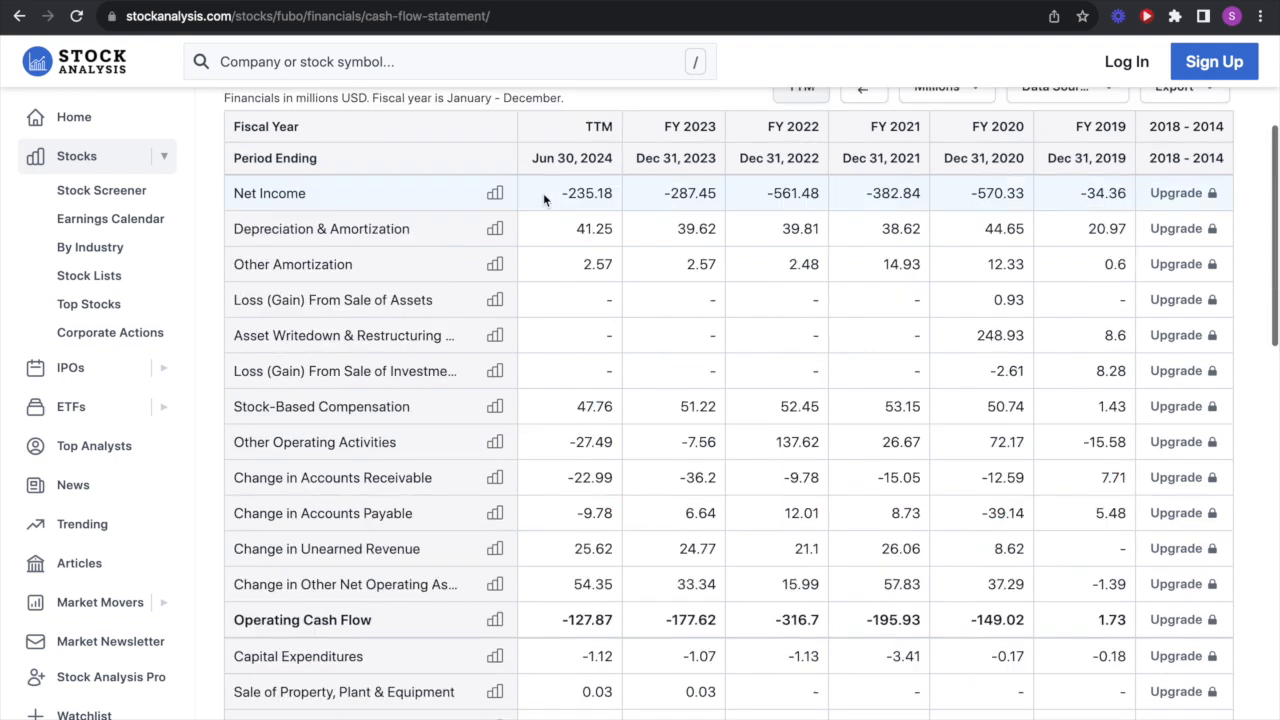
mouse_move(549, 419)
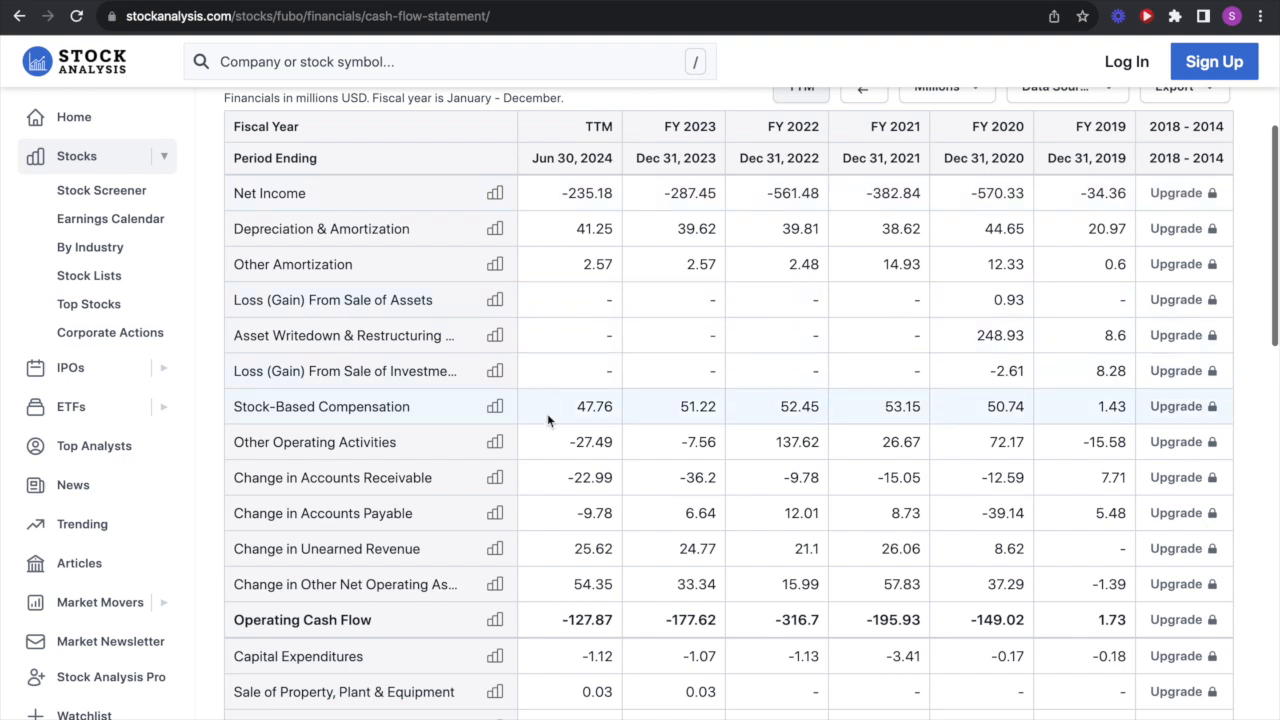
mouse_move(547, 402)
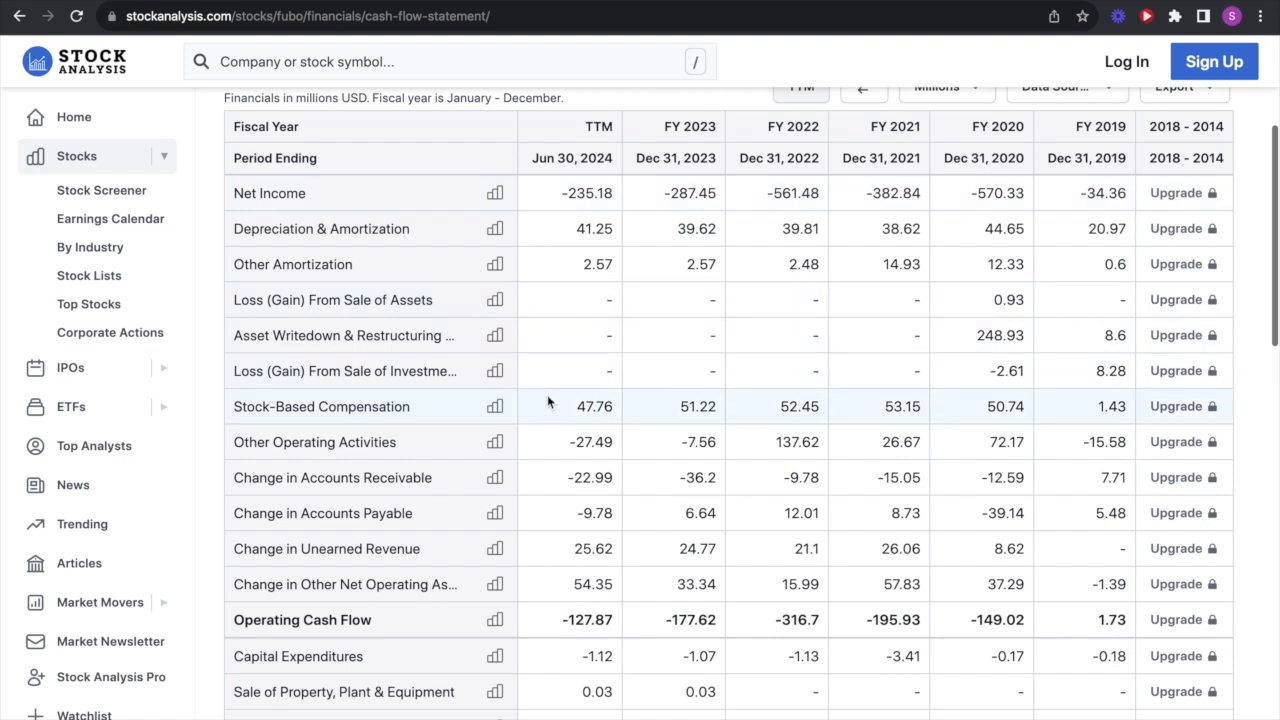
- Review fuboTV's cash flow statement down through financing, net and free cash flow
scroll(down, 3)
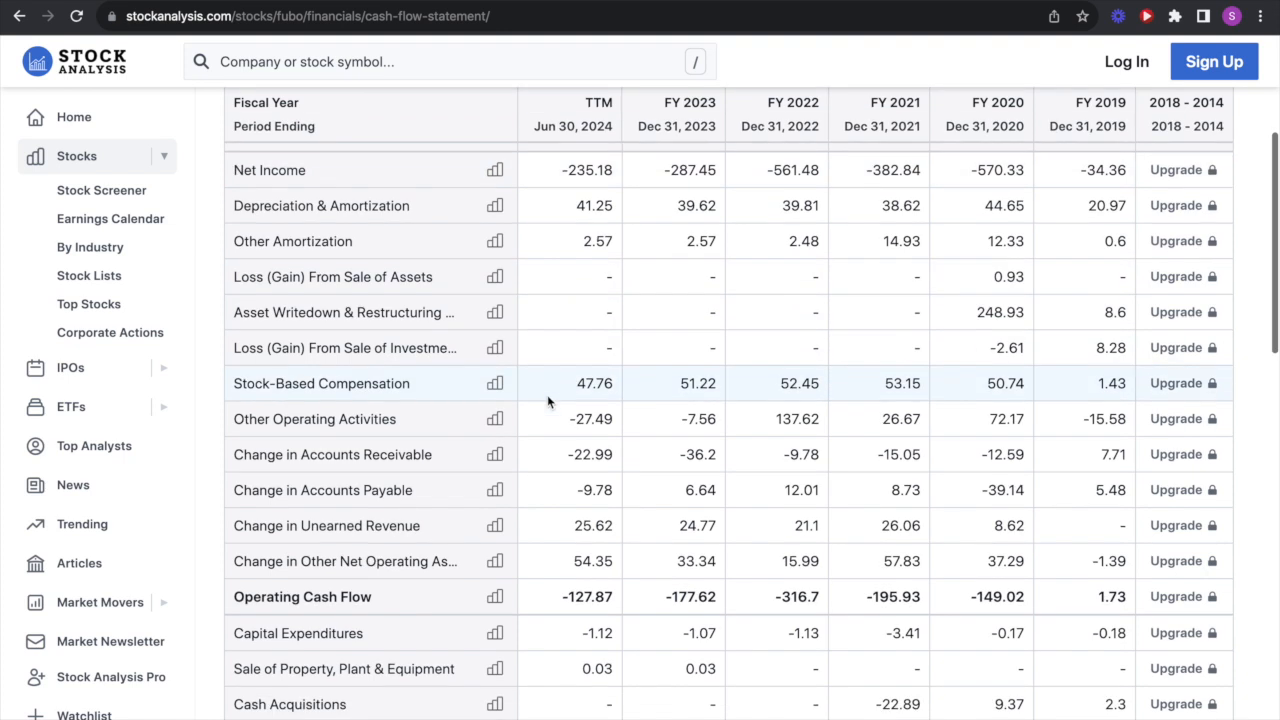
mouse_move(548, 456)
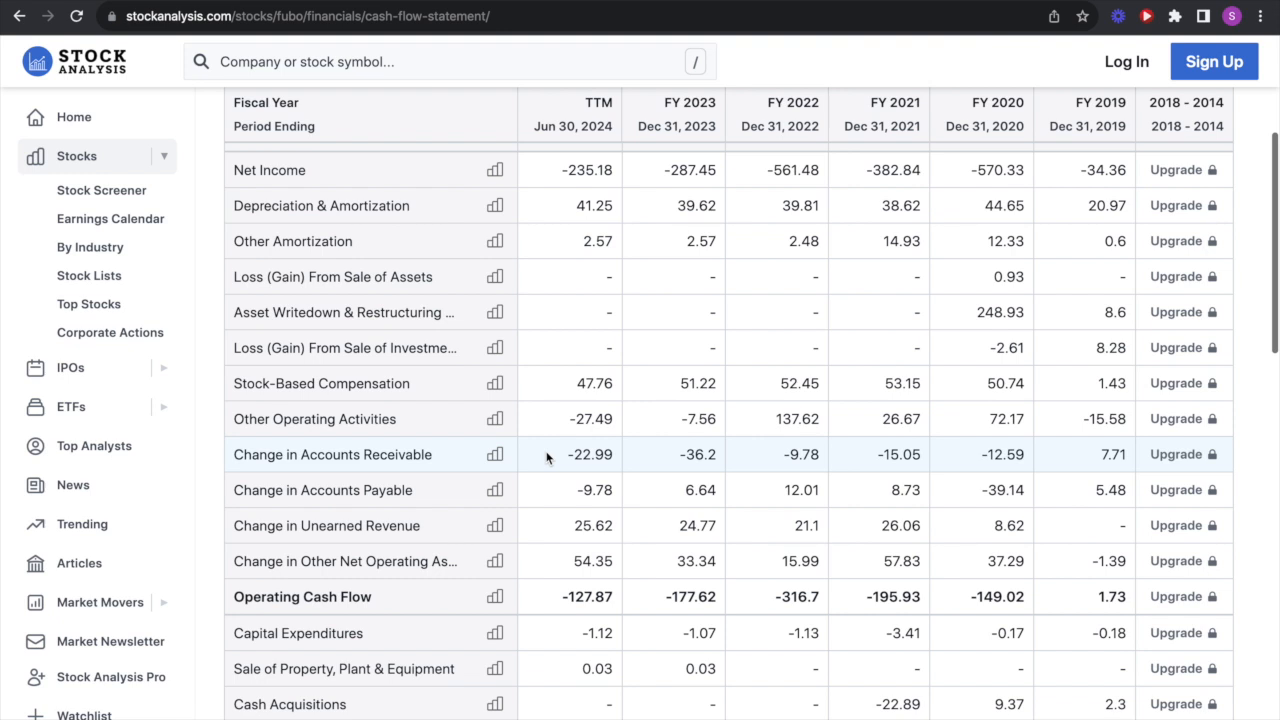
scroll(down, 3)
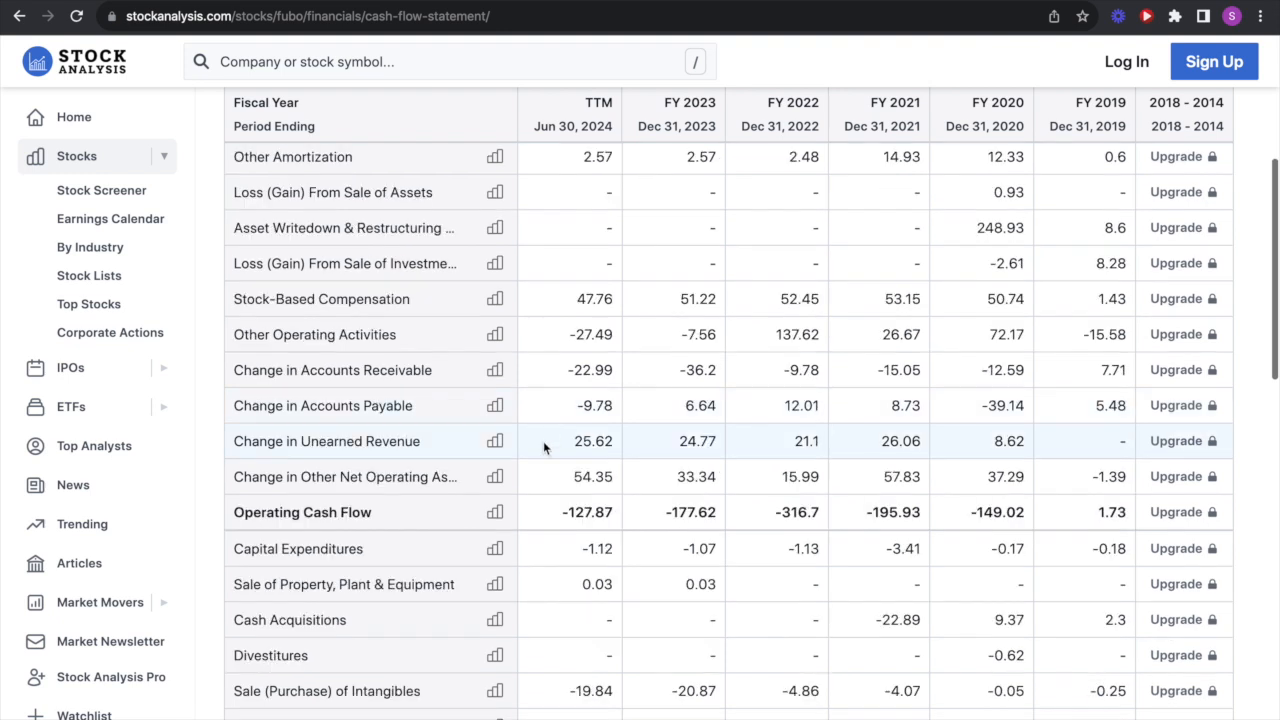
mouse_move(540, 521)
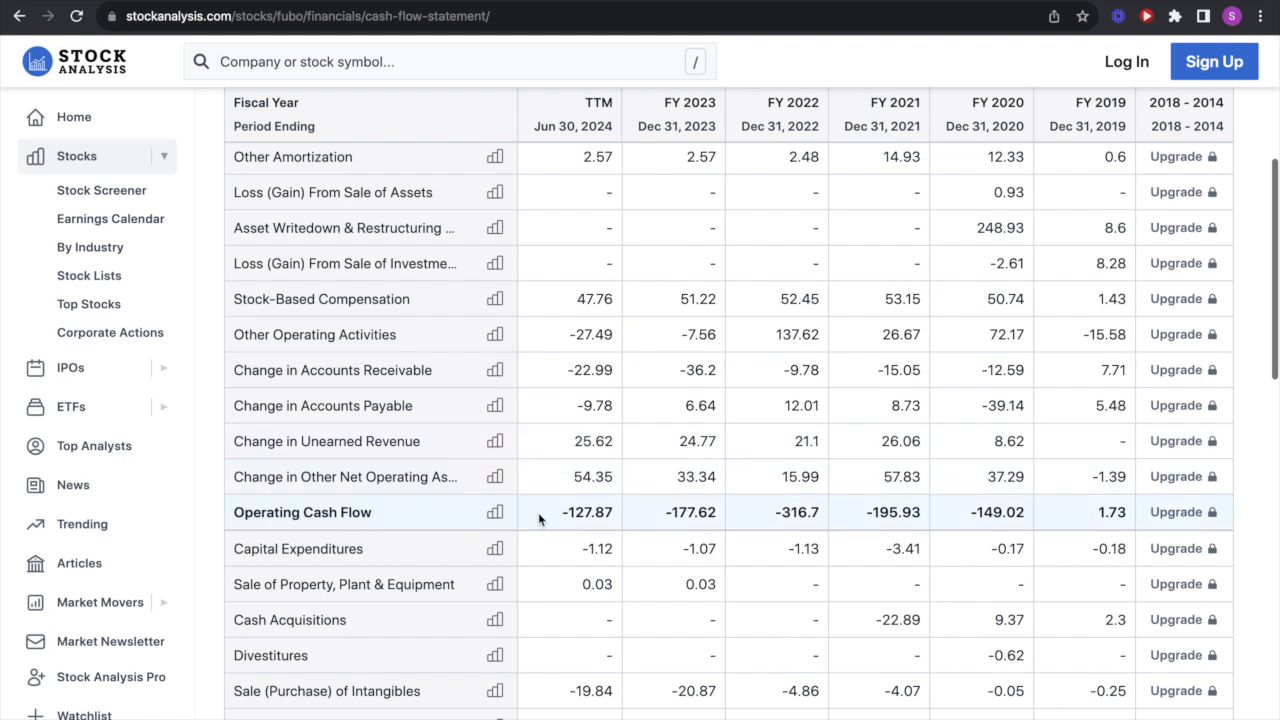
scroll(down, 3)
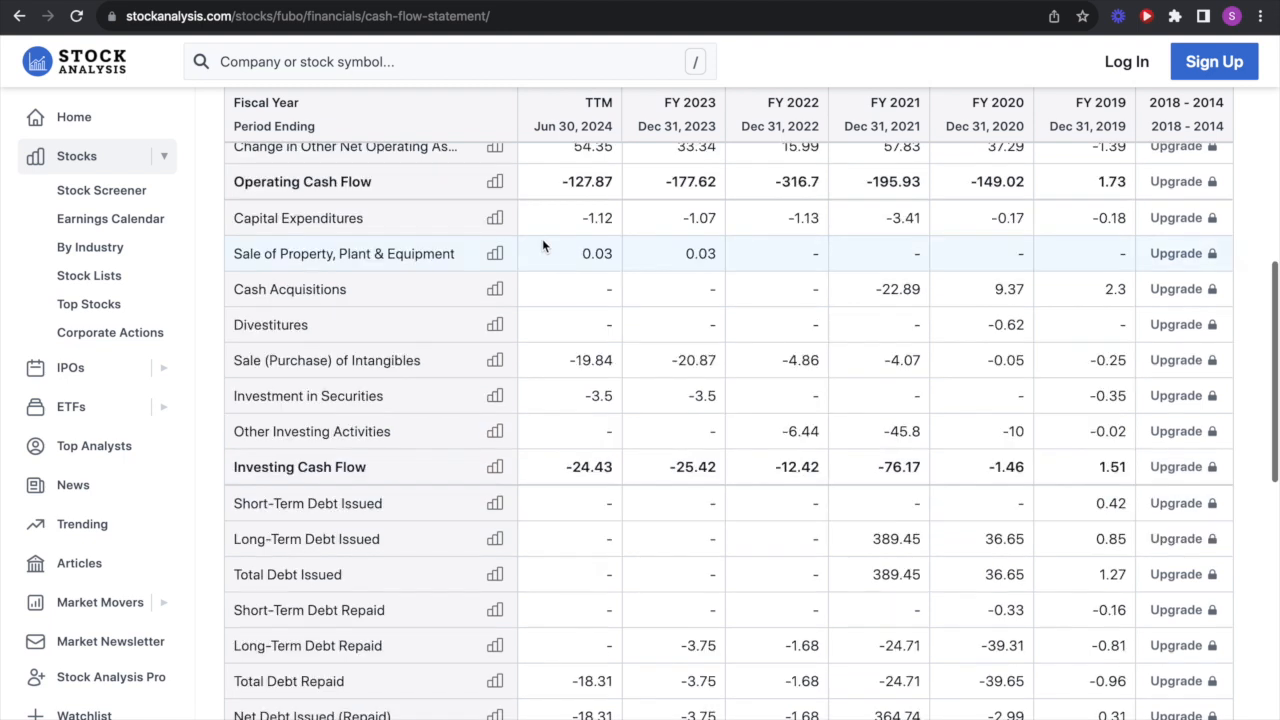
mouse_move(531, 393)
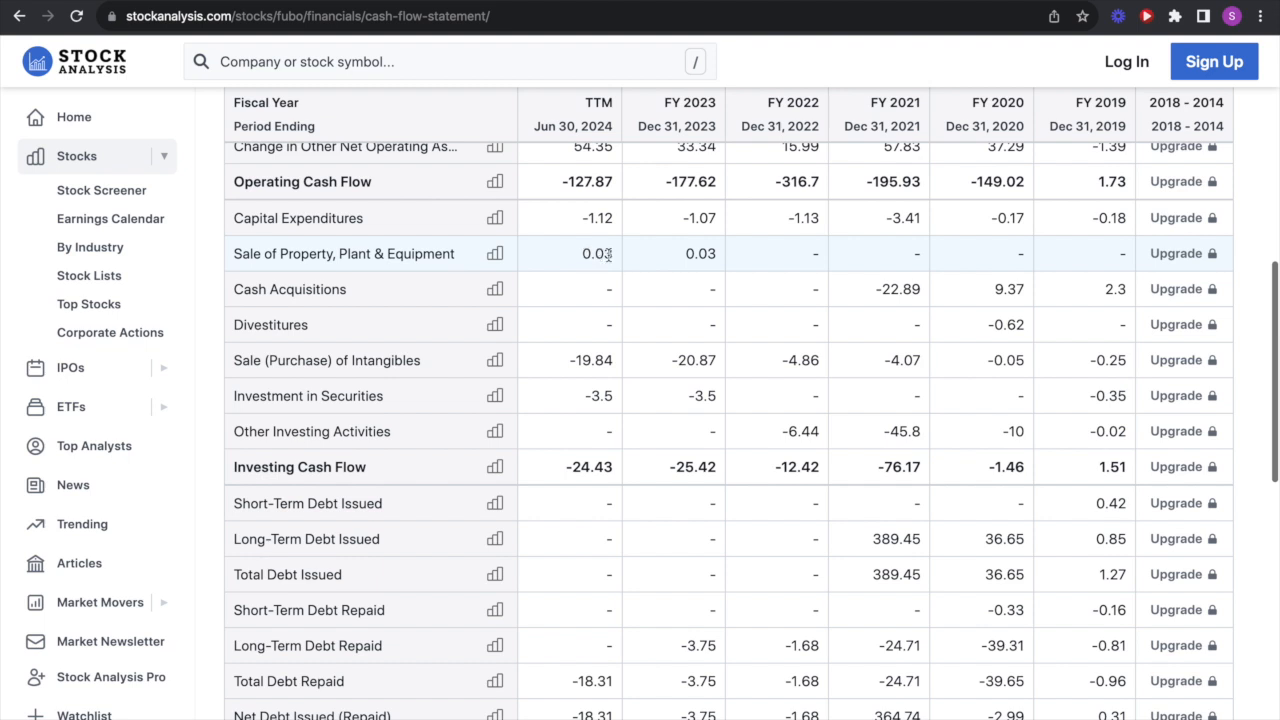
mouse_move(591, 490)
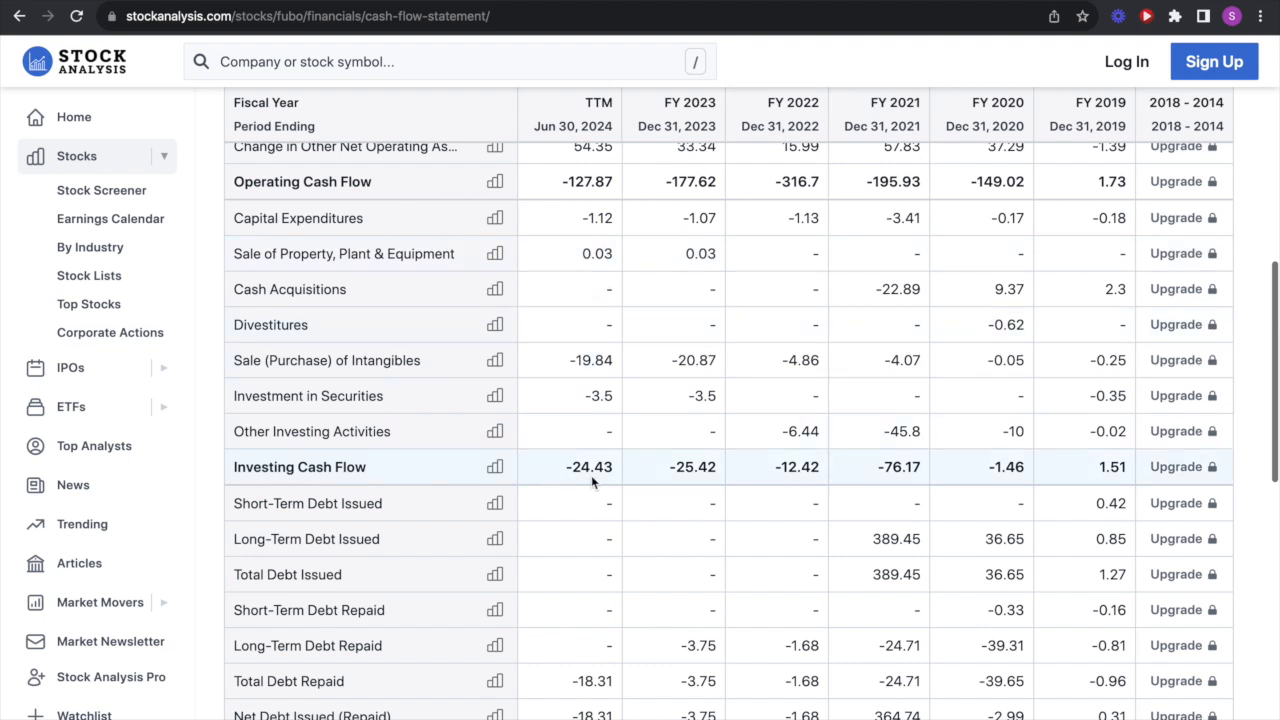
scroll(down, 3)
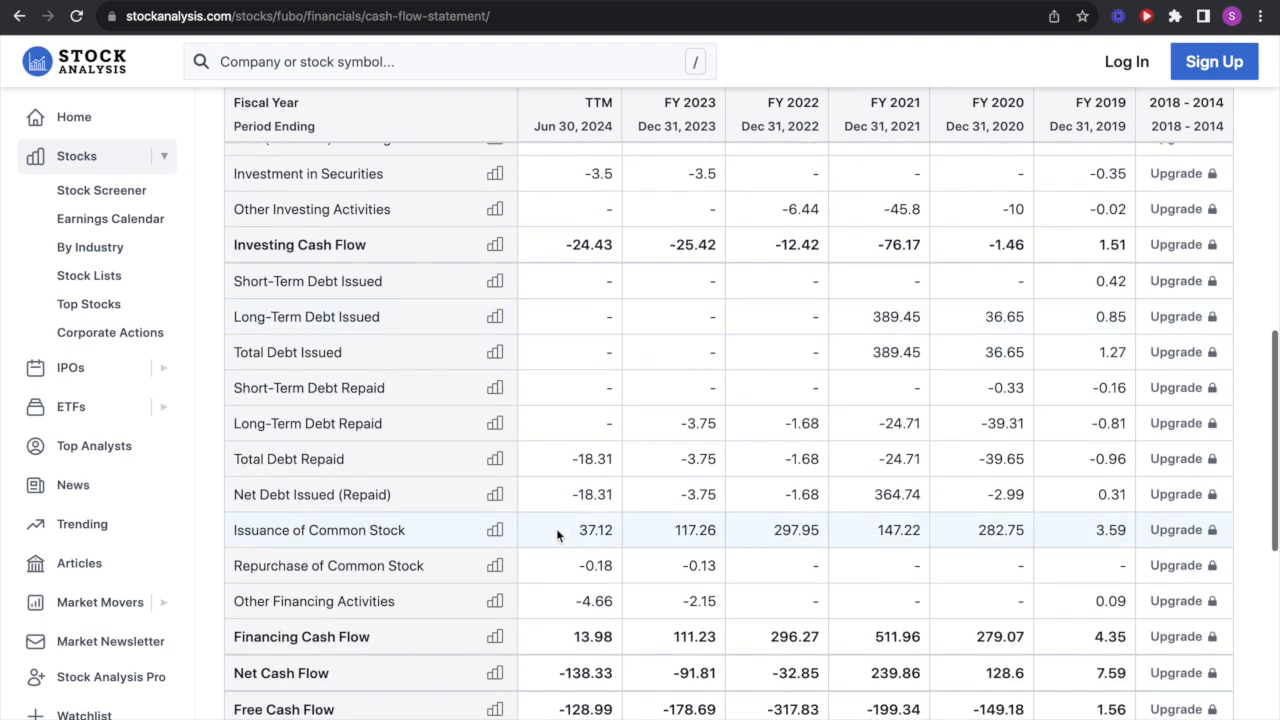
scroll(down, 3)
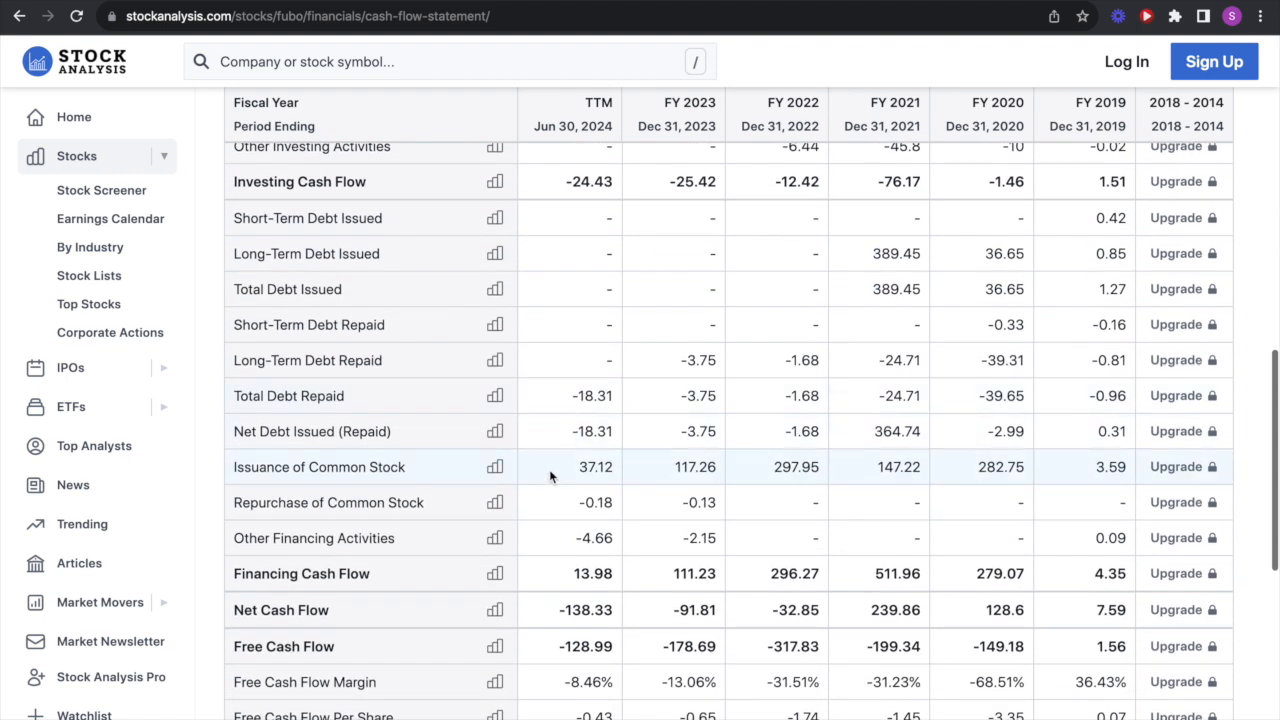
mouse_move(573, 574)
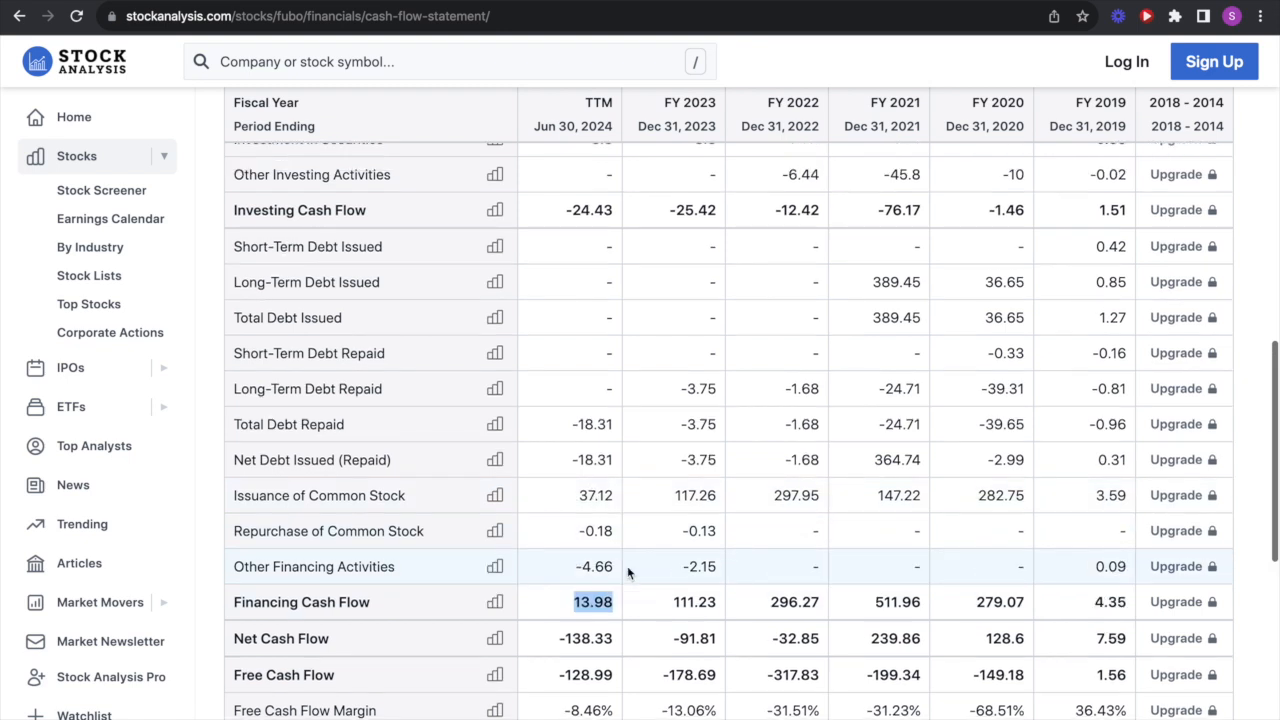
- Recheck the lower cash flow rows and select a figure in the table
scroll(up, 3)
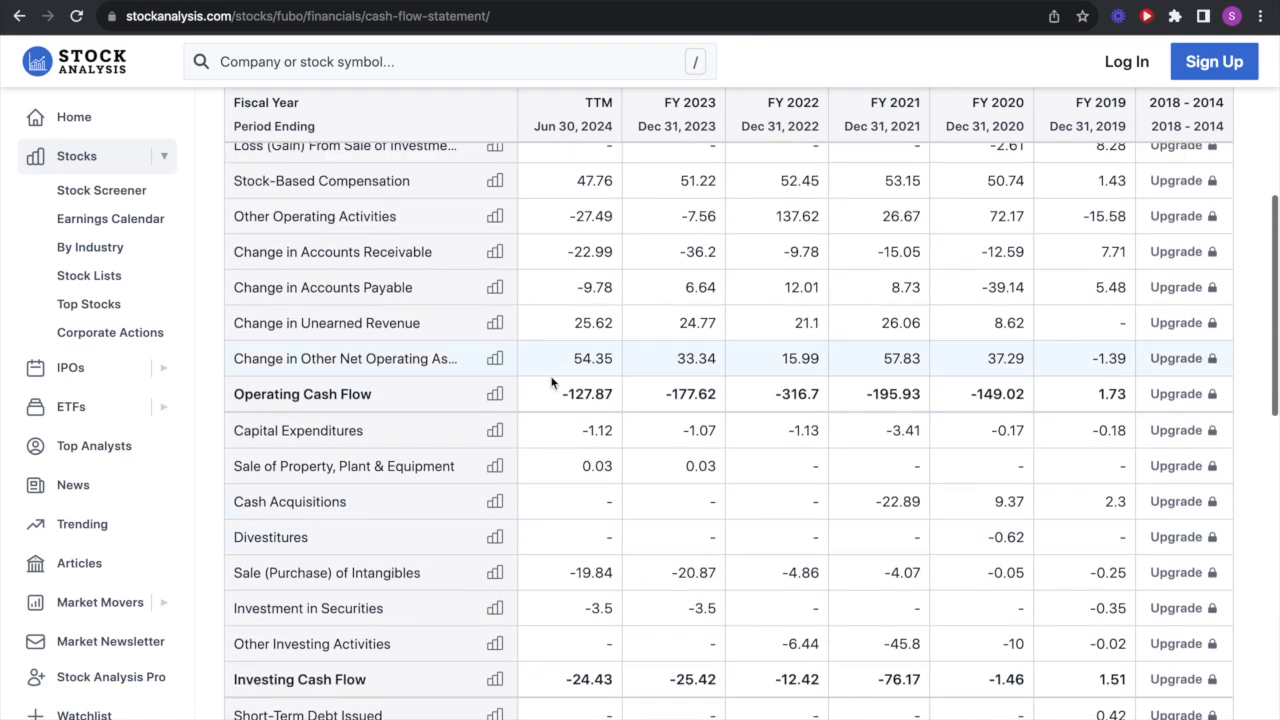
scroll(down, 3)
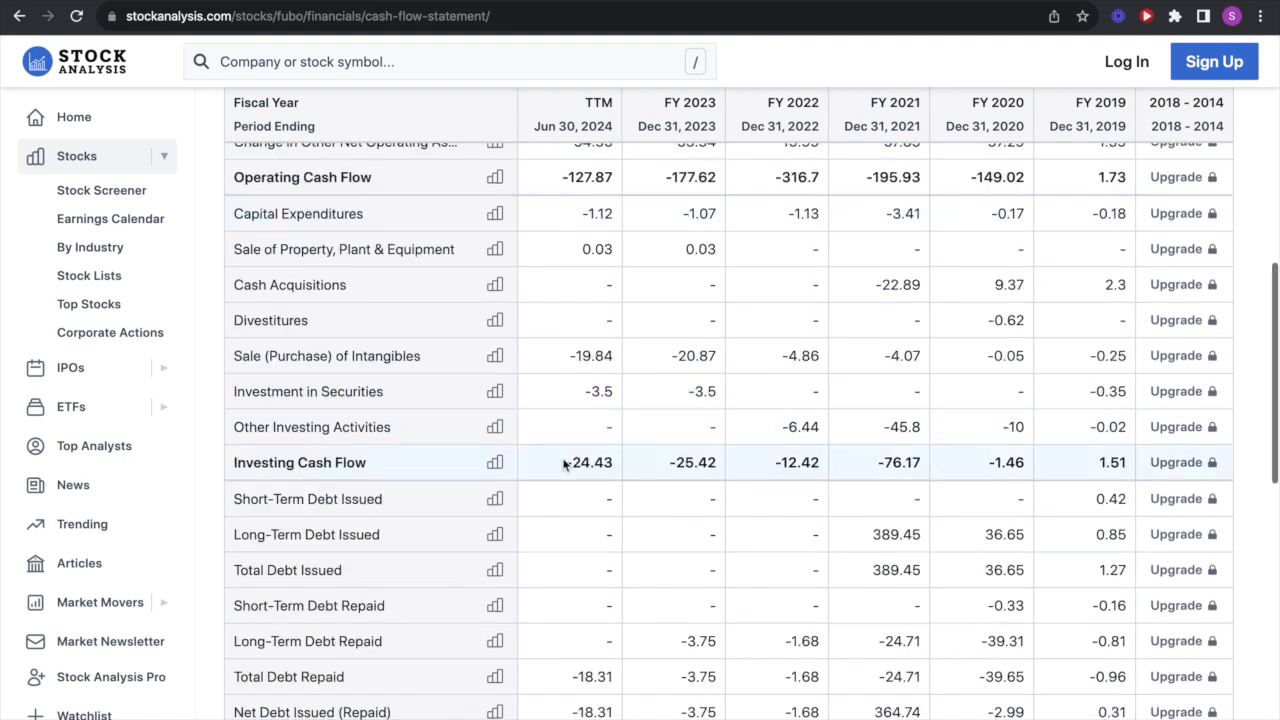
scroll(down, 3)
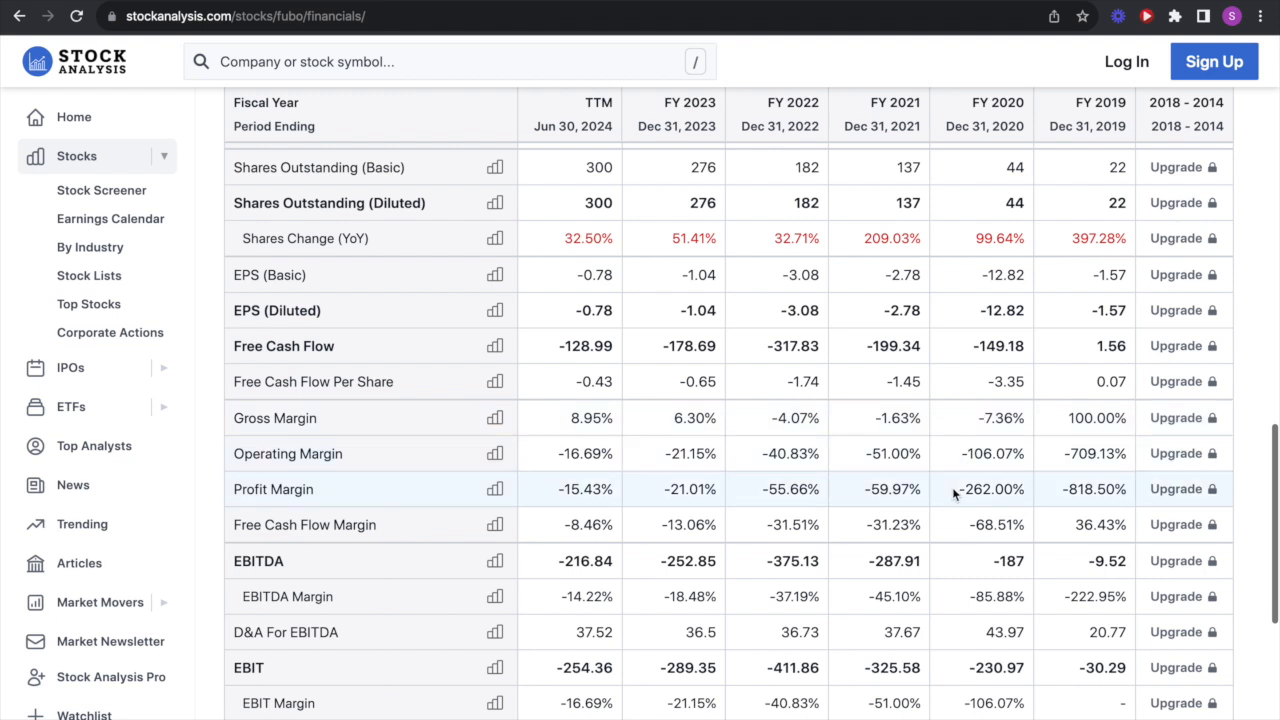
double_click(988, 489)
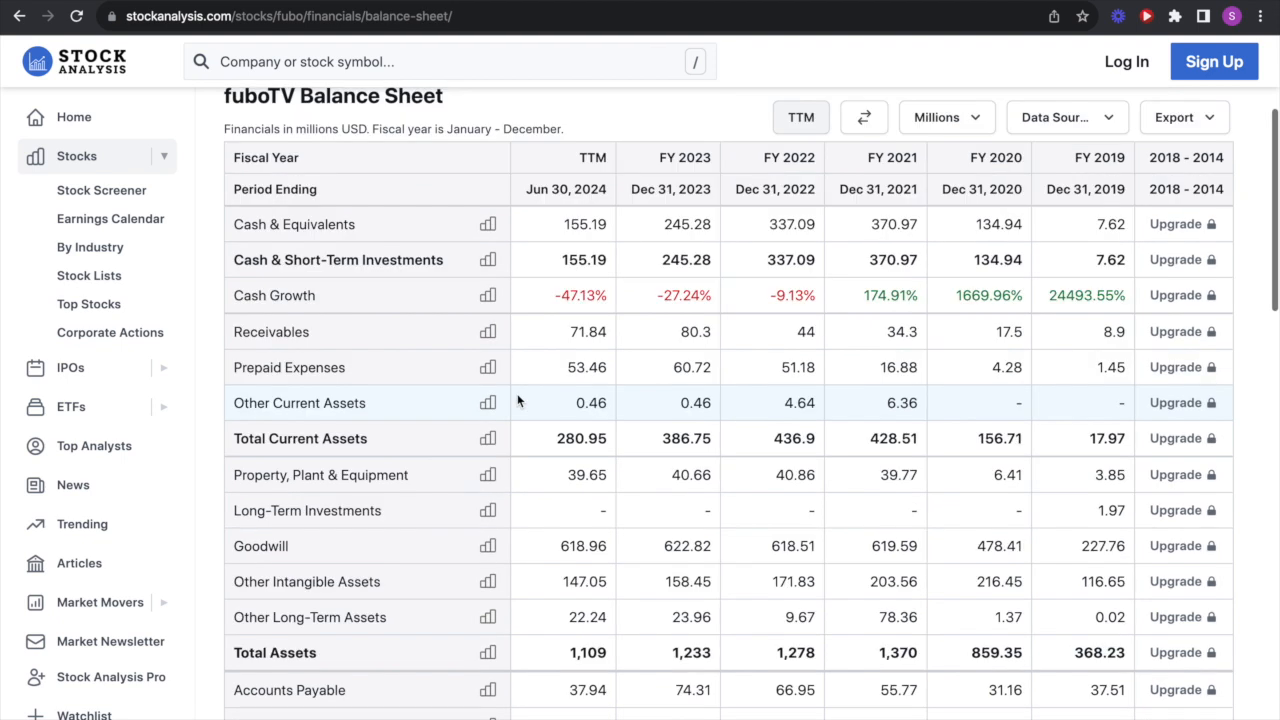
mouse_move(830, 210)
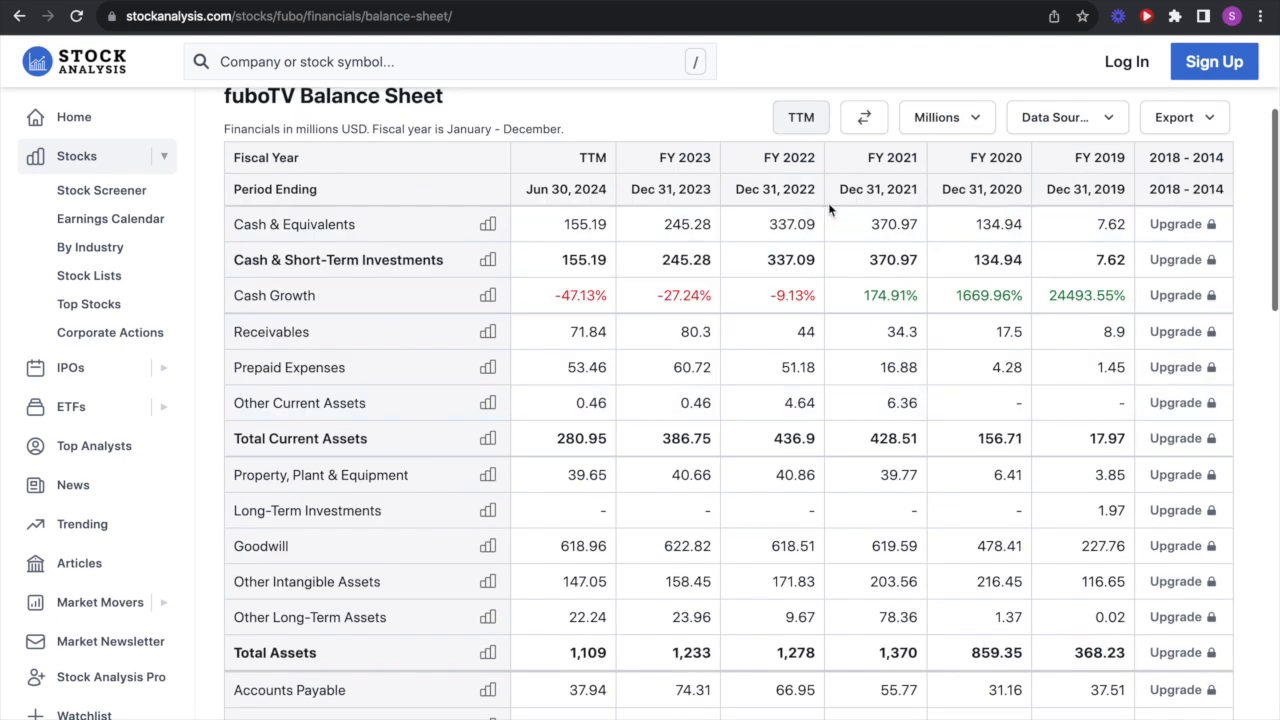
mouse_move(938, 232)
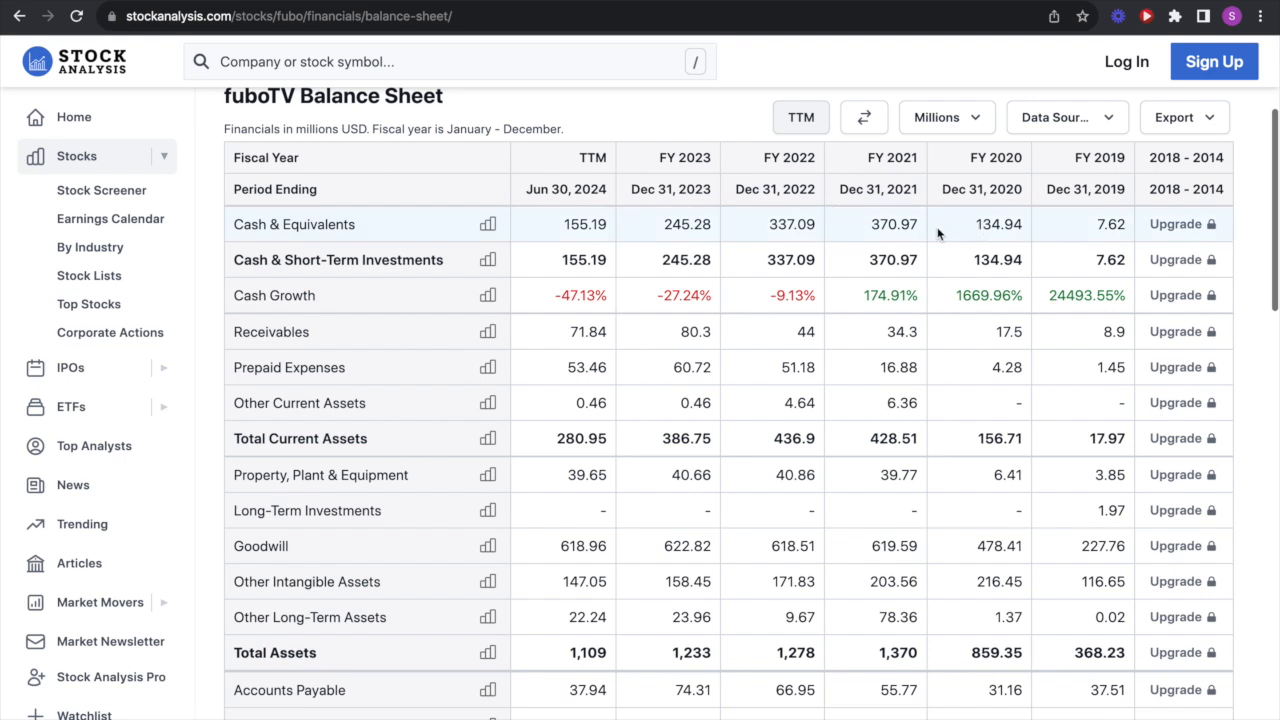
mouse_move(562, 233)
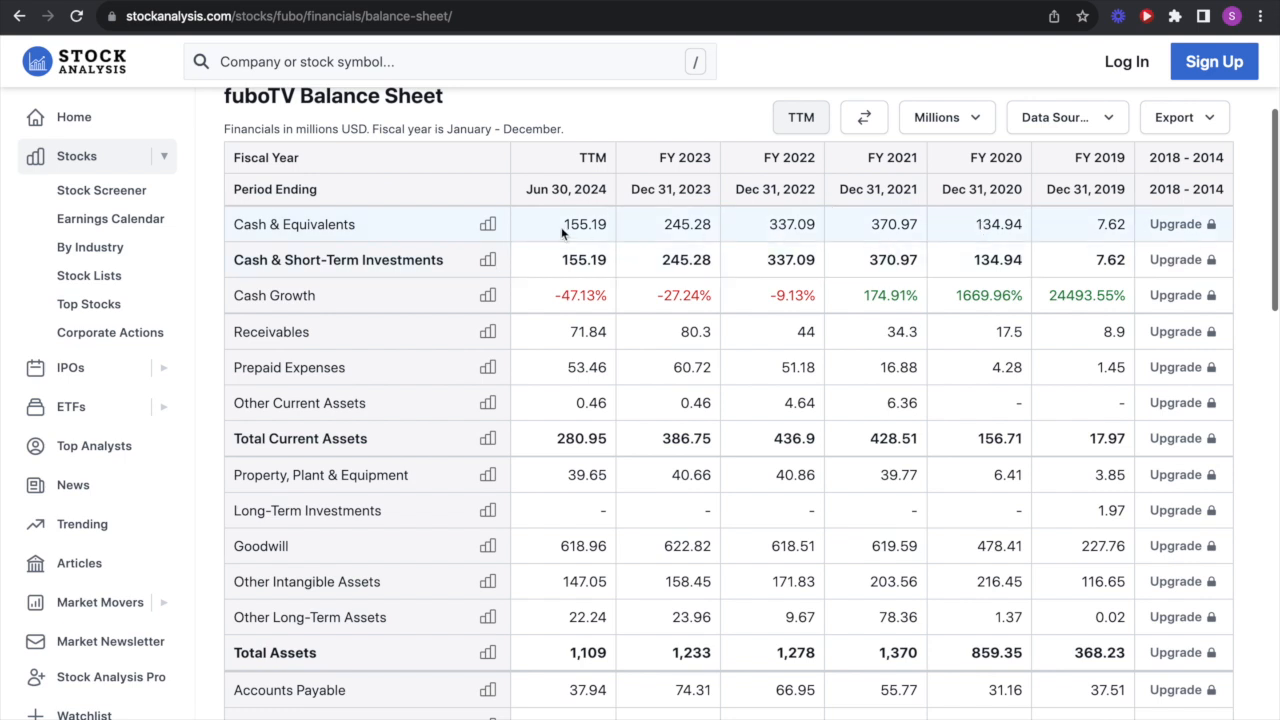
- Review fuboTV's balance sheet through liabilities and equity, selecting a figure along the way
scroll(down, 3)
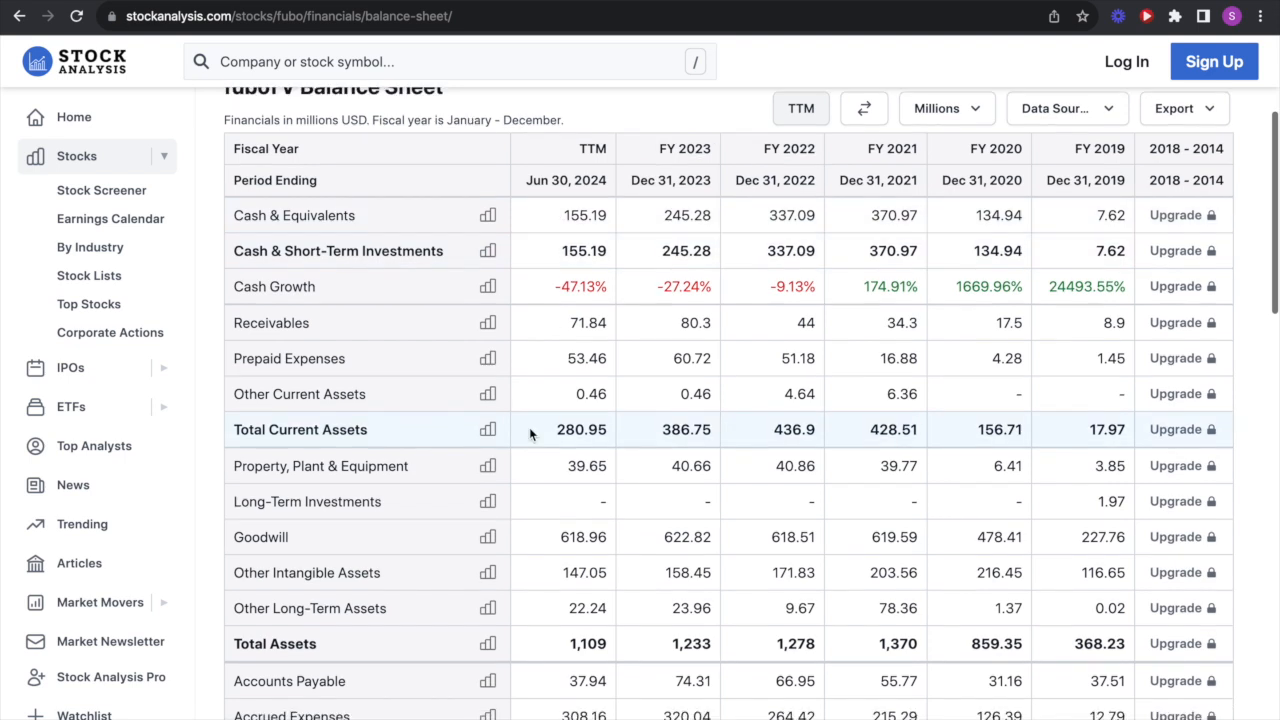
scroll(down, 3)
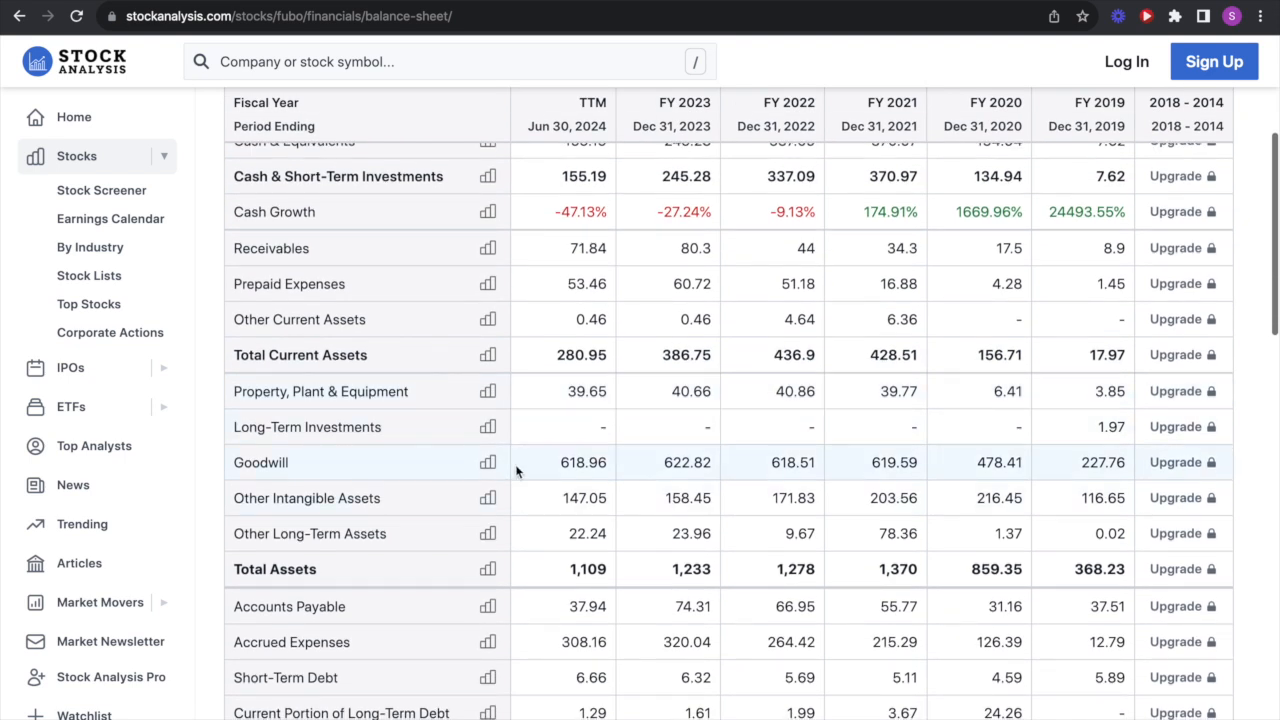
mouse_move(541, 567)
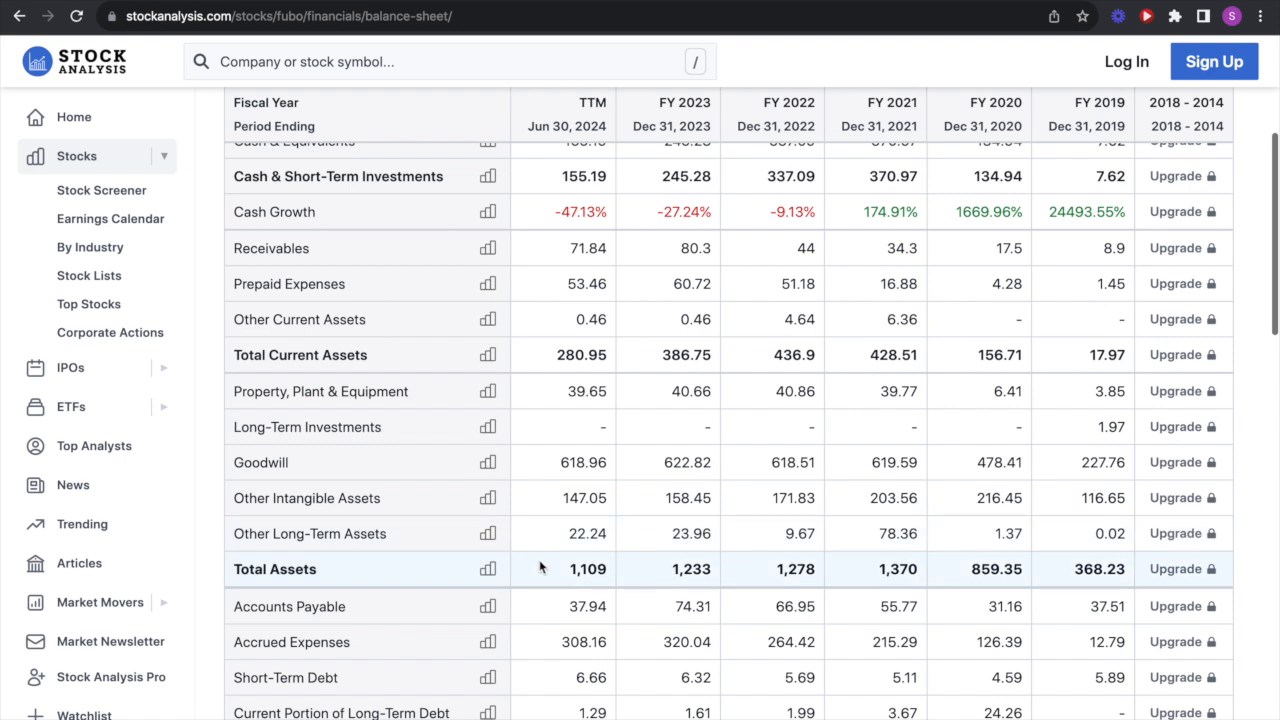
double_click(587, 569)
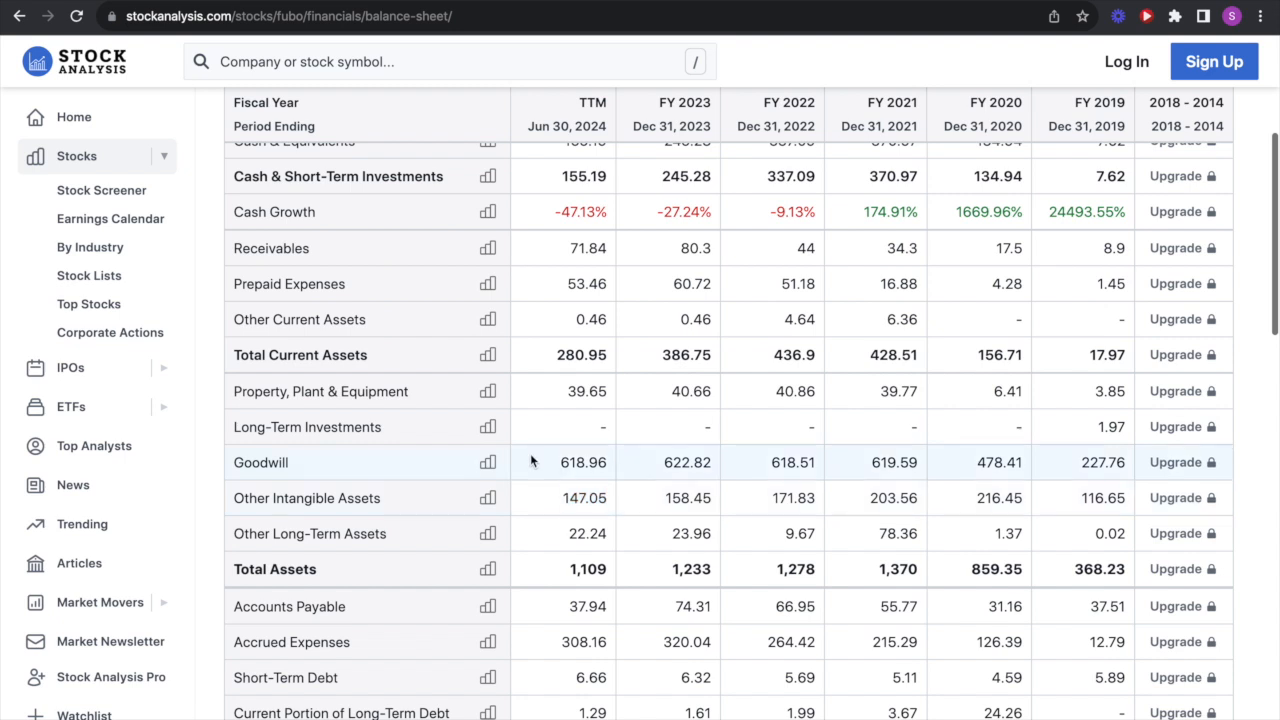
scroll(down, 3)
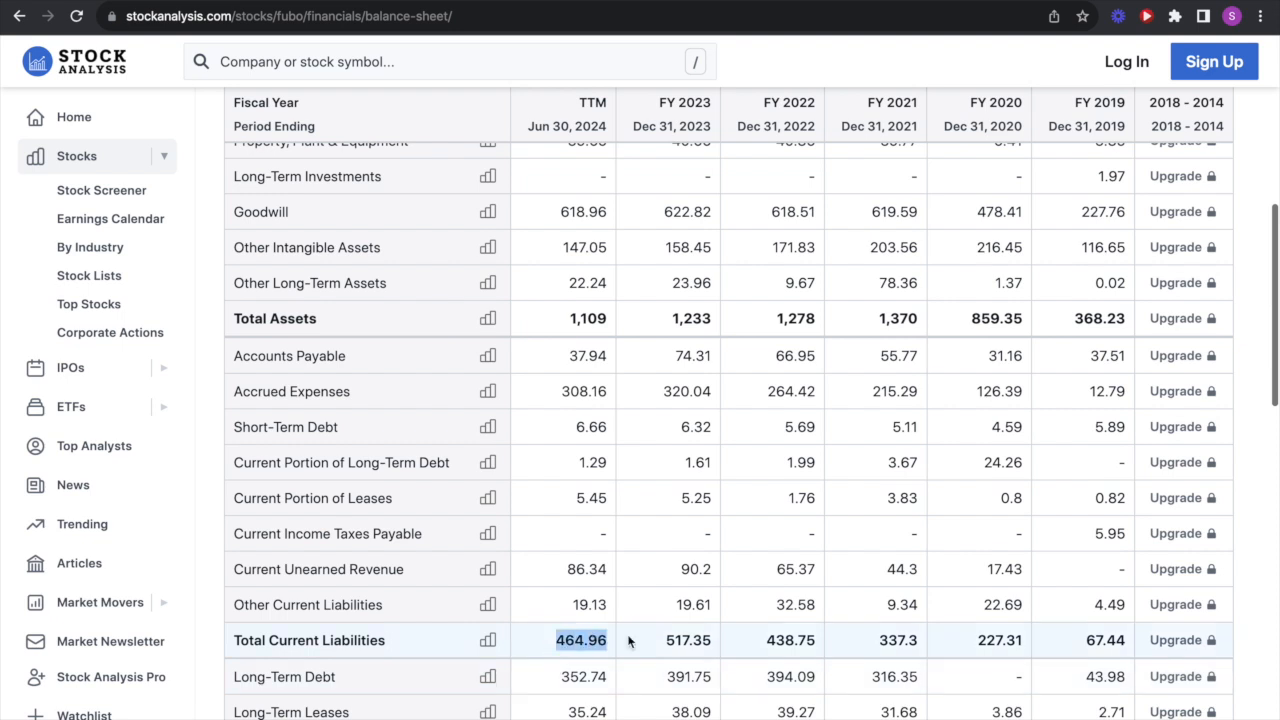
scroll(up, 3)
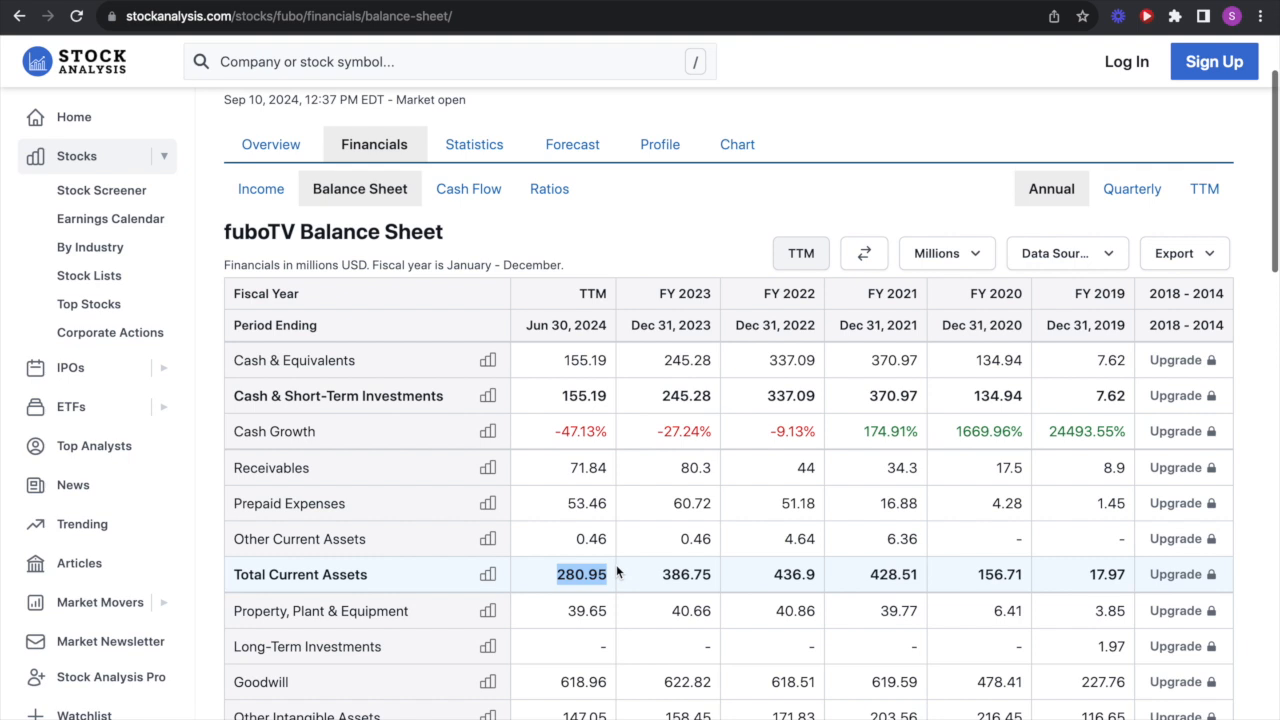
- Finish the balance sheet at net cash and working capital, then go to the Ratios table
scroll(down, 3)
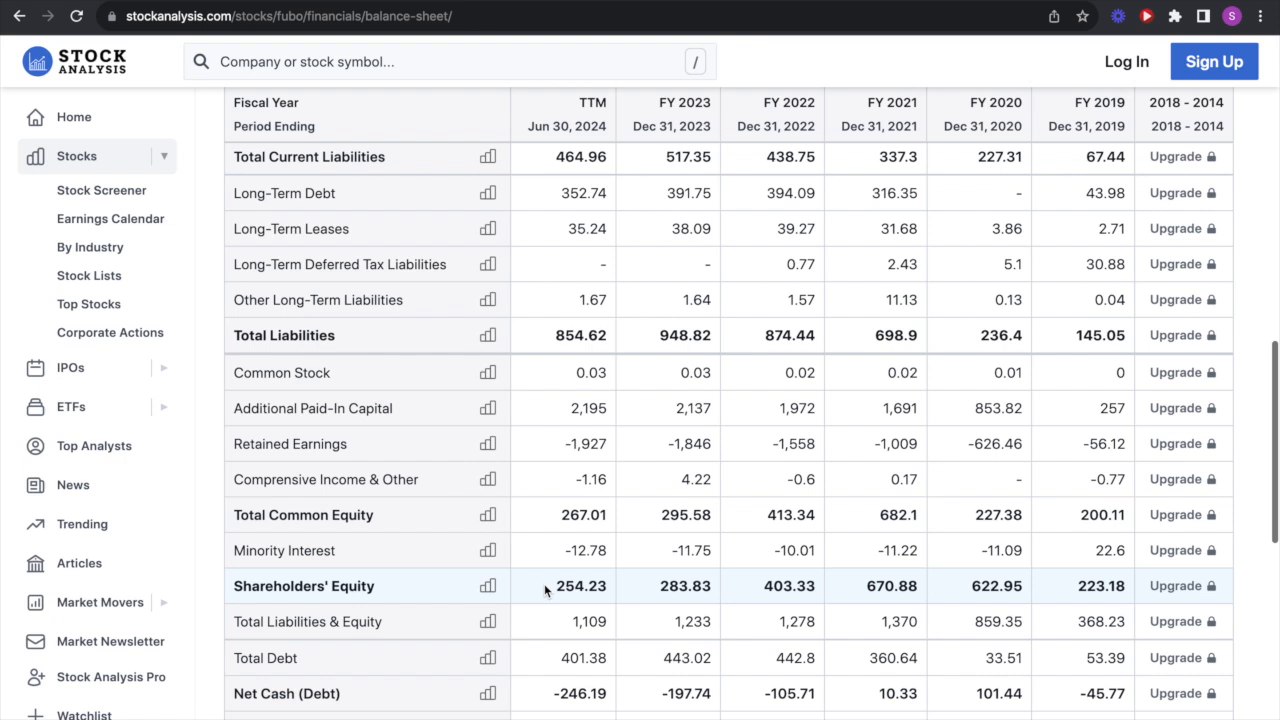
double_click(580, 586)
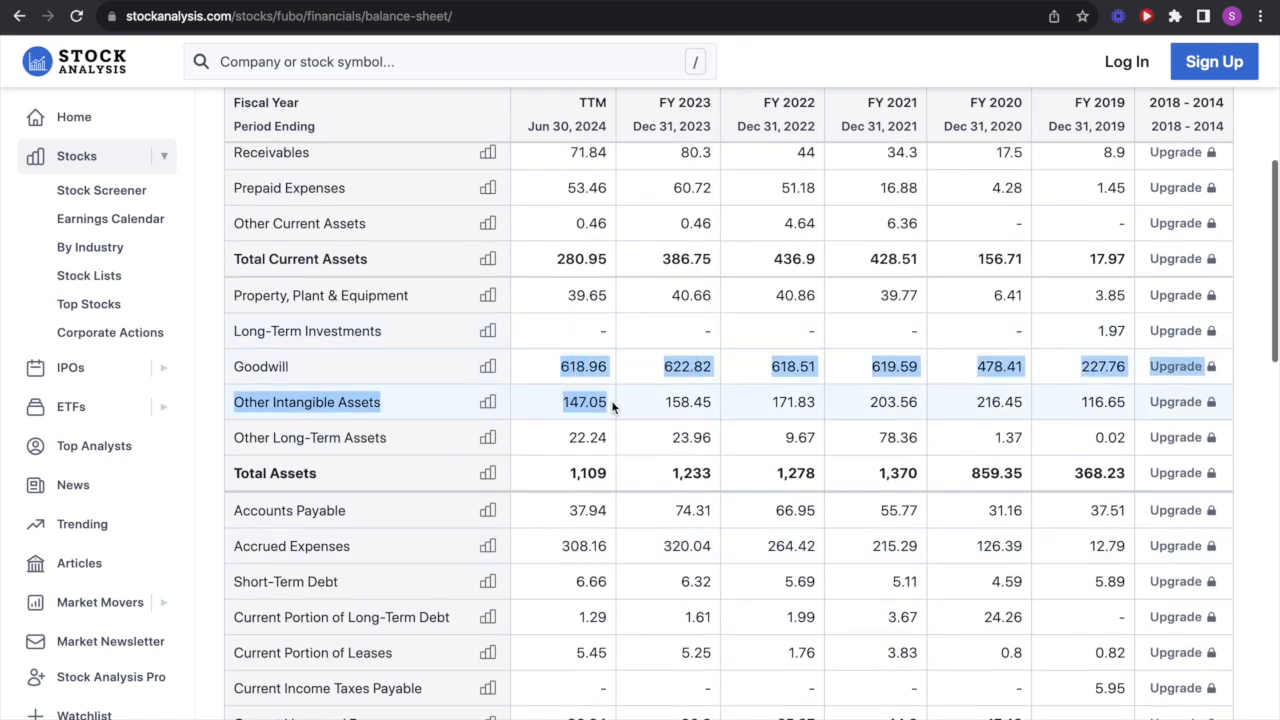
scroll(down, 3)
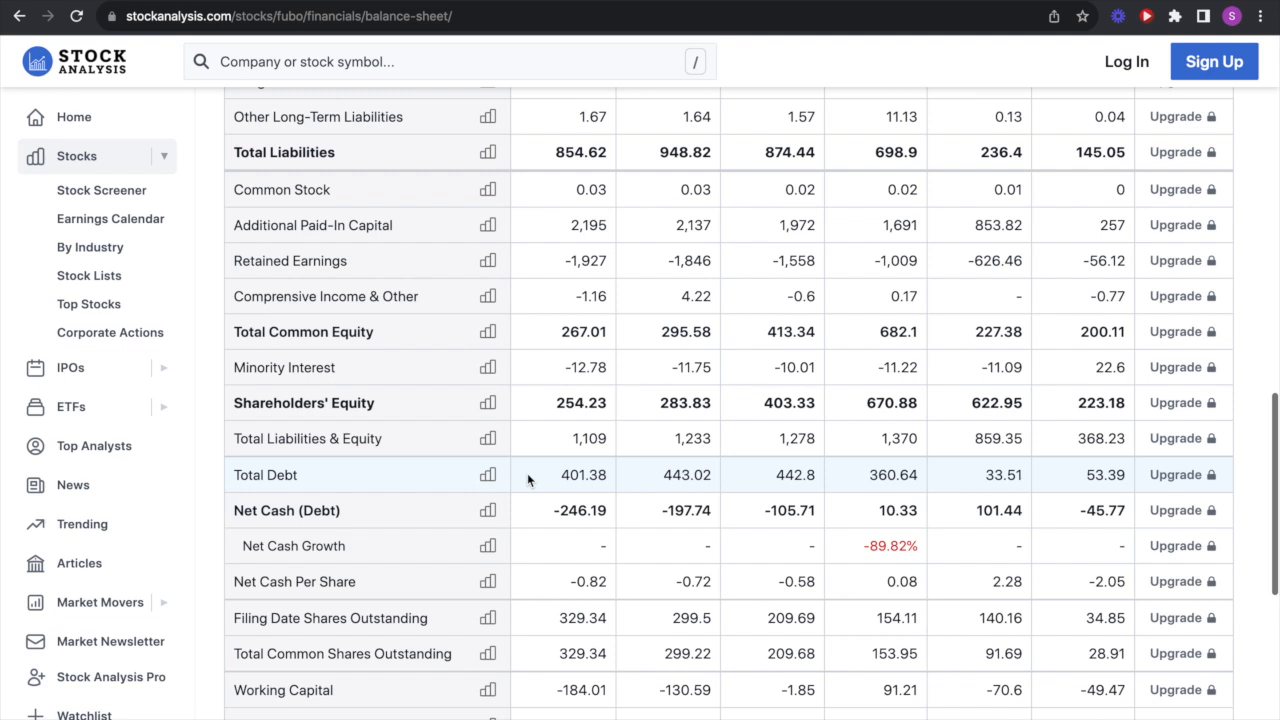
click(546, 140)
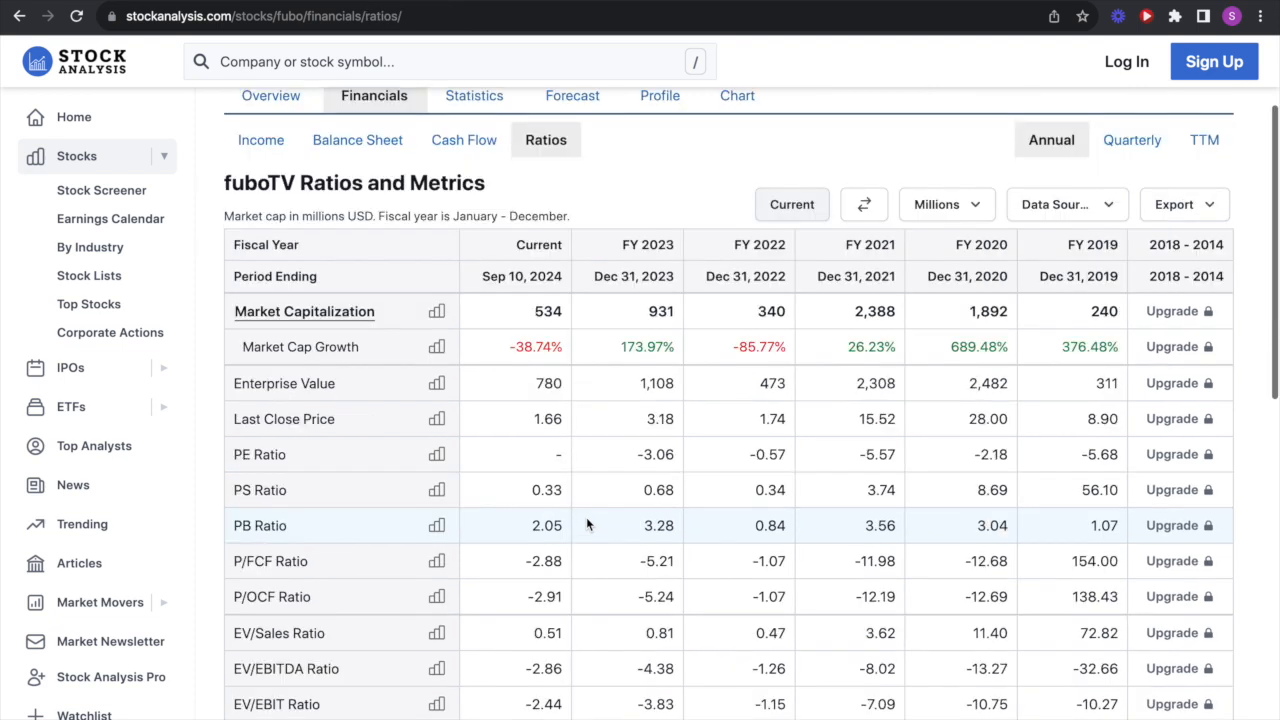
scroll(down, 3)
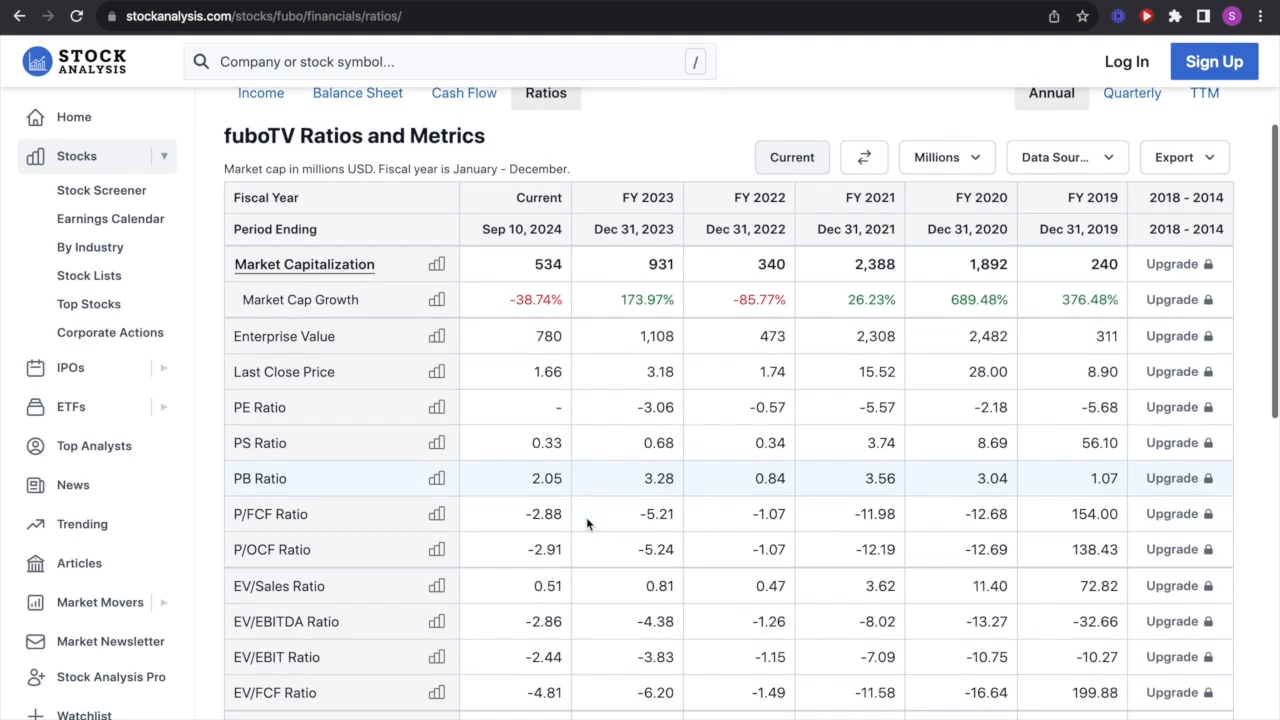
scroll(down, 3)
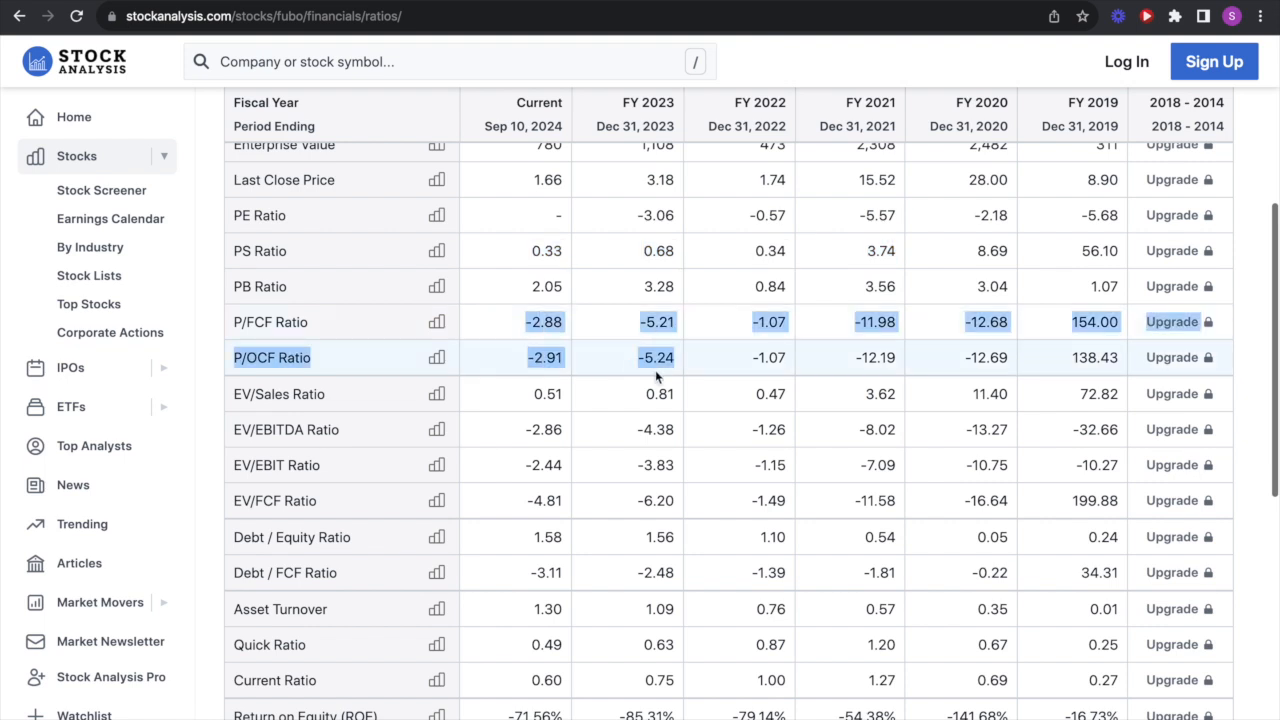
scroll(down, 3)
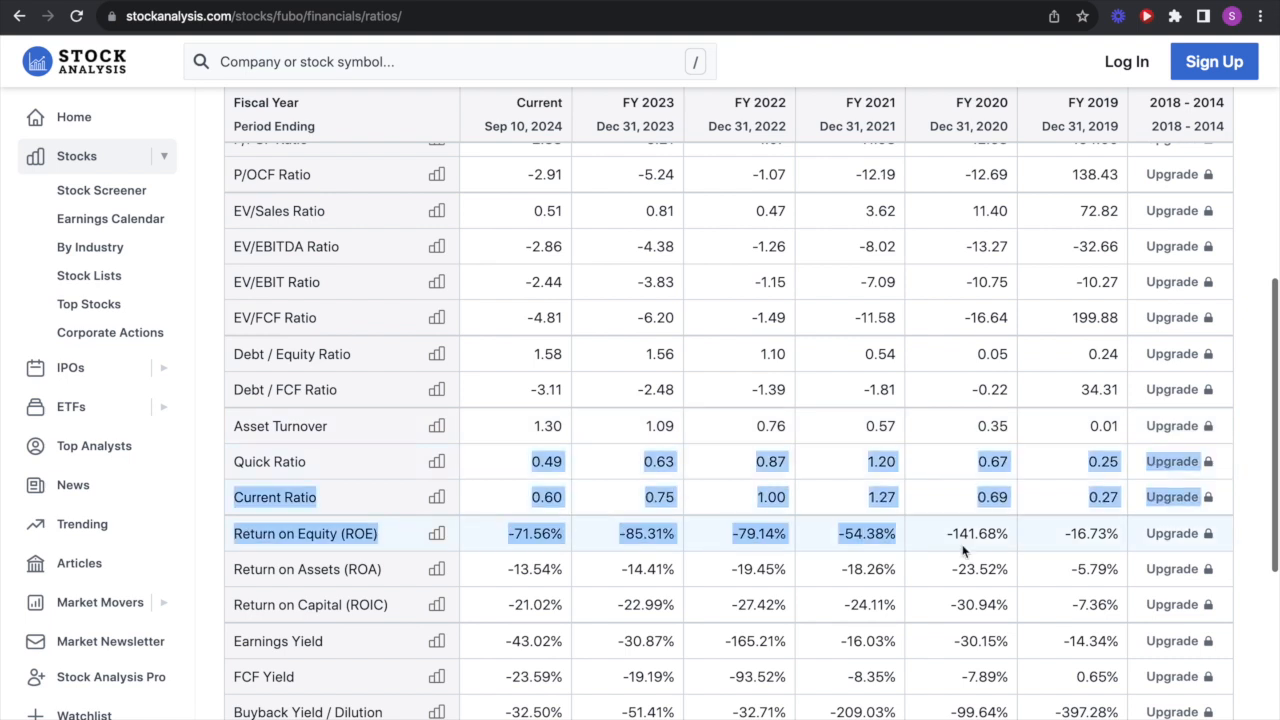
scroll(down, 3)
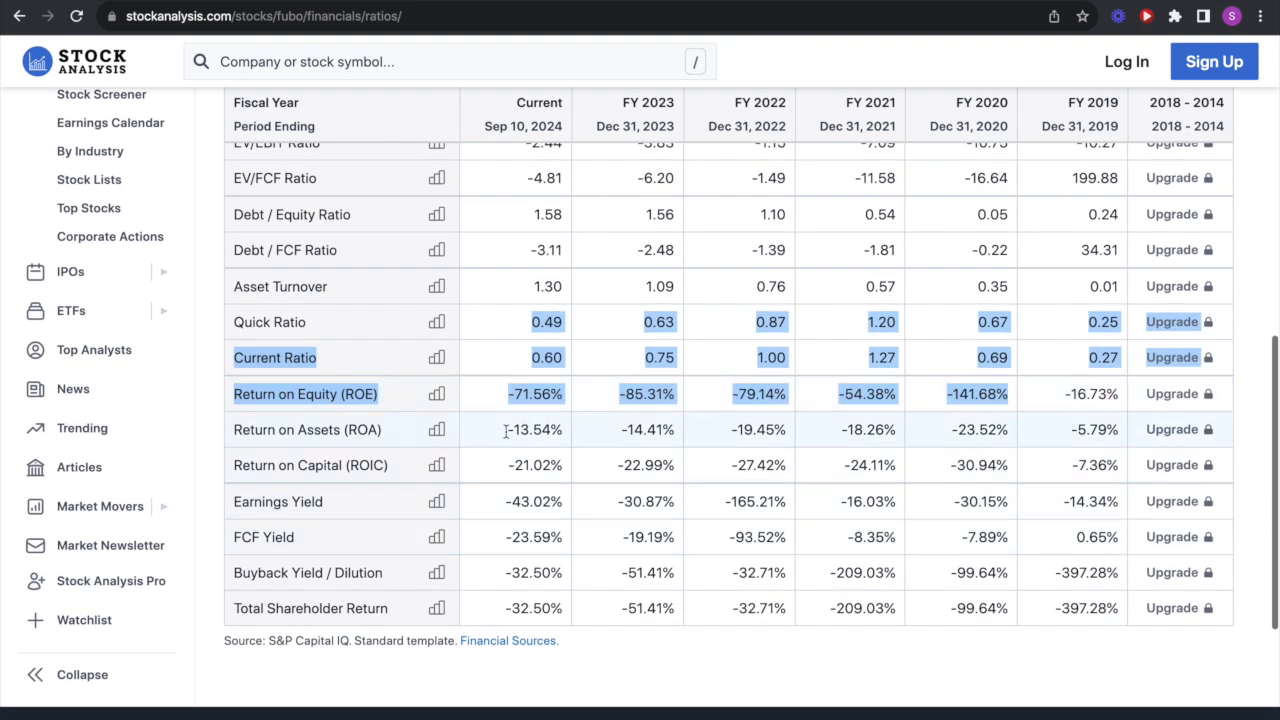
mouse_move(481, 378)
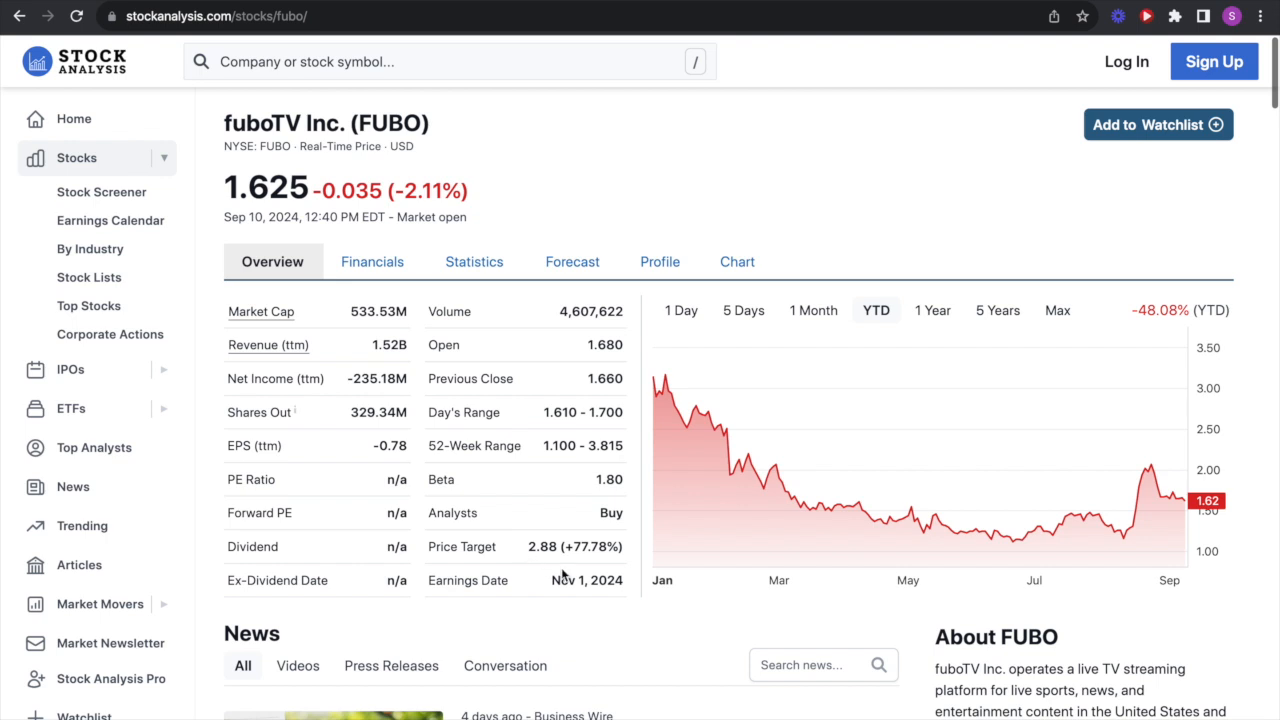
mouse_move(915, 623)
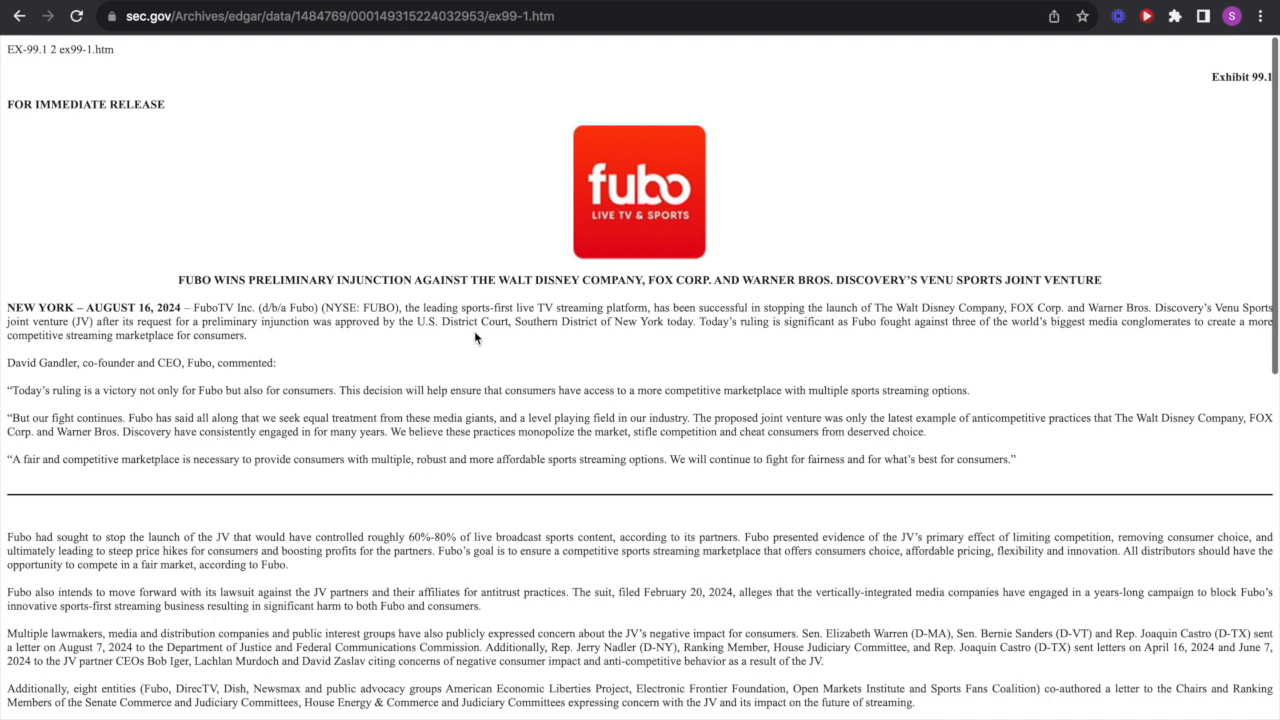
mouse_move(508, 280)
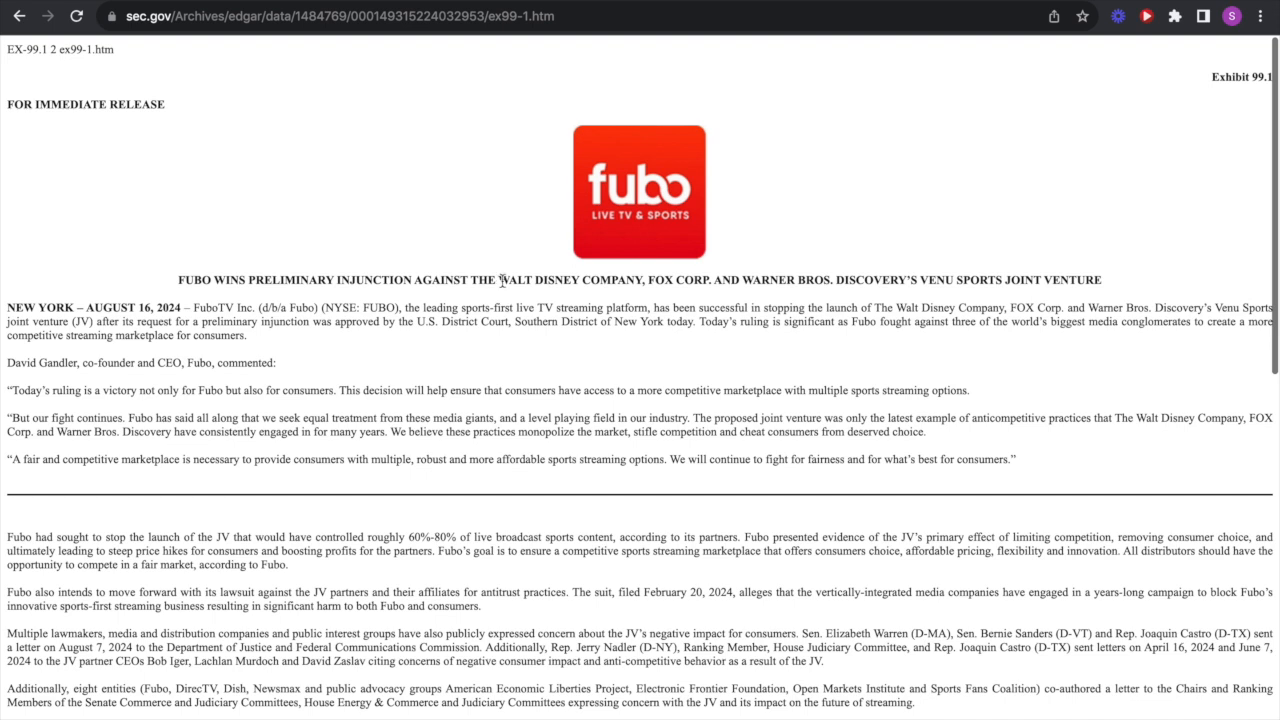
- Highlight the three media companies and fubo's streaming-platform description in the press release headline
drag(498, 280, 827, 280)
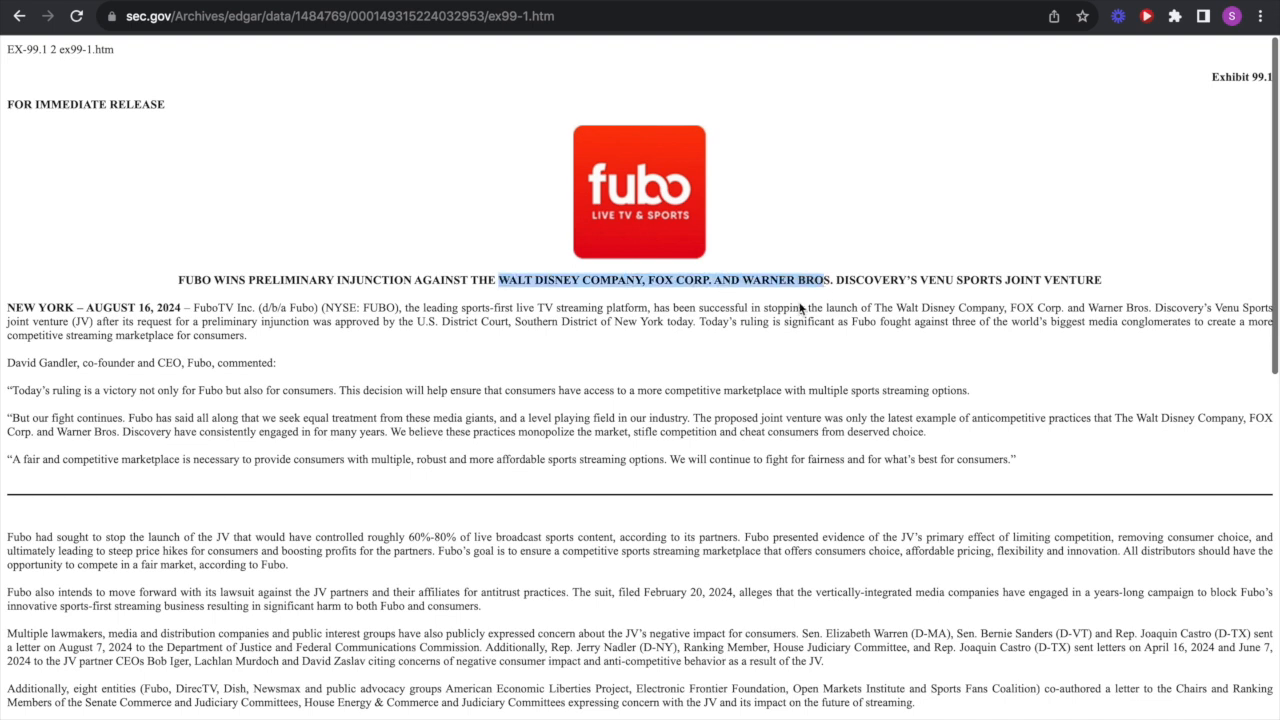
mouse_move(734, 359)
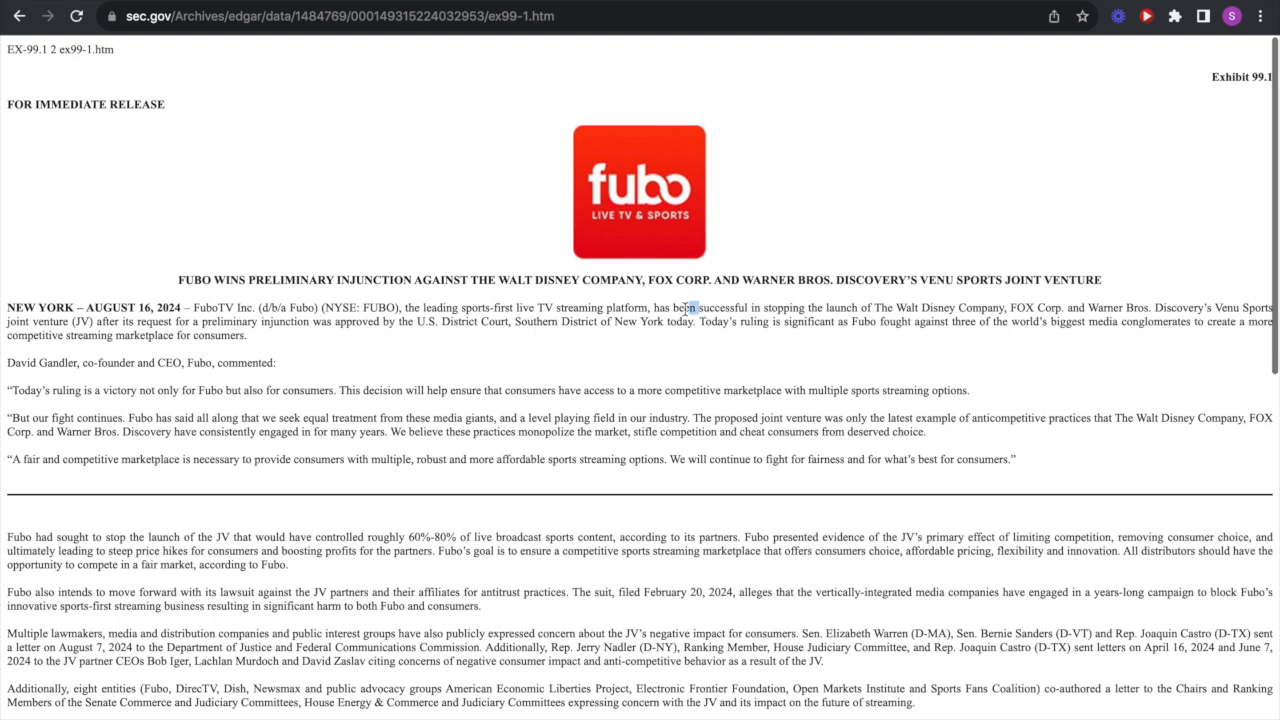
drag(508, 307, 695, 307)
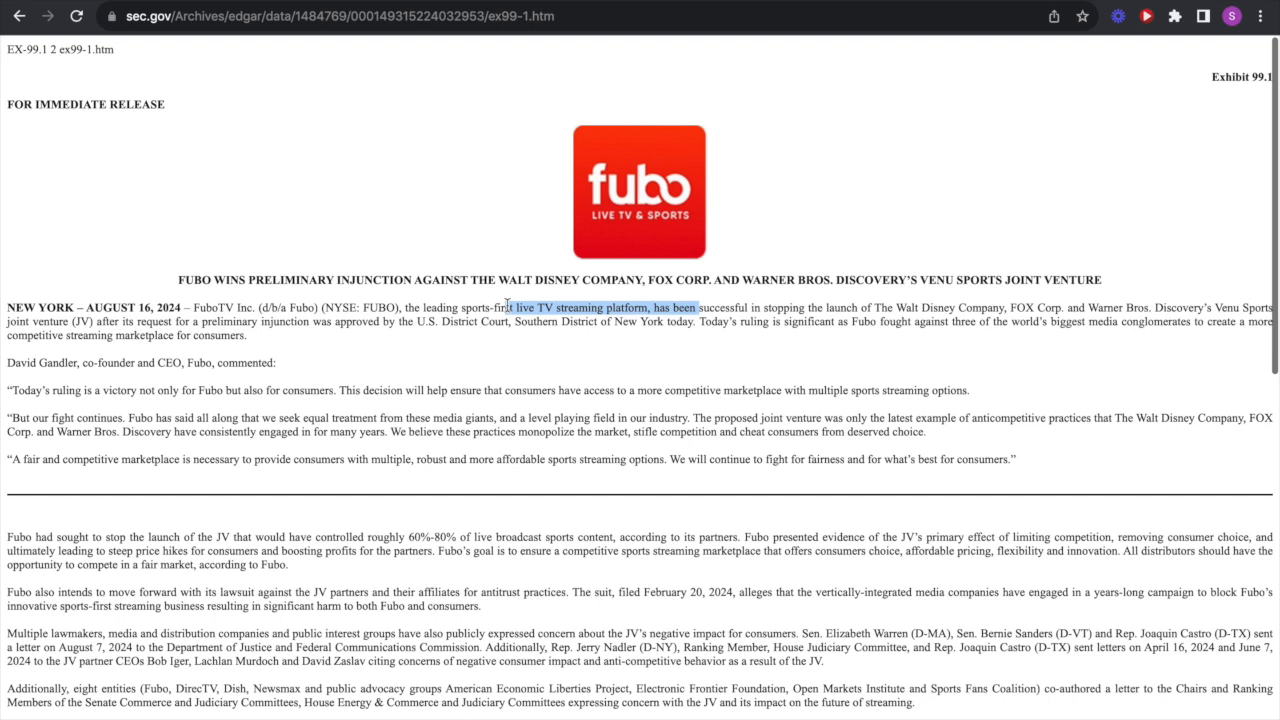
click(645, 335)
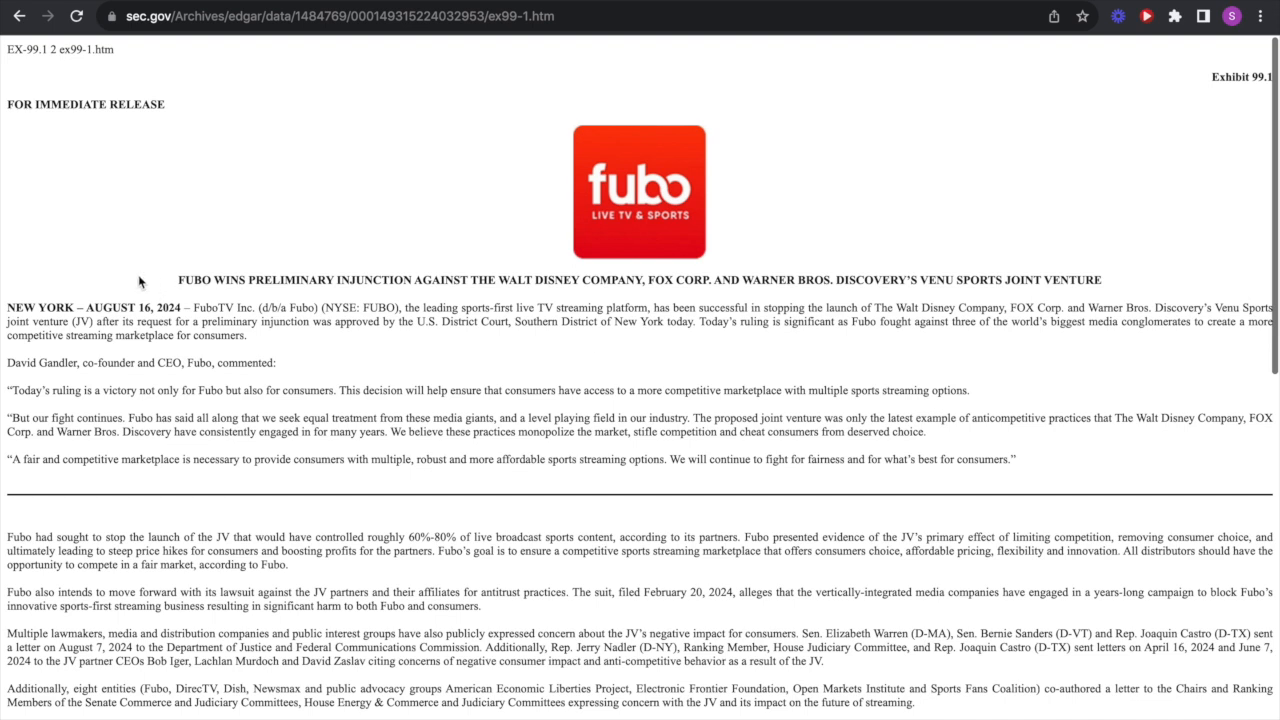
- Highlight 'FUBO WINS PRELIMINARY INJUNCTION' in the headline, then clear the highlights around the CEO's comments
drag(177, 279, 430, 279)
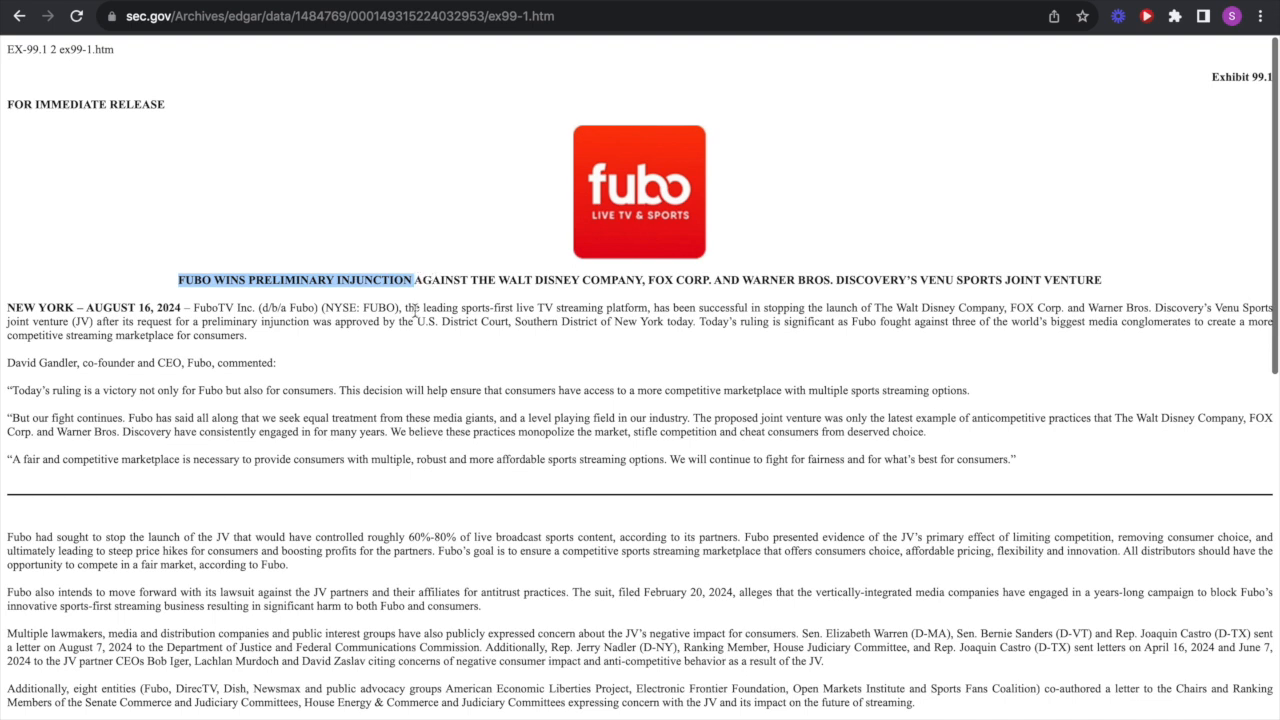
click(393, 363)
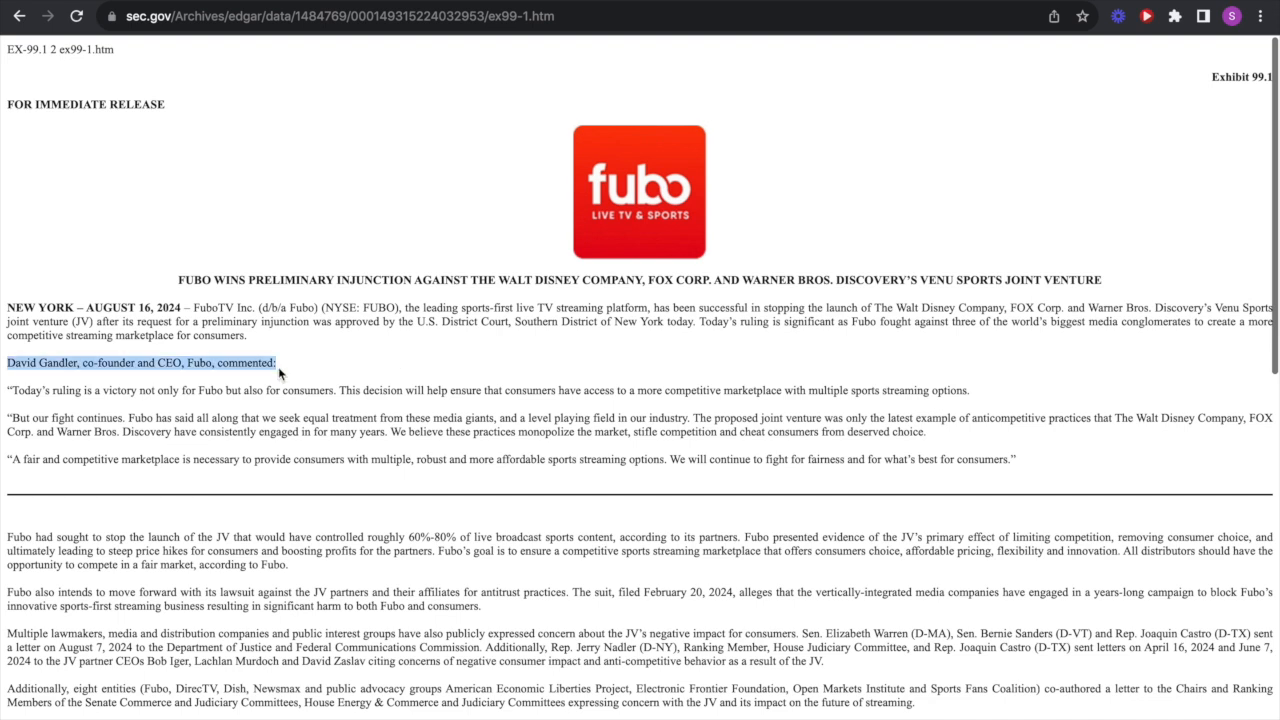
mouse_move(146, 390)
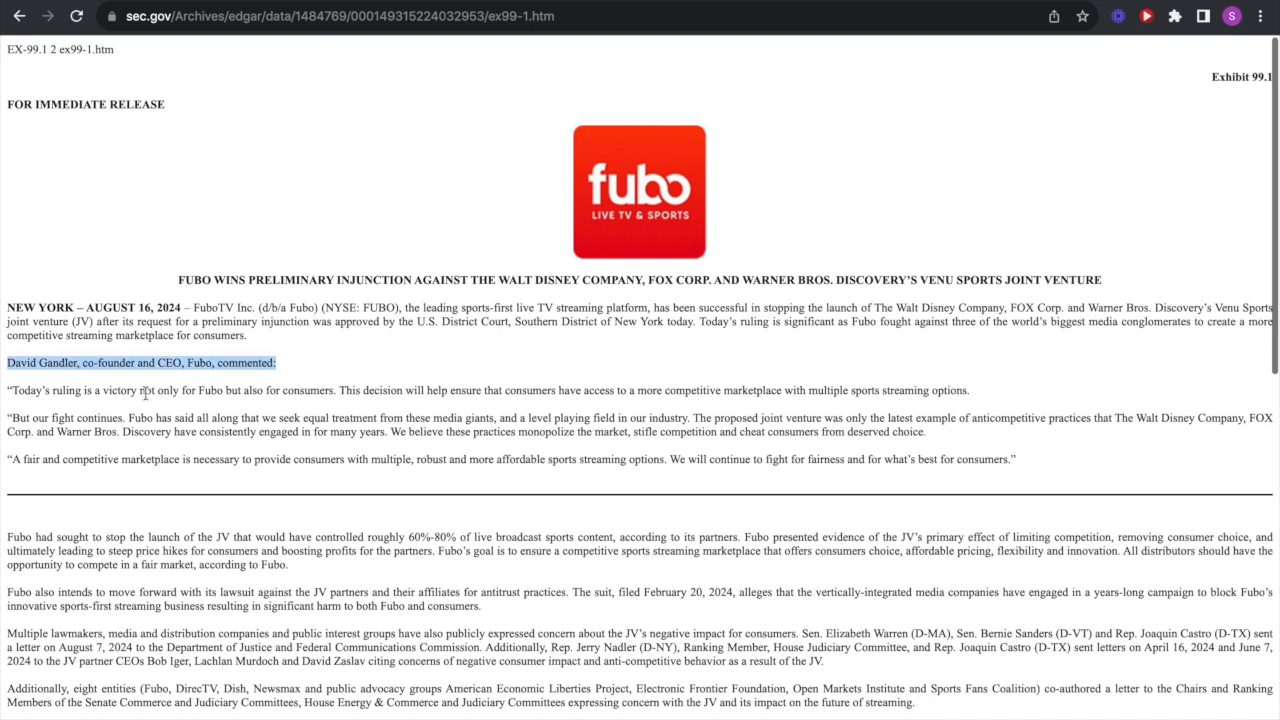
click(778, 347)
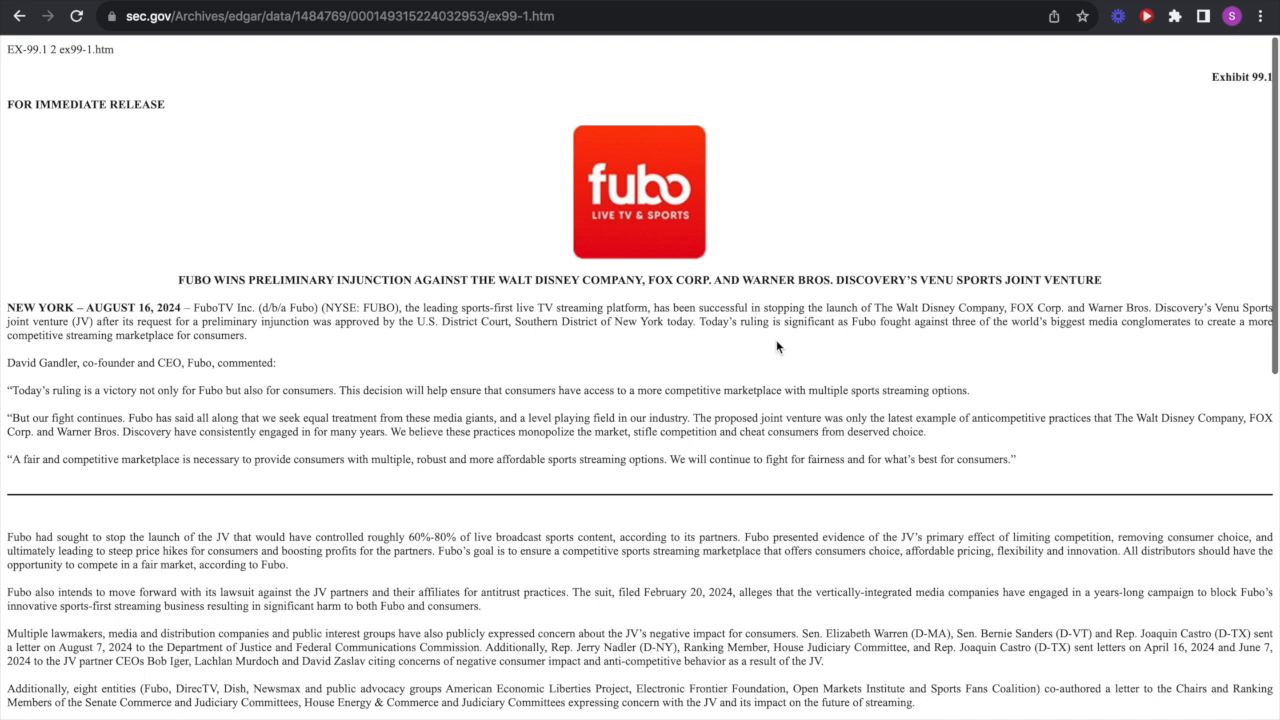
drag(398, 390, 866, 431)
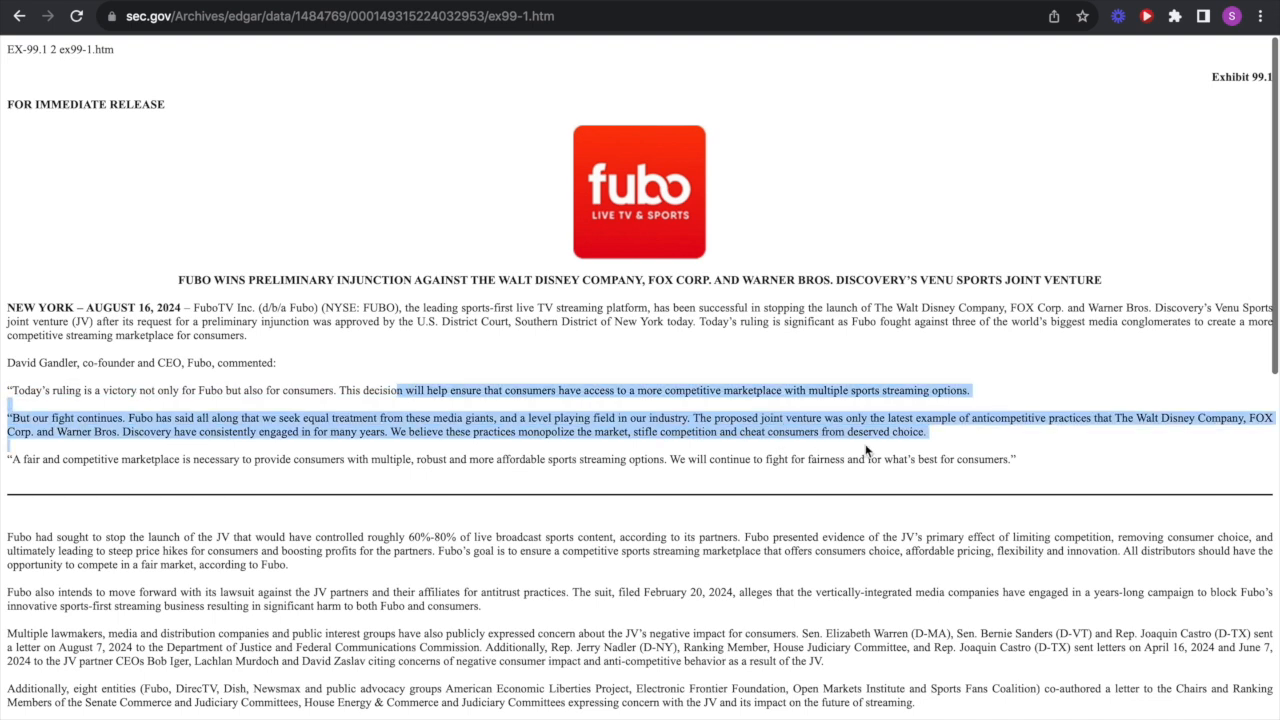
click(772, 519)
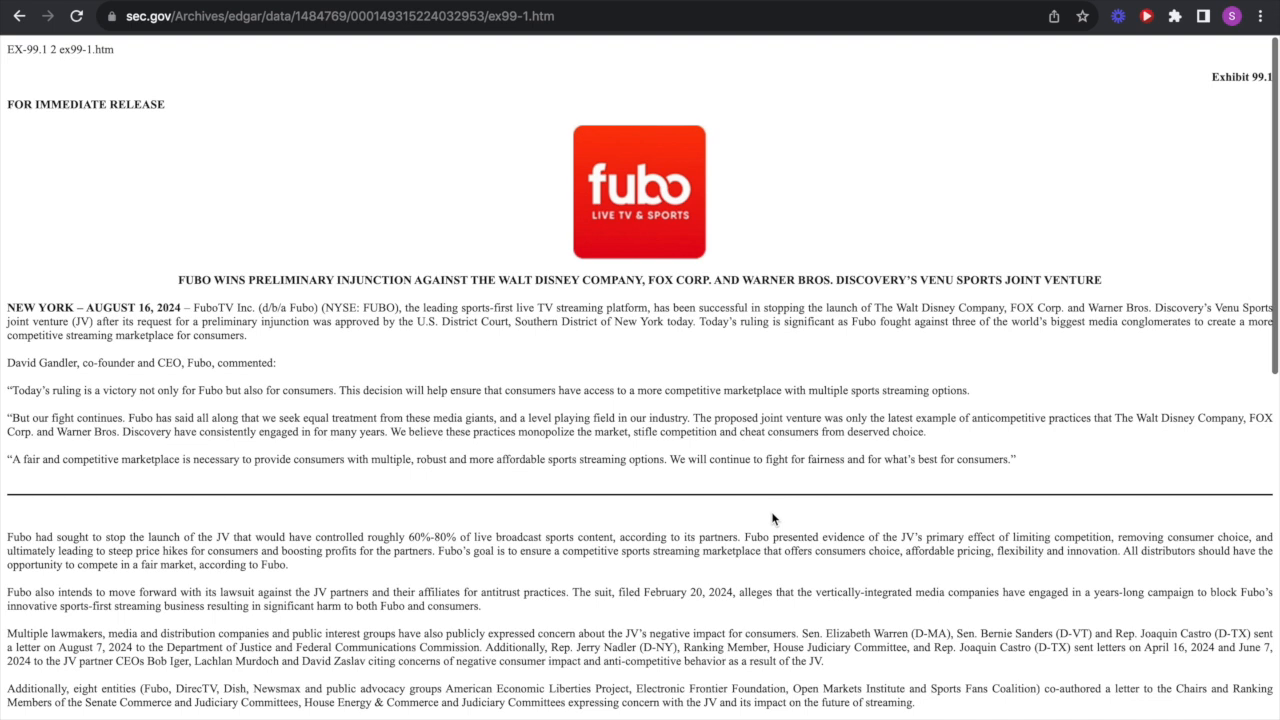
mouse_move(653, 369)
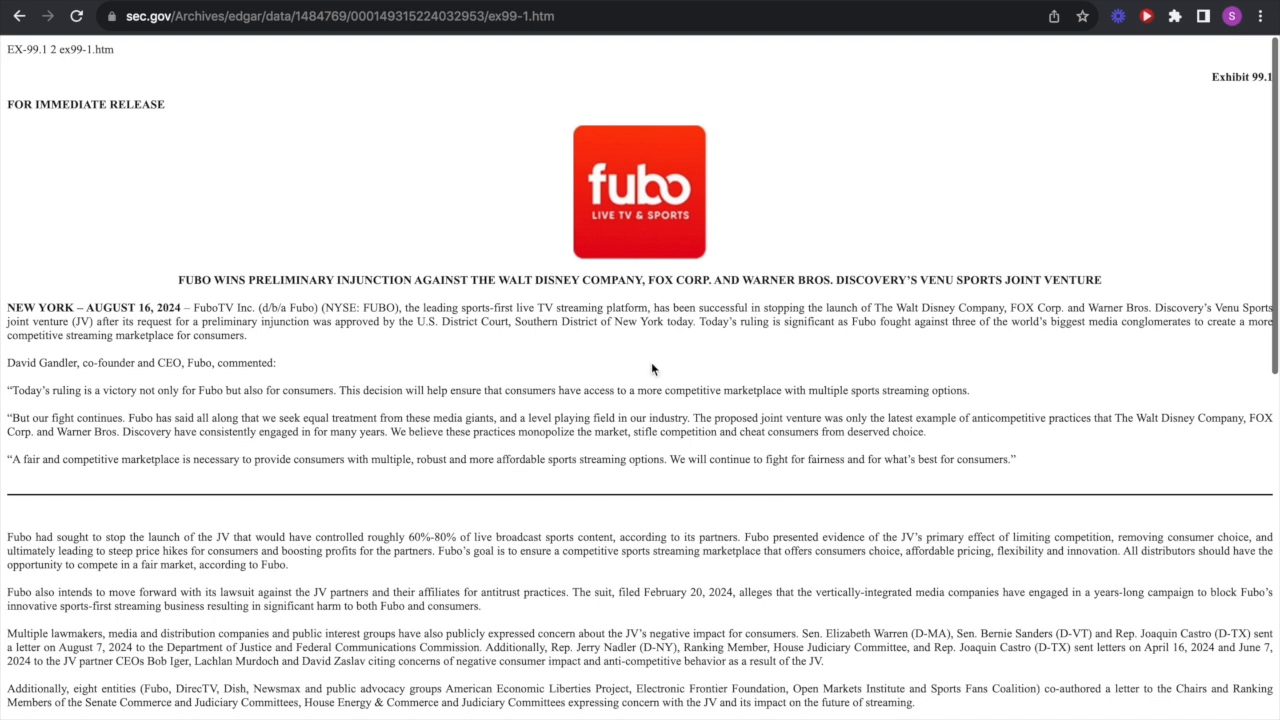
drag(536, 280, 795, 280)
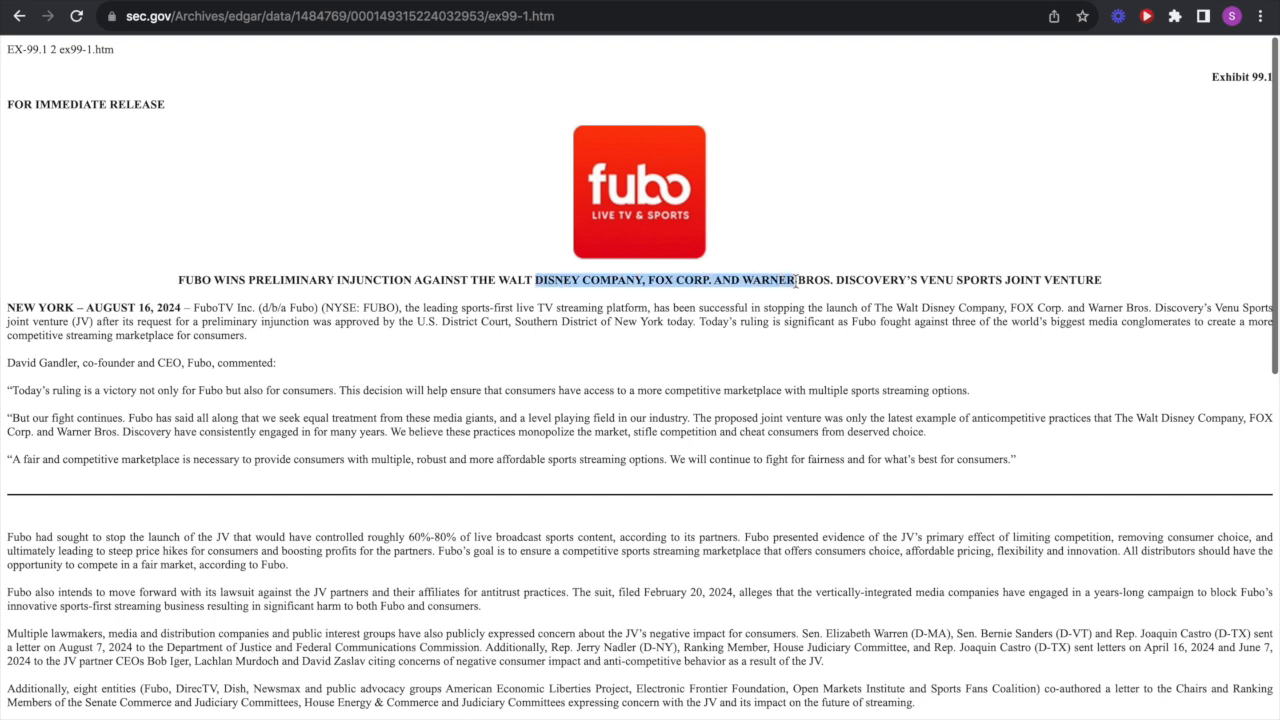
click(611, 356)
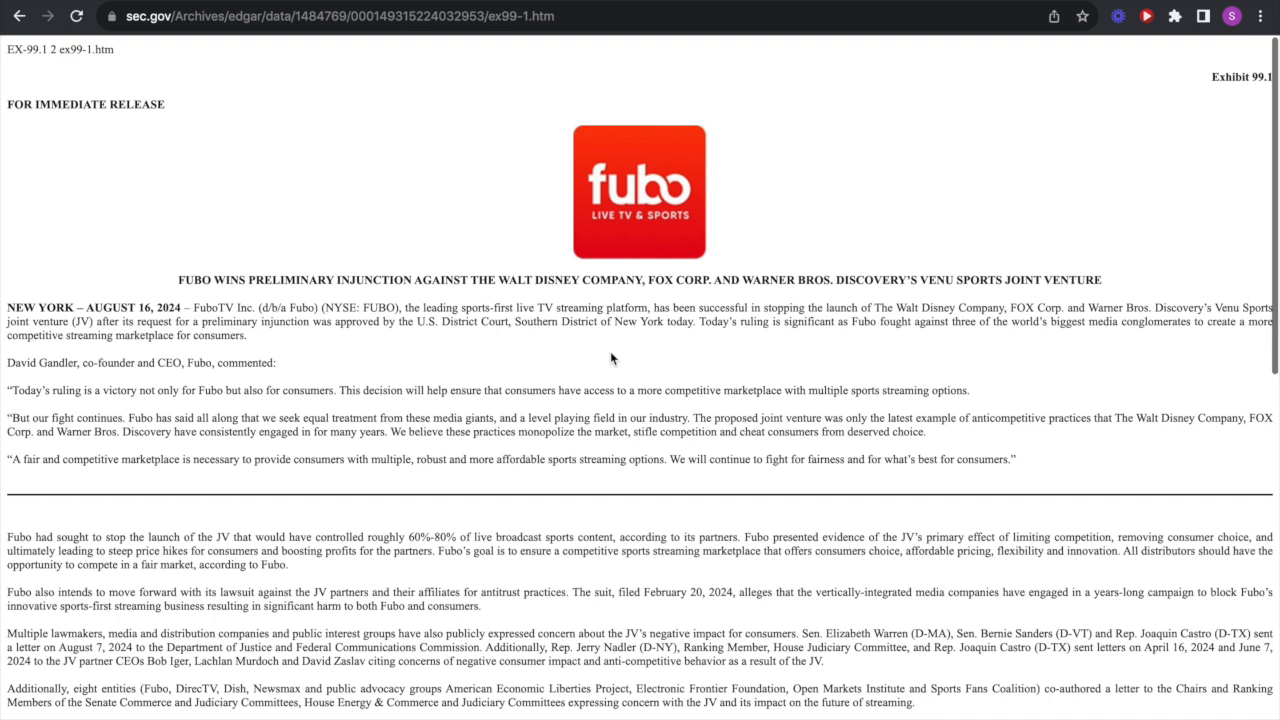
mouse_move(562, 356)
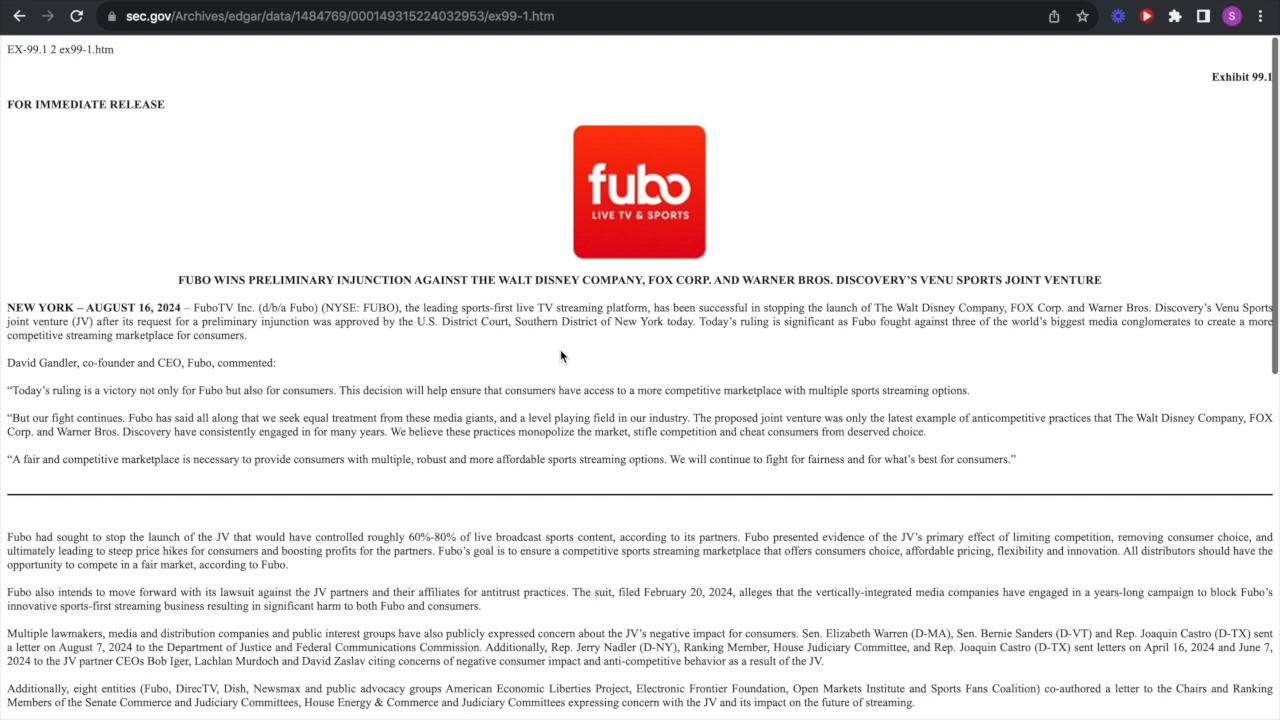
mouse_move(122, 18)
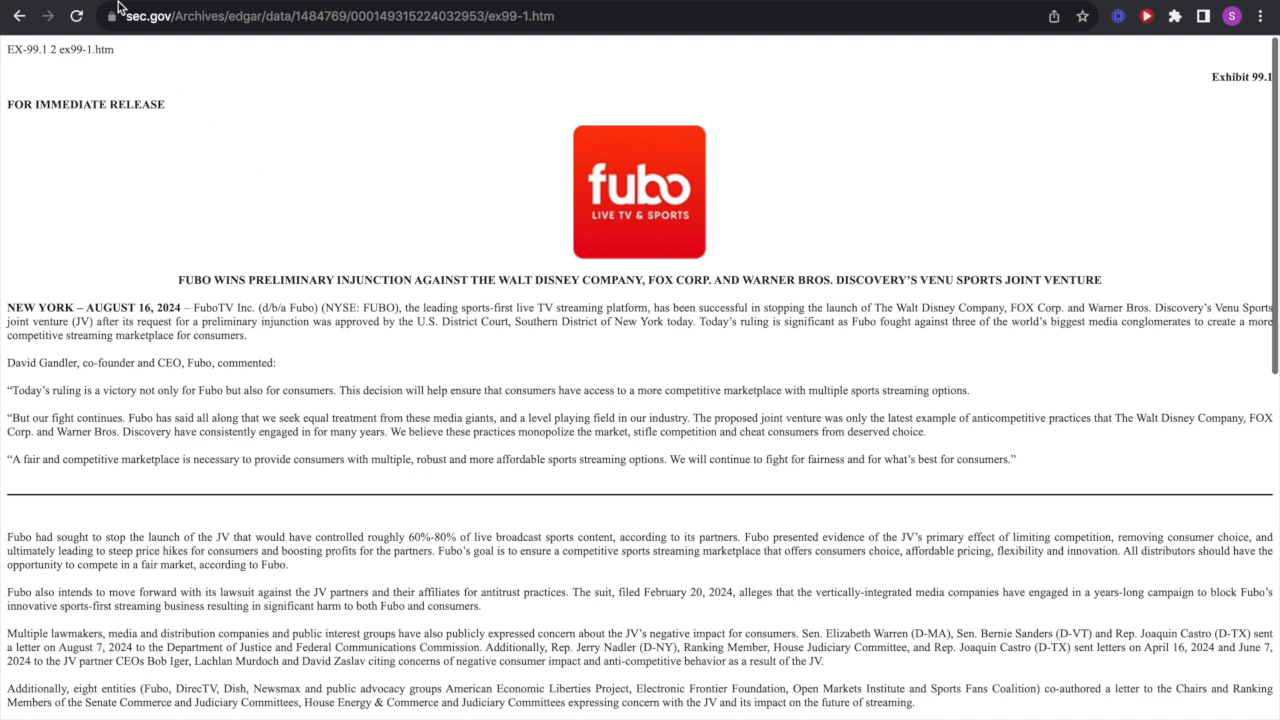
text(stockanalysis.com/stocks/fubo/company/)
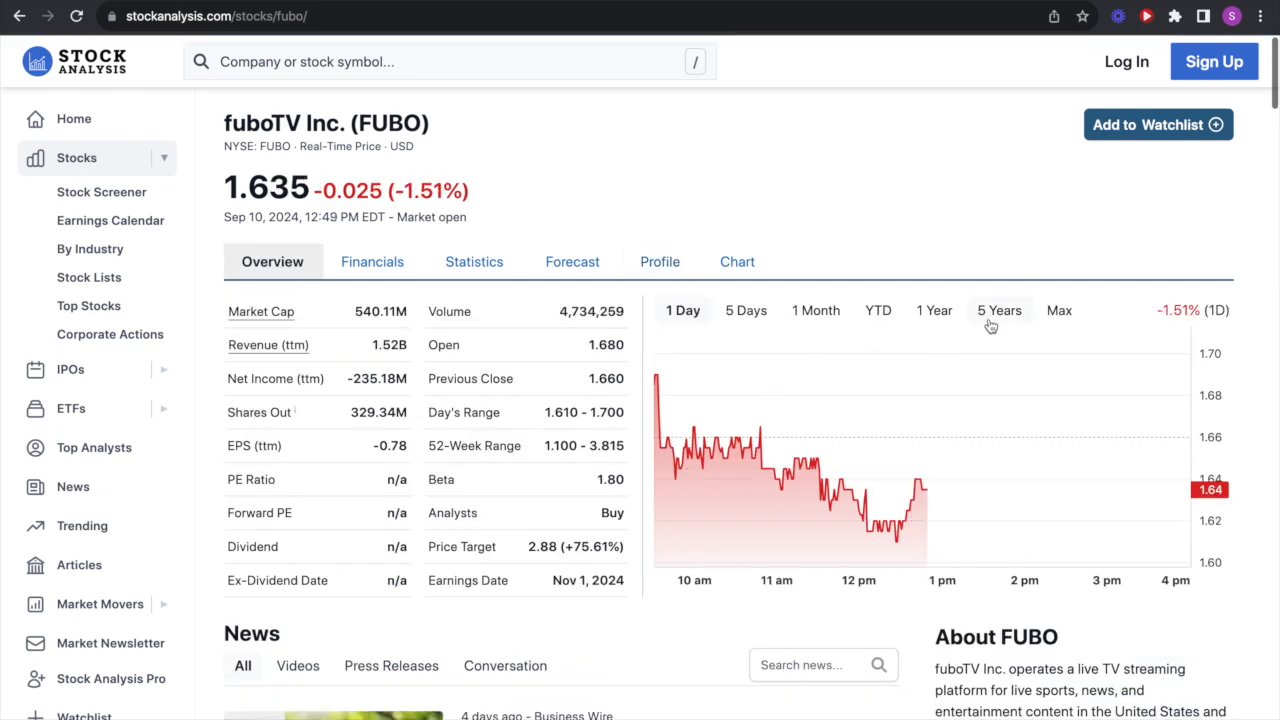
- Switch fuboTV's price chart to the 5 Years range, showing the drop from the 2021 peak
click(998, 310)
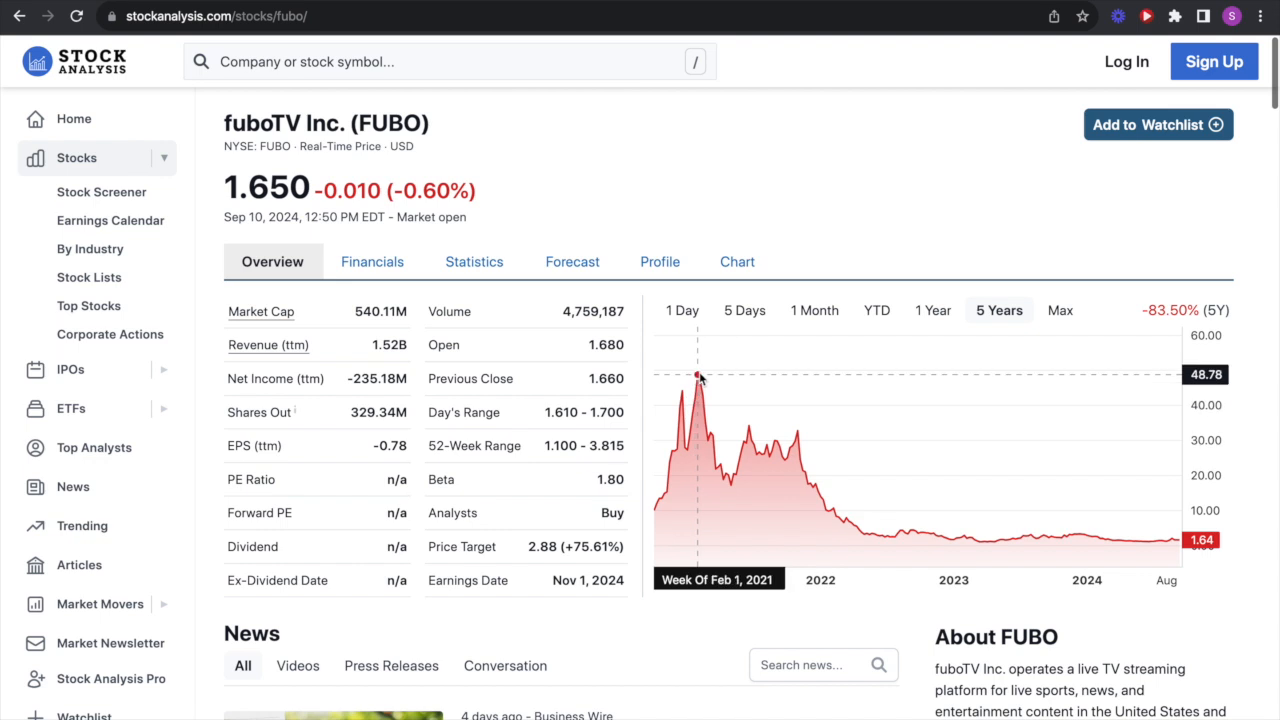
mouse_move(710, 618)
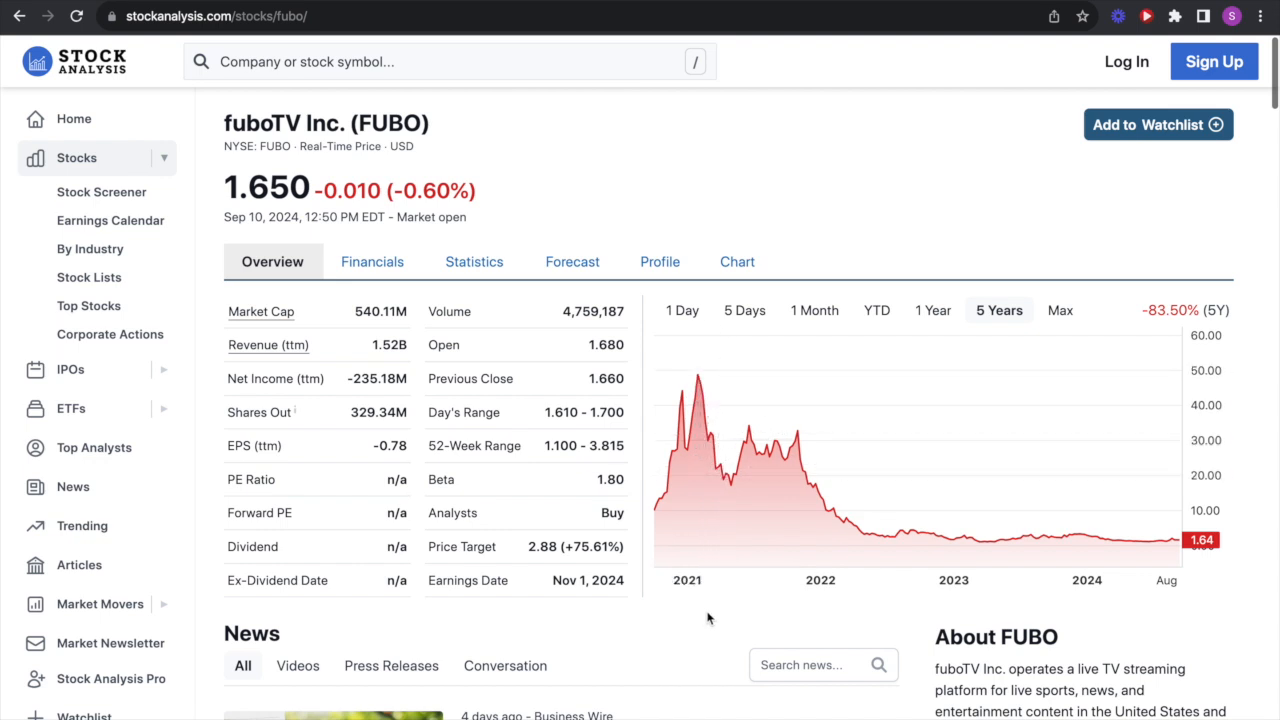